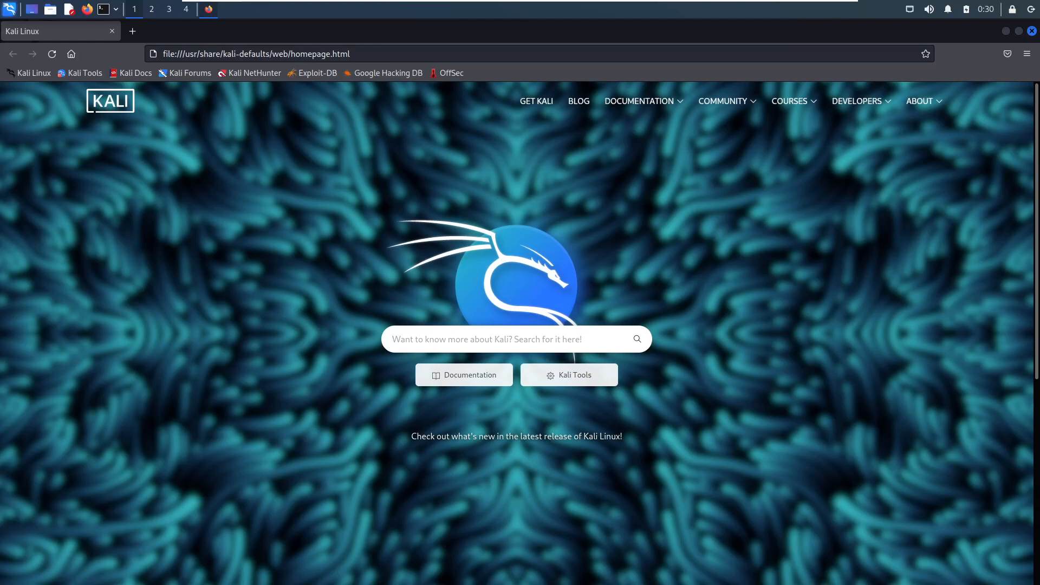
{"action": "mouse_move", "coordinate": [760, 328]}
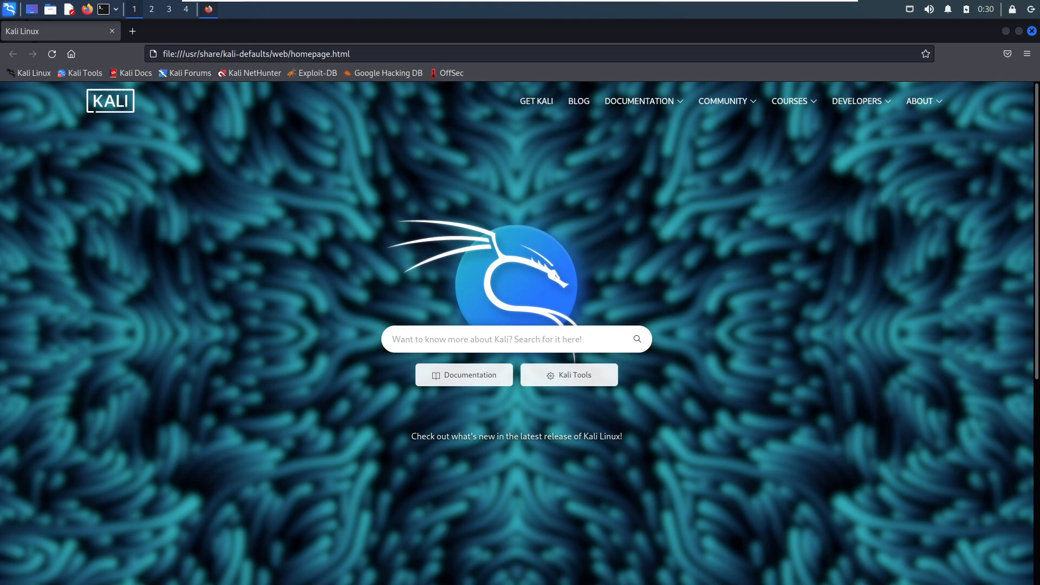
{"action": "mouse_move", "coordinate": [650, 201]}
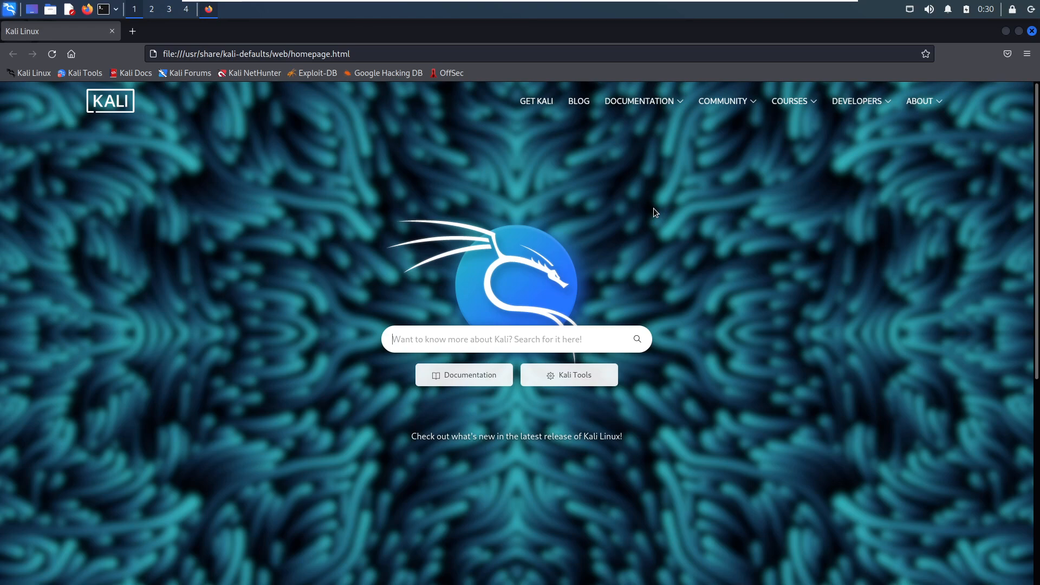
{"action": "mouse_move", "coordinate": [289, 255]}
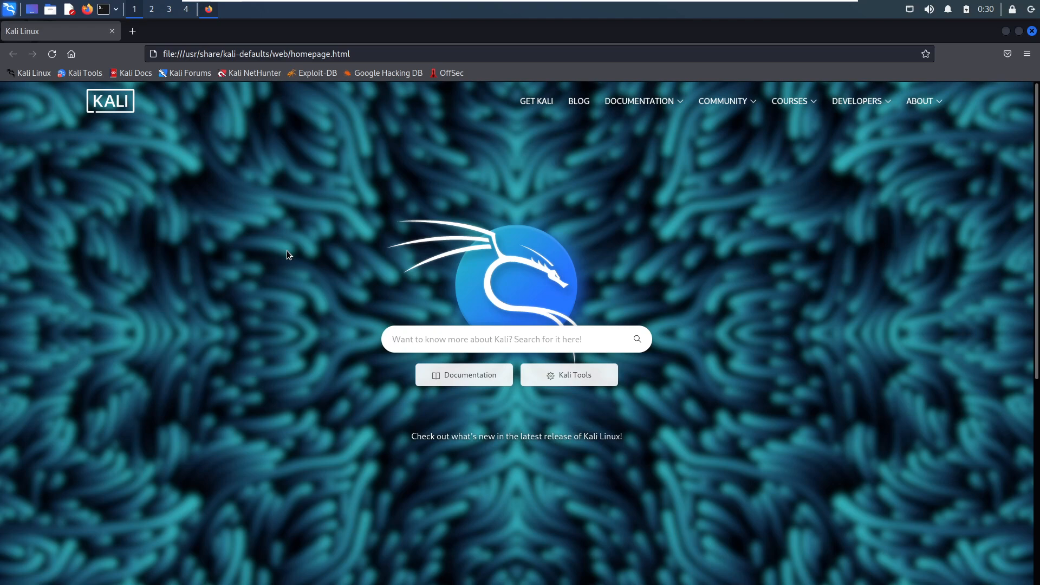
{"action": "mouse_move", "coordinate": [316, 272]}
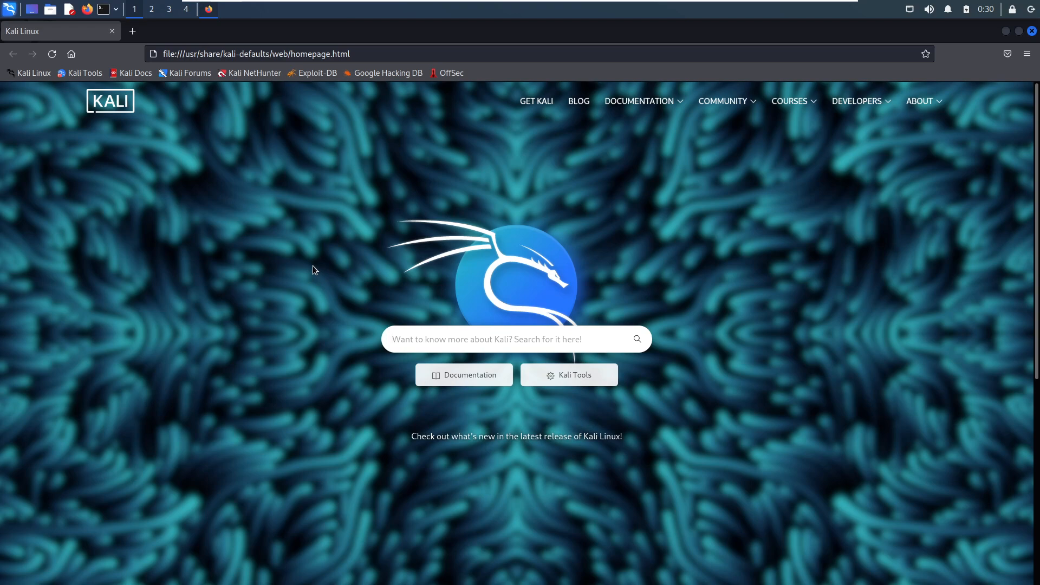
{"action": "mouse_move", "coordinate": [307, 269]}
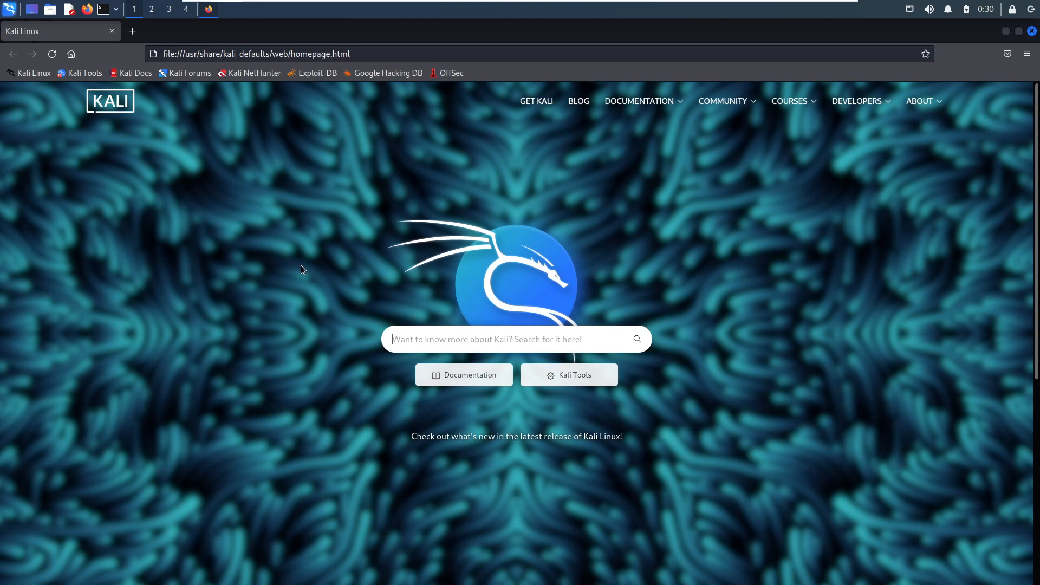
{"action": "mouse_move", "coordinate": [332, 272]}
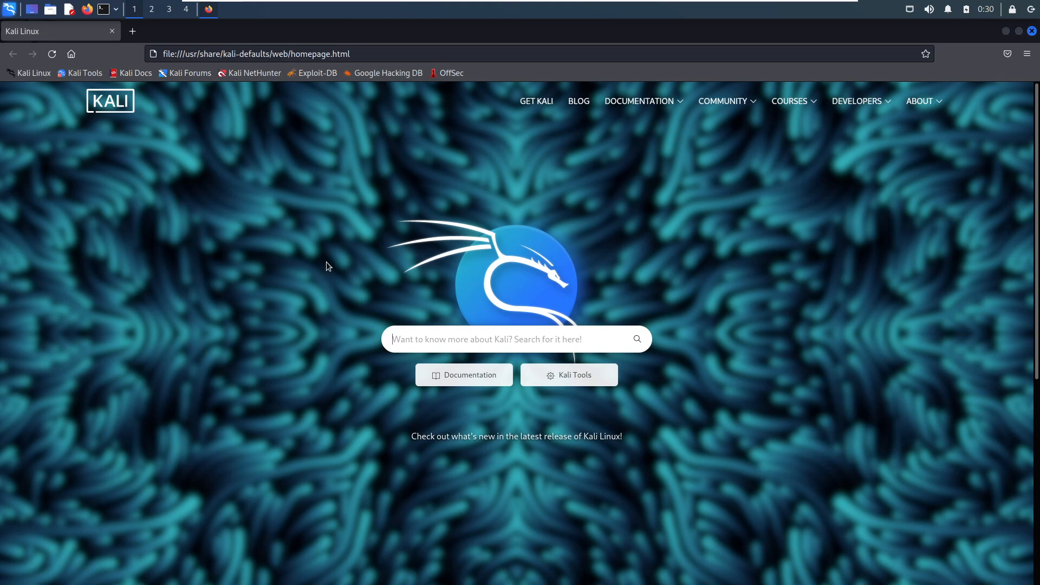
{"action": "mouse_move", "coordinate": [320, 250]}
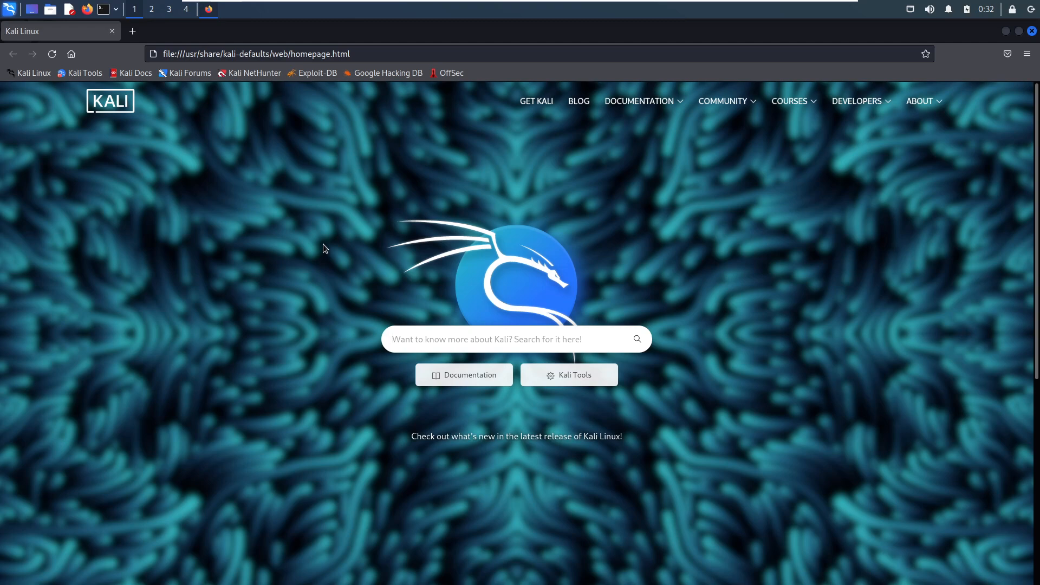
{"action": "mouse_move", "coordinate": [330, 210]}
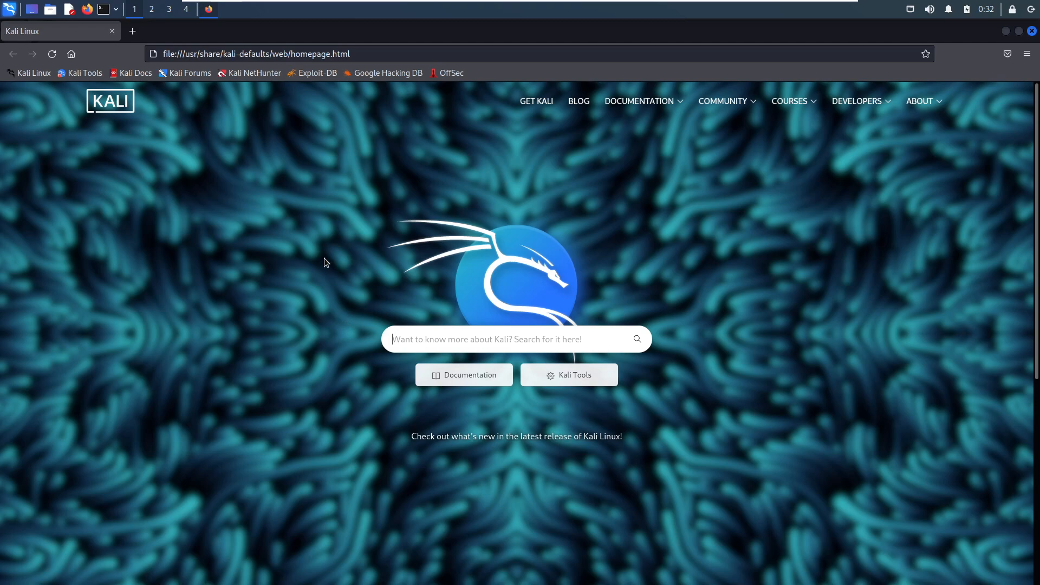
{"action": "mouse_move", "coordinate": [316, 282]}
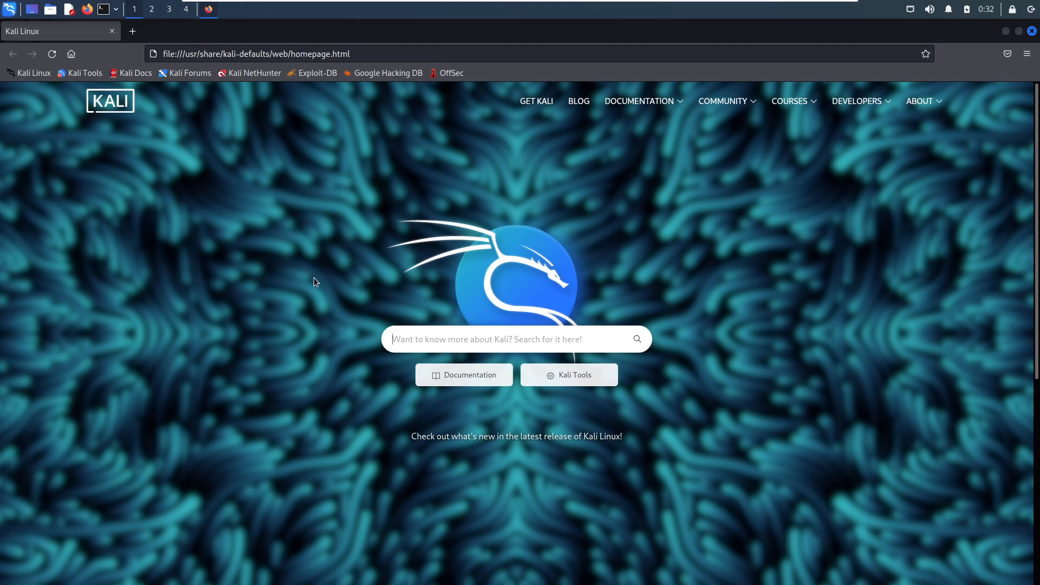
{"action": "mouse_move", "coordinate": [295, 217]}
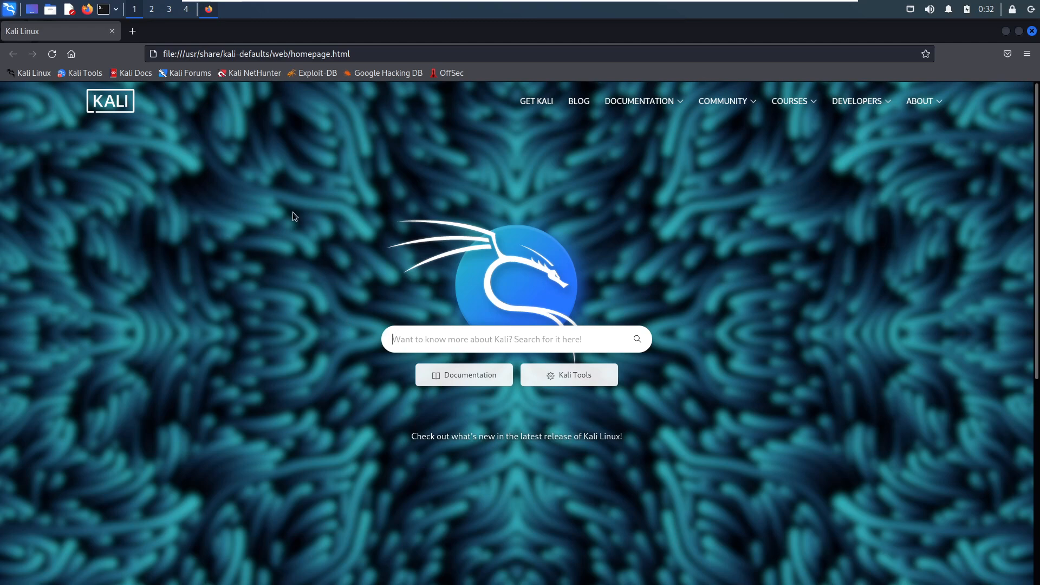
{"action": "mouse_move", "coordinate": [277, 155]}
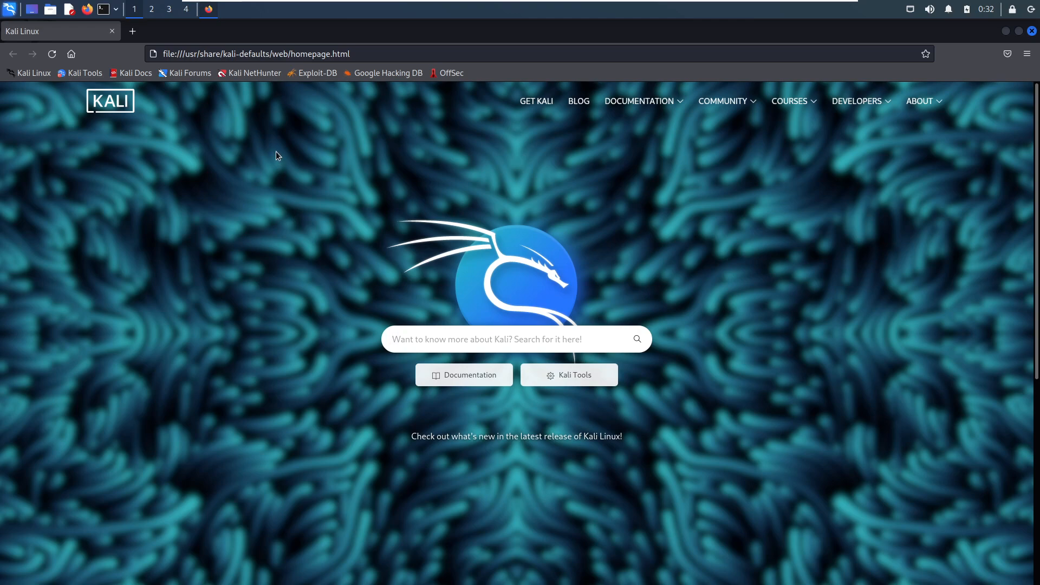
Search the Kali application menu for 'burp' and launch burpsuite
{"action": "left_click", "coordinate": [10, 9]}
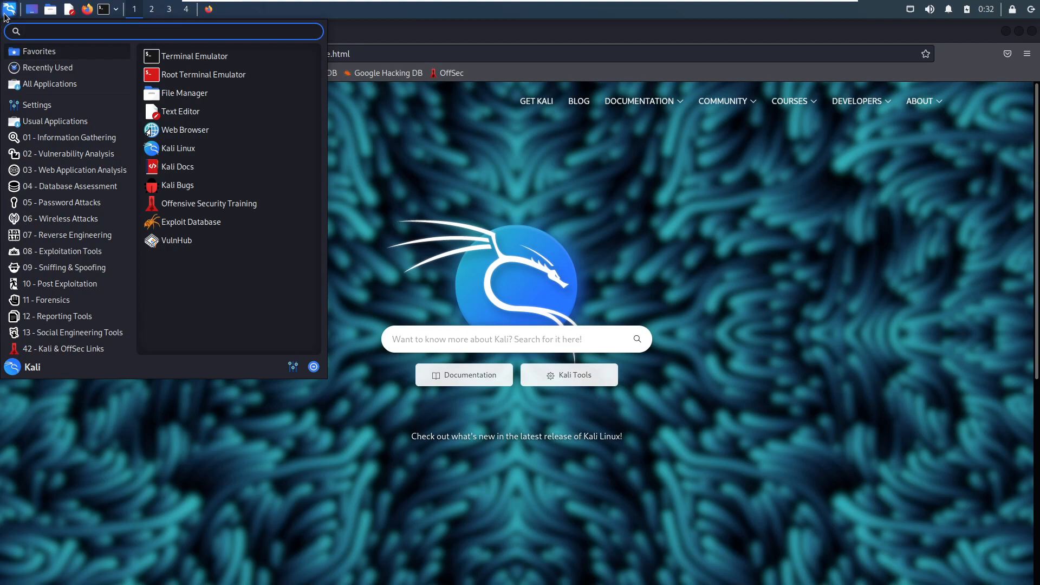
{"action": "type", "text": "bur"}
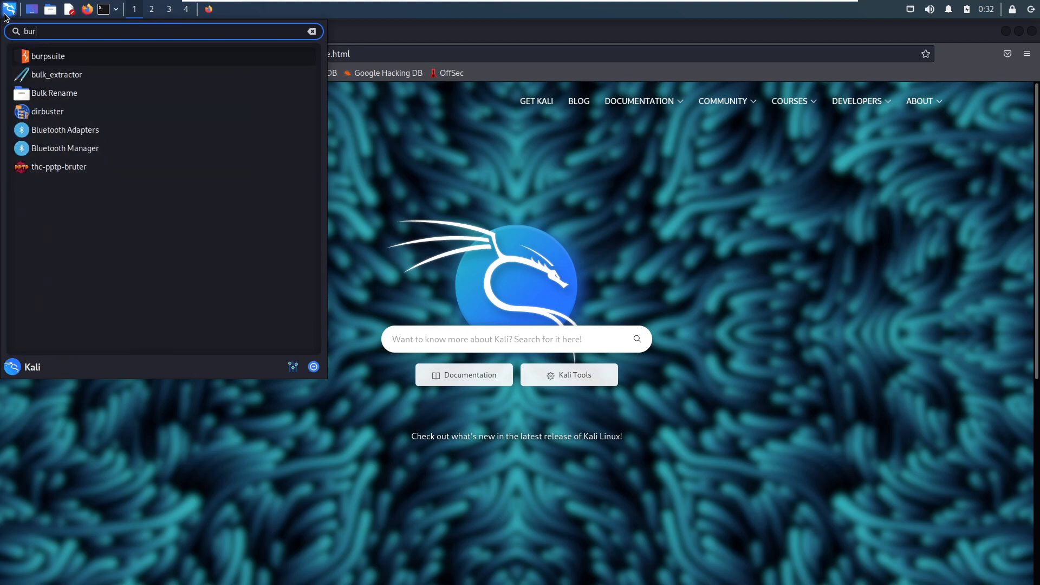
{"action": "type", "text": "p"}
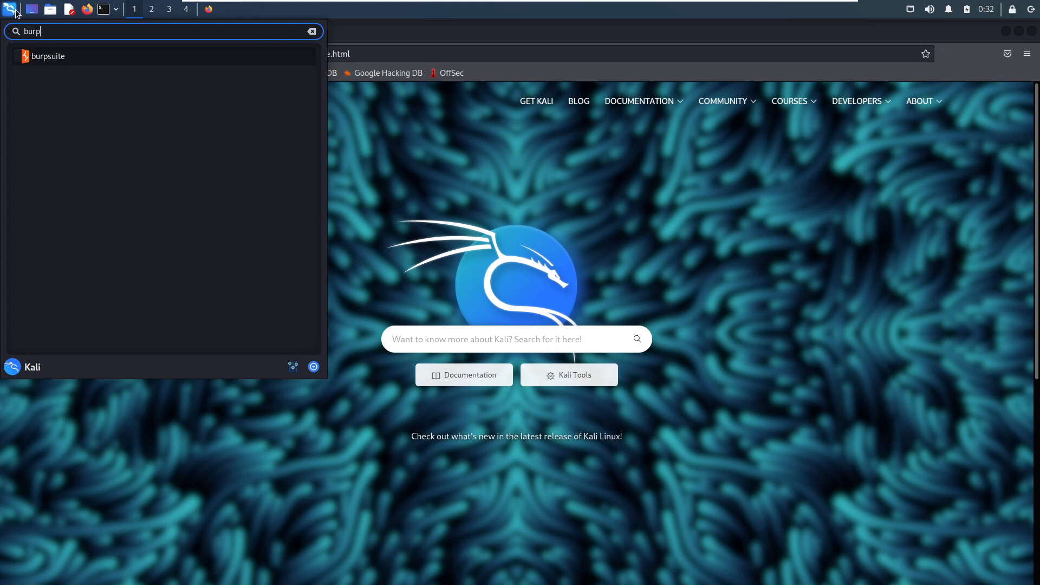
{"action": "left_click", "coordinate": [48, 56]}
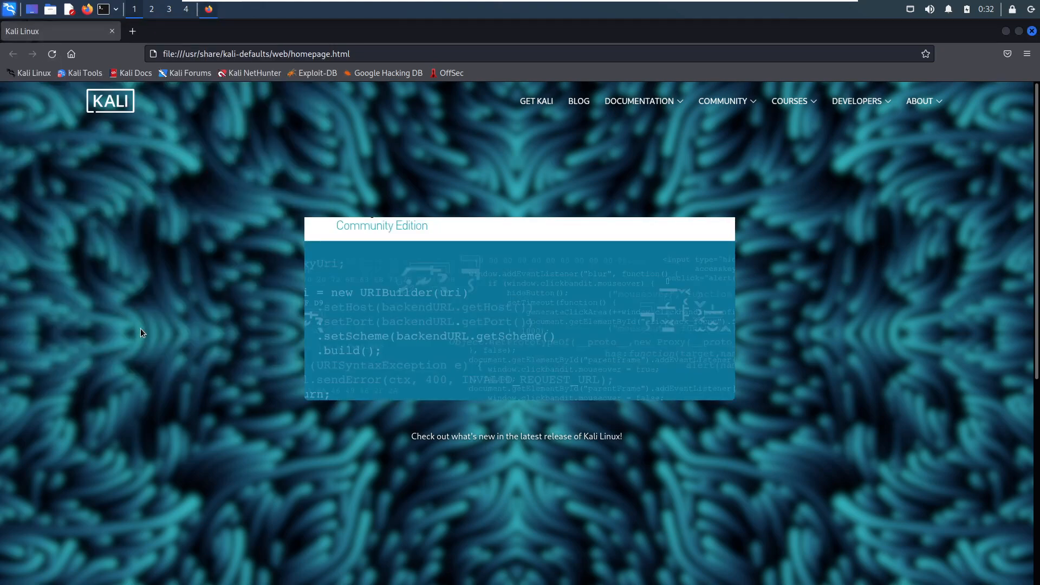
{"action": "mouse_move", "coordinate": [190, 332]}
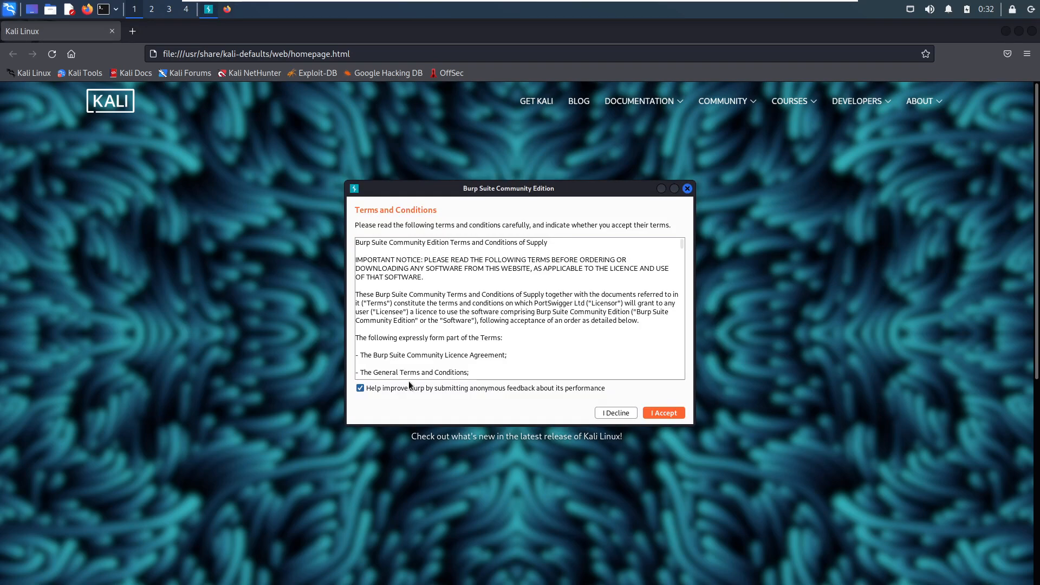
Untick anonymous feedback submission and accept the Burp Suite terms
{"action": "left_click", "coordinate": [361, 388]}
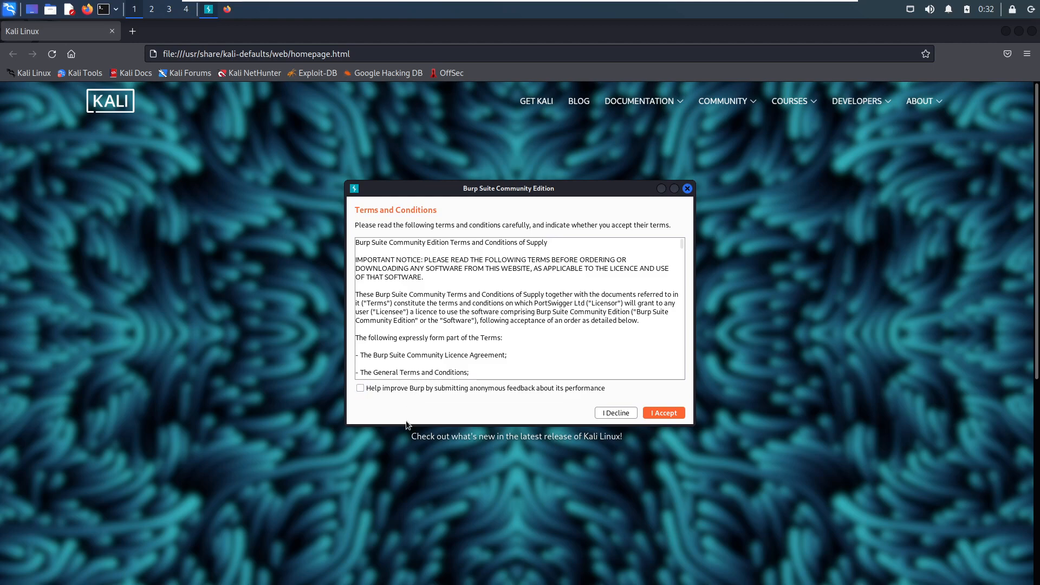
{"action": "mouse_move", "coordinate": [517, 402]}
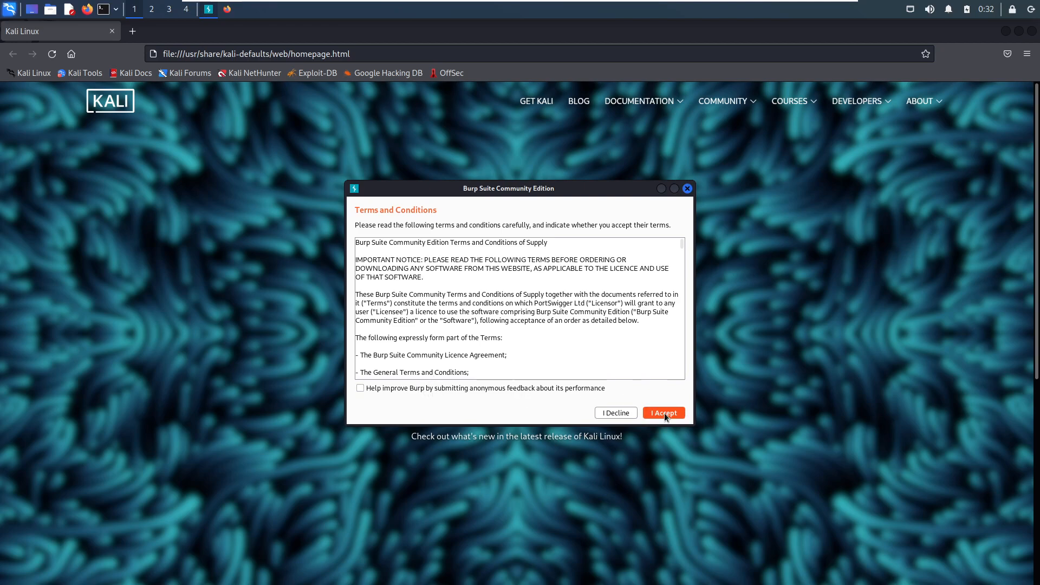
{"action": "left_click", "coordinate": [663, 413]}
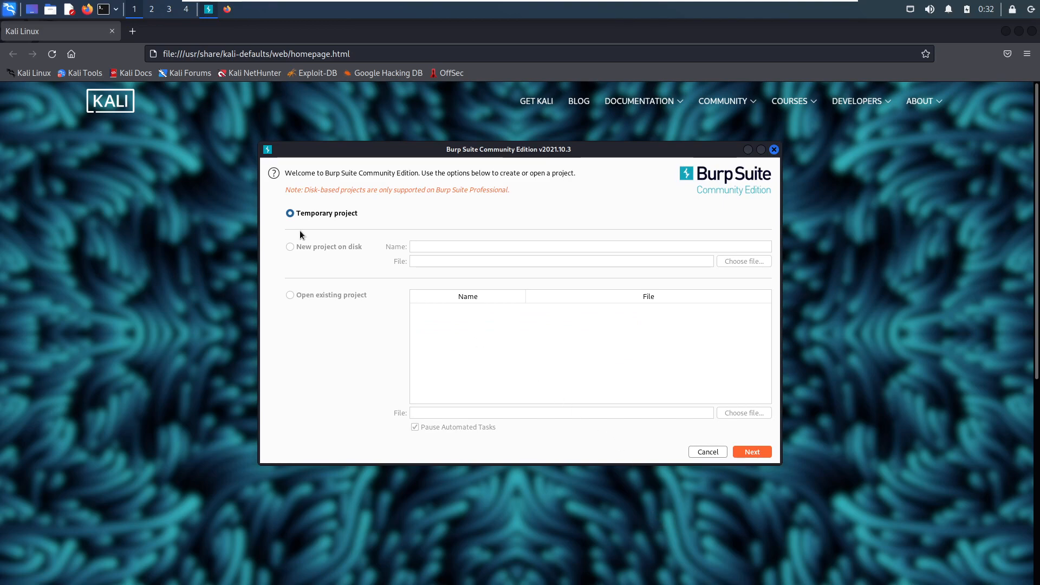
{"action": "mouse_move", "coordinate": [777, 197]}
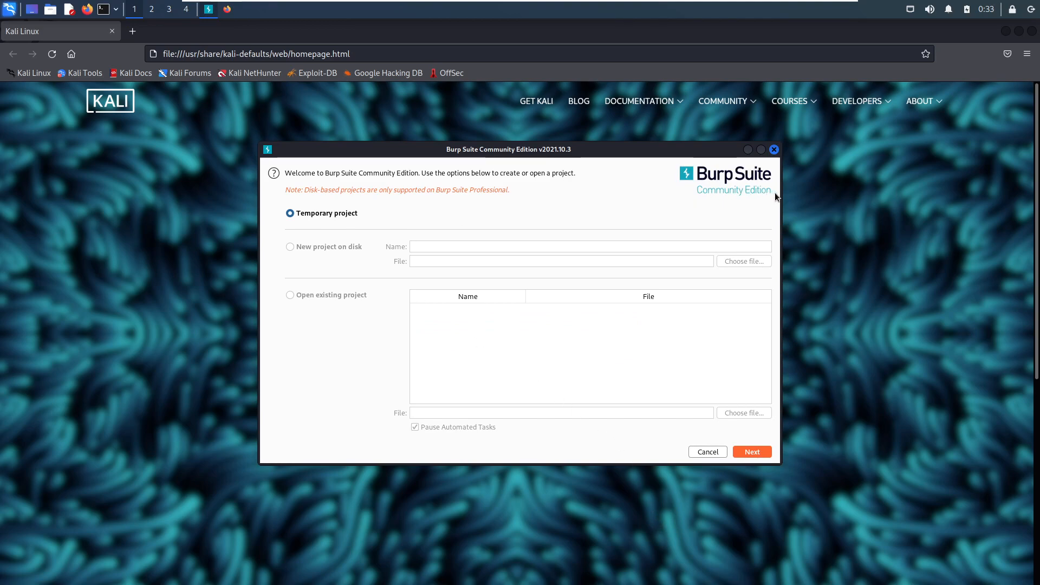
{"action": "mouse_move", "coordinate": [346, 282]}
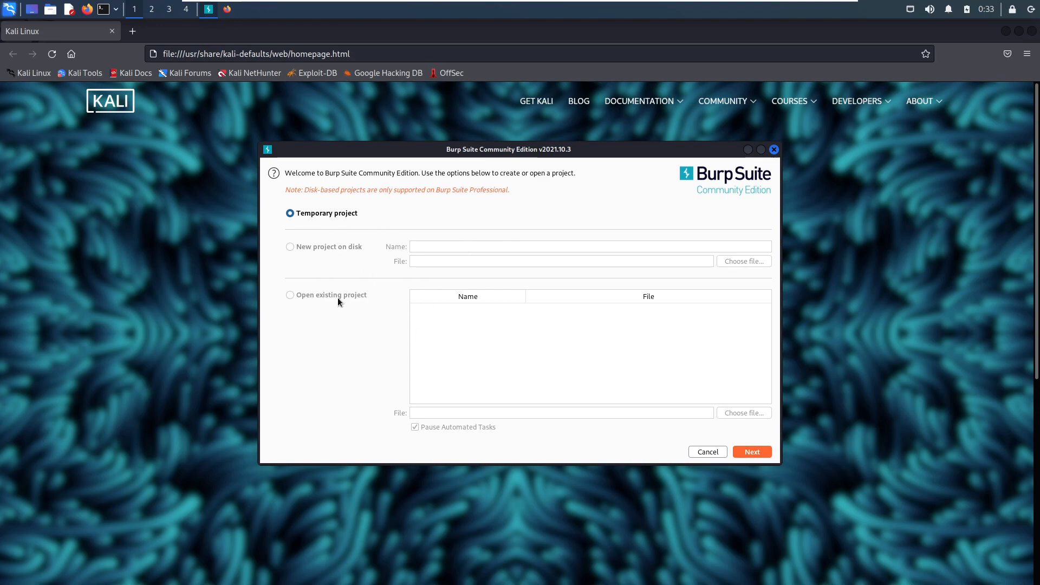
{"action": "mouse_move", "coordinate": [358, 265]}
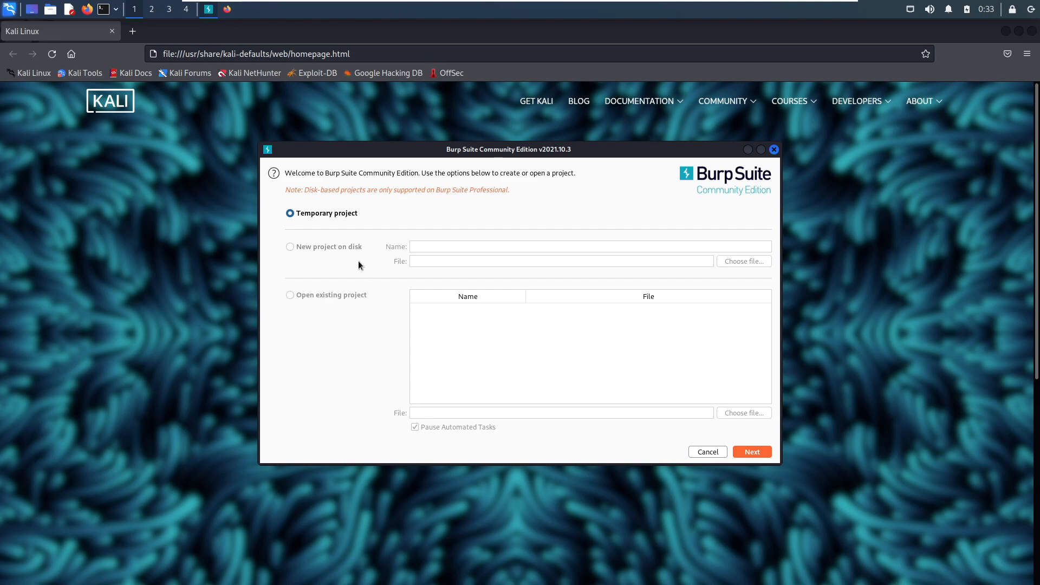
{"action": "mouse_move", "coordinate": [308, 222]}
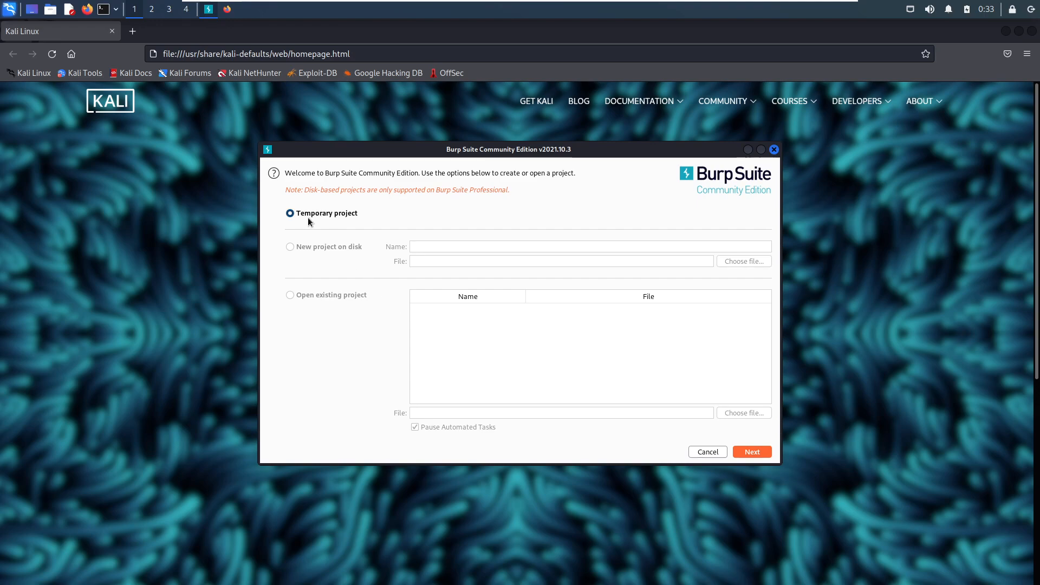
{"action": "mouse_move", "coordinate": [299, 215]}
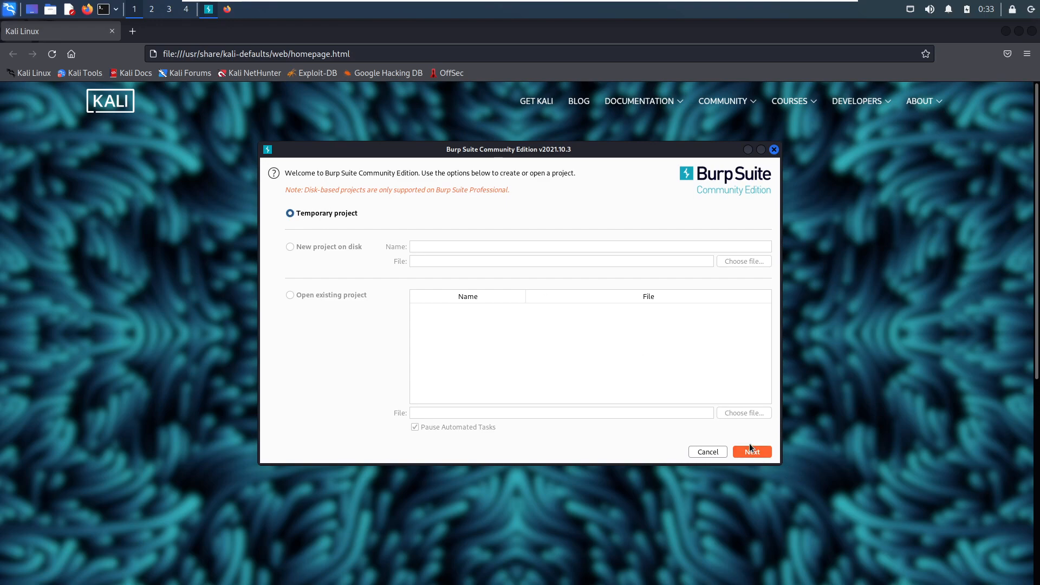
Start Burp with a temporary project and Use Burp defaults configuration
{"action": "left_click", "coordinate": [751, 452]}
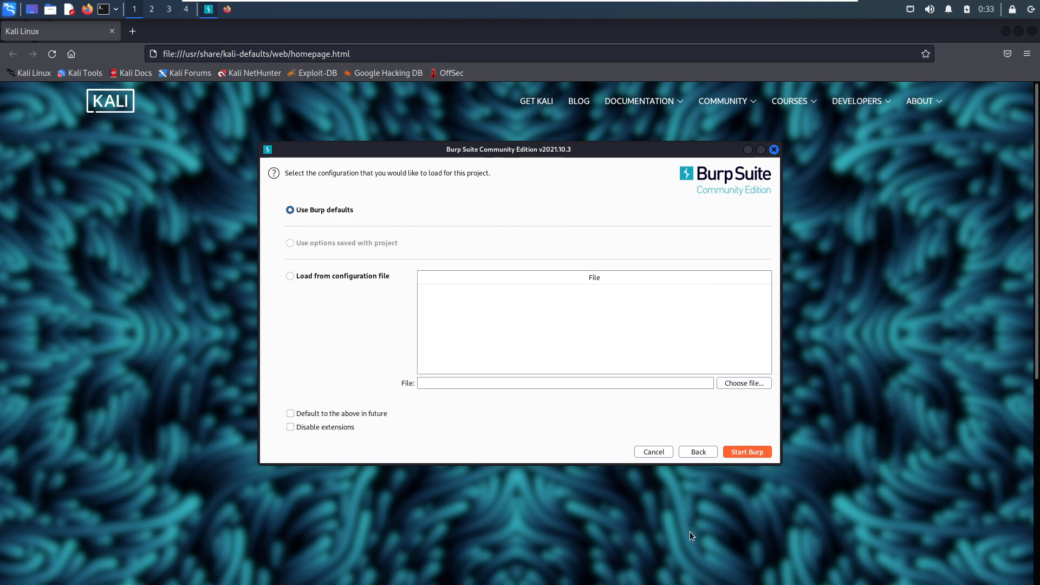
{"action": "mouse_move", "coordinate": [454, 239]}
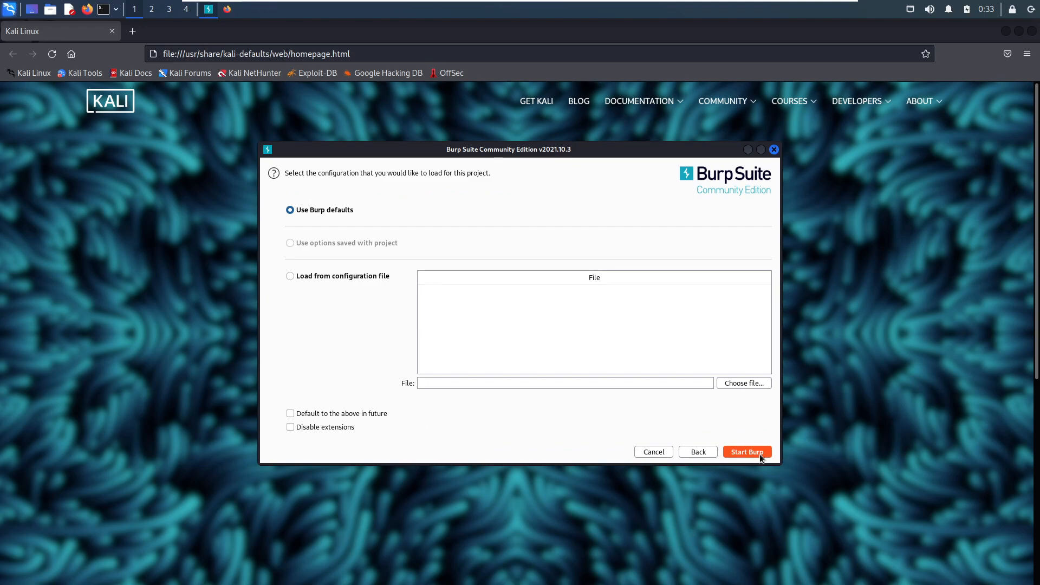
{"action": "left_click", "coordinate": [747, 452]}
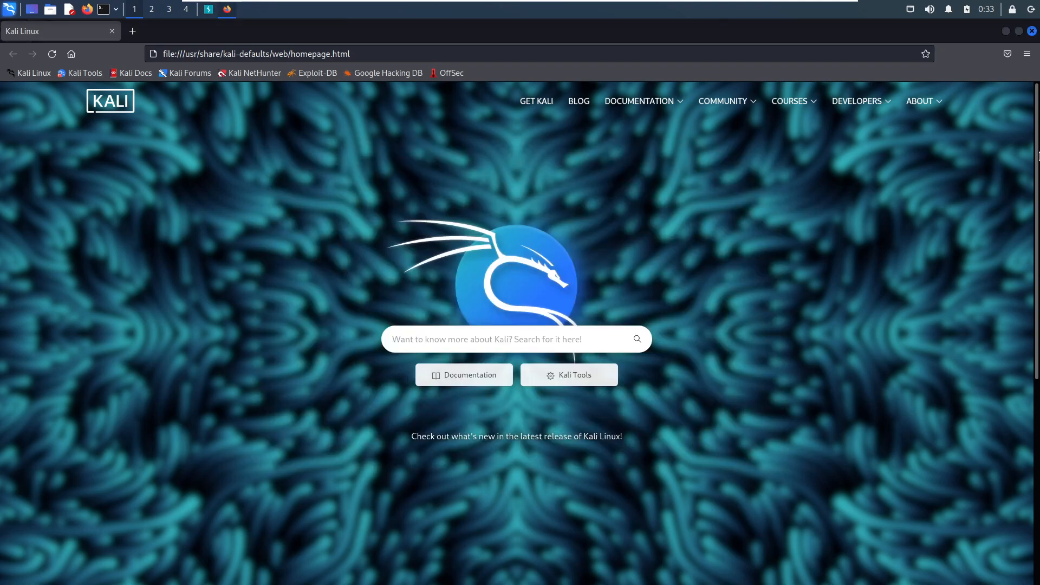
Dismiss the 'Burp Suite is out of date' dialog with 'Don't show again for this version' ticked
{"action": "left_click", "coordinate": [208, 9]}
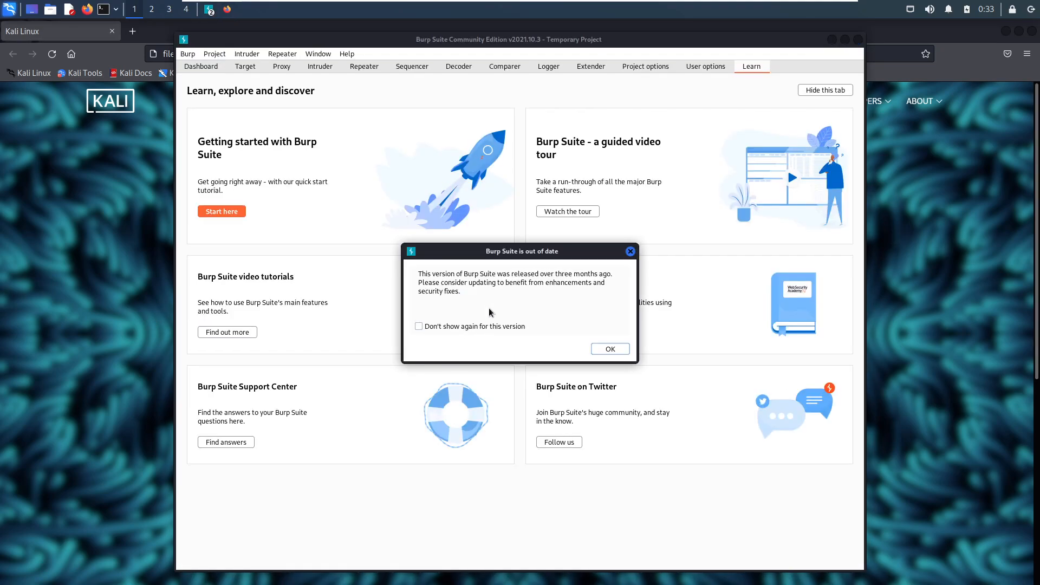
{"action": "mouse_move", "coordinate": [482, 295]}
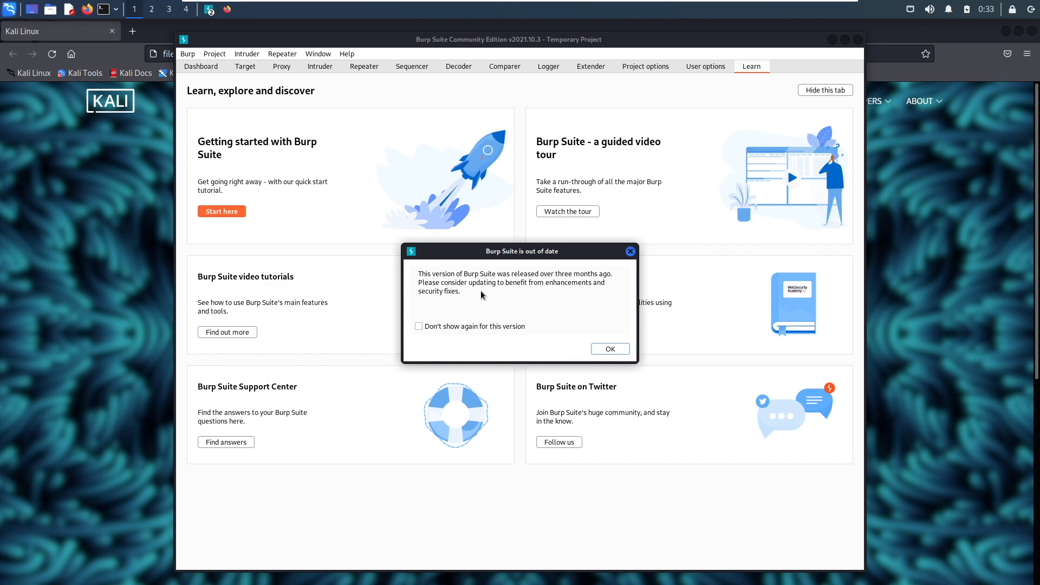
{"action": "mouse_move", "coordinate": [476, 292]}
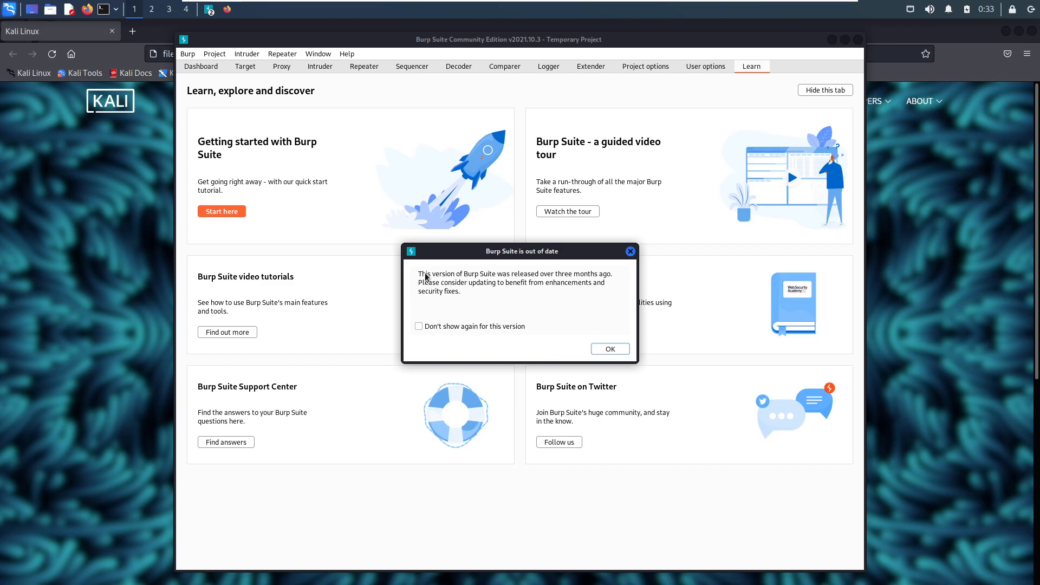
{"action": "mouse_move", "coordinate": [523, 302]}
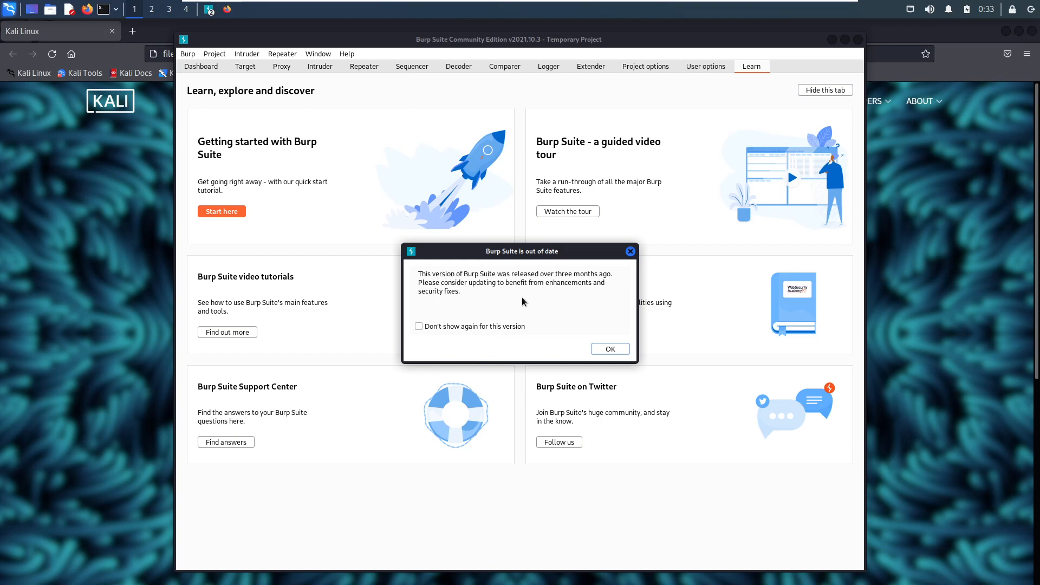
{"action": "mouse_move", "coordinate": [479, 290]}
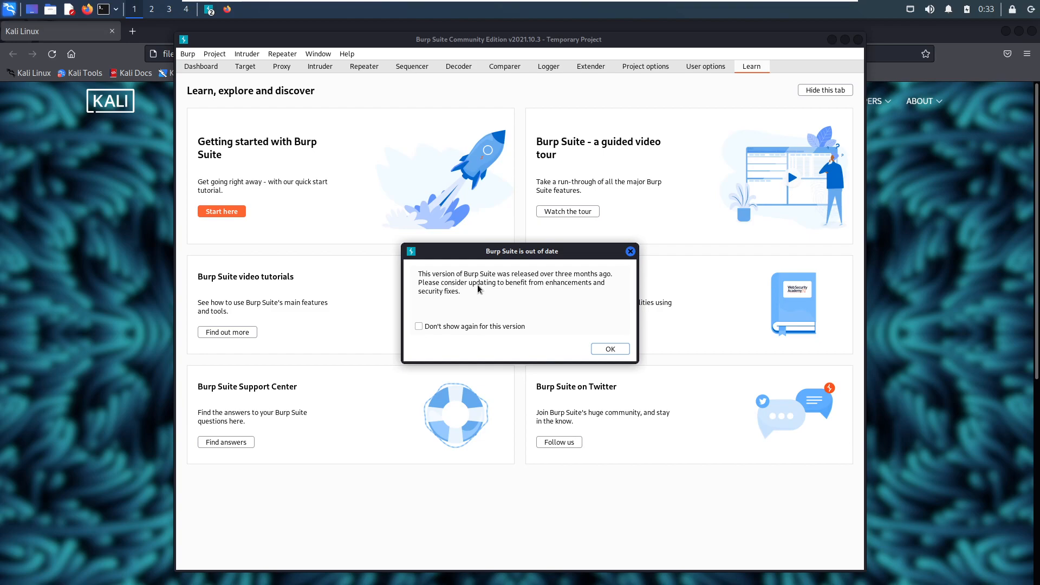
{"action": "mouse_move", "coordinate": [567, 305]}
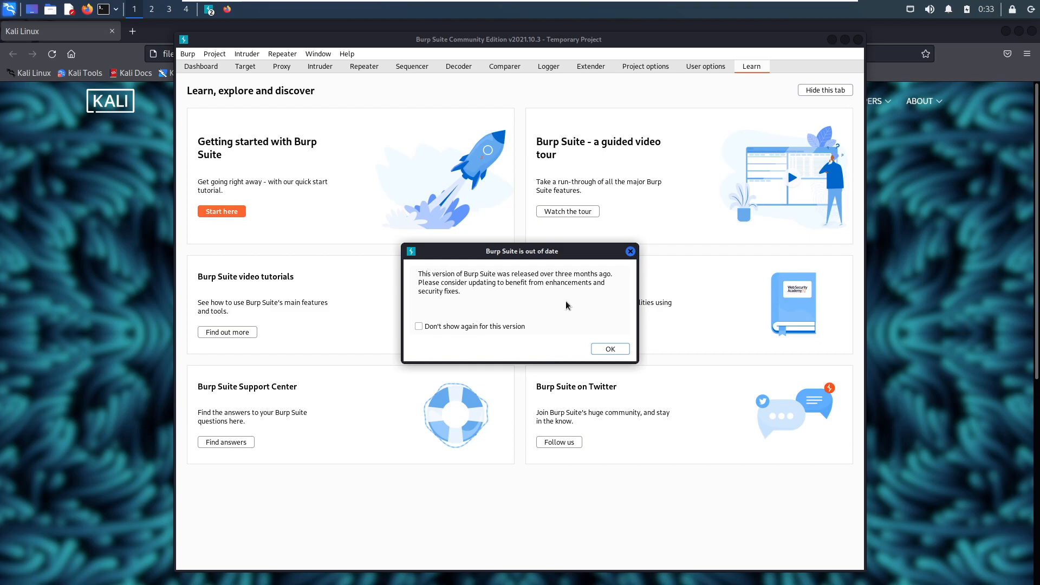
{"action": "mouse_move", "coordinate": [516, 303]}
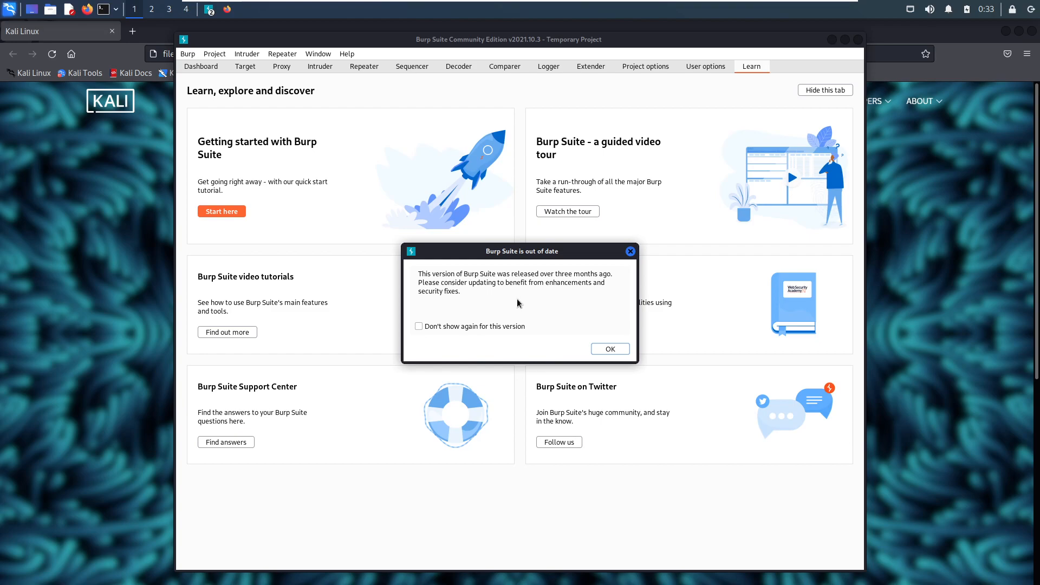
{"action": "mouse_move", "coordinate": [482, 349]}
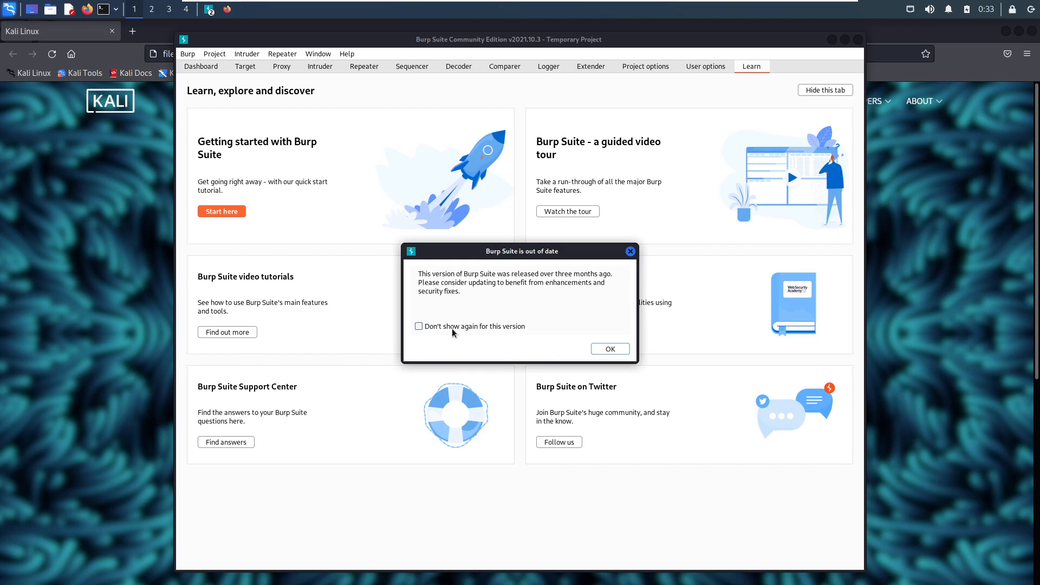
{"action": "left_click", "coordinate": [419, 326]}
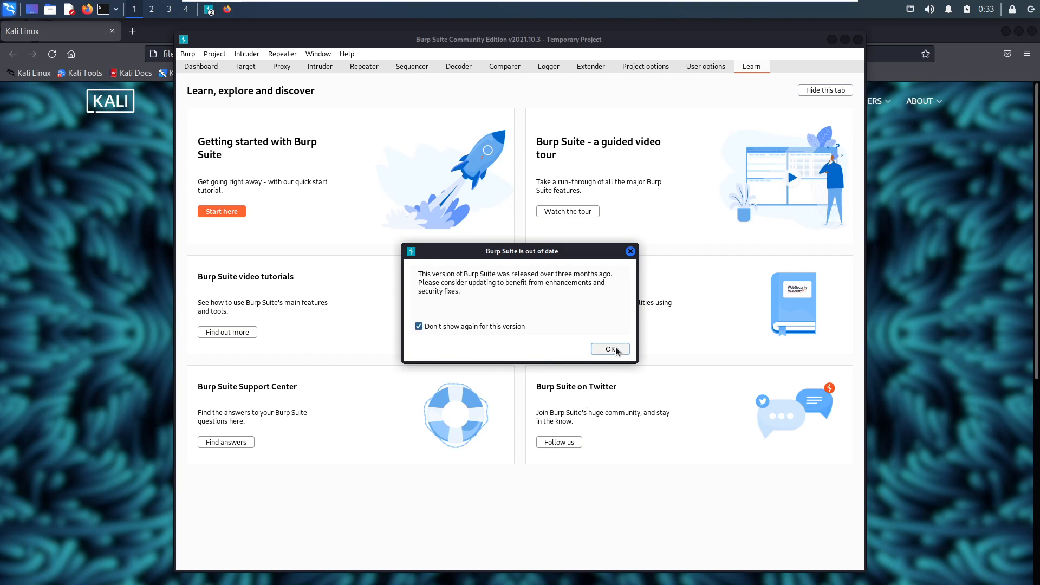
{"action": "left_click", "coordinate": [608, 349]}
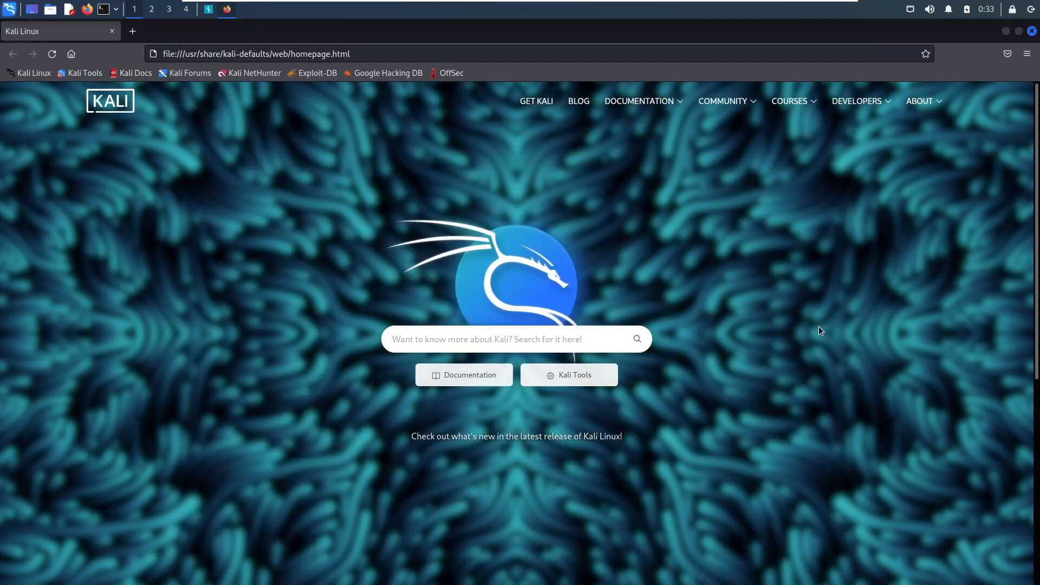
{"action": "mouse_move", "coordinate": [814, 317]}
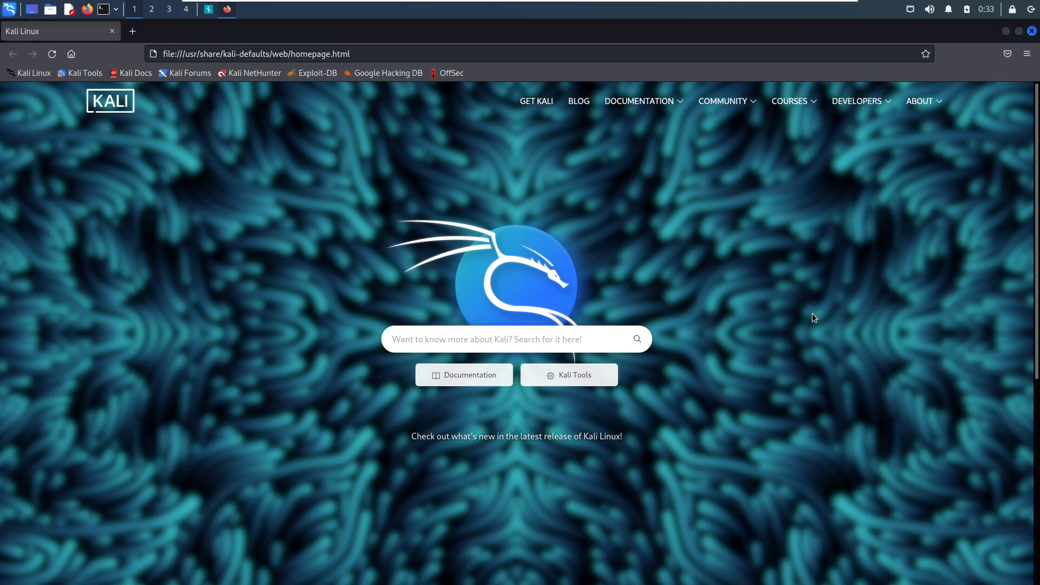
{"action": "mouse_move", "coordinate": [787, 295]}
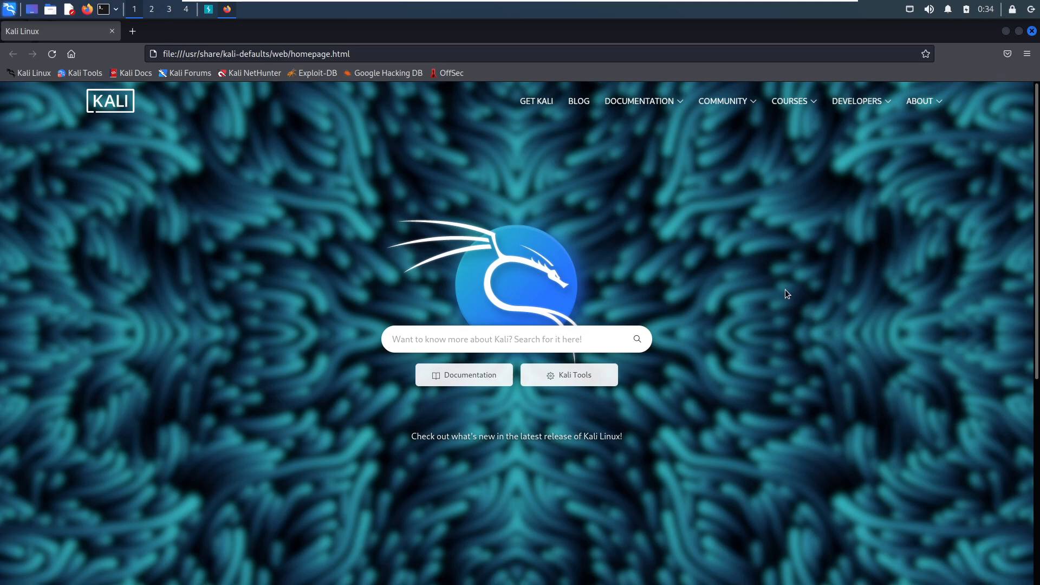
{"action": "mouse_move", "coordinate": [757, 251]}
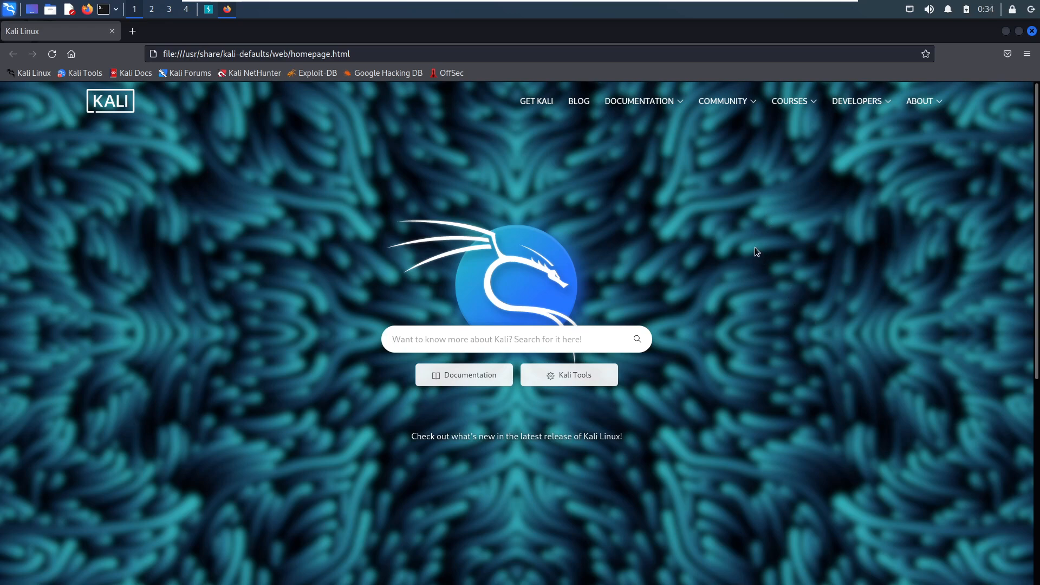
{"action": "mouse_move", "coordinate": [759, 239]}
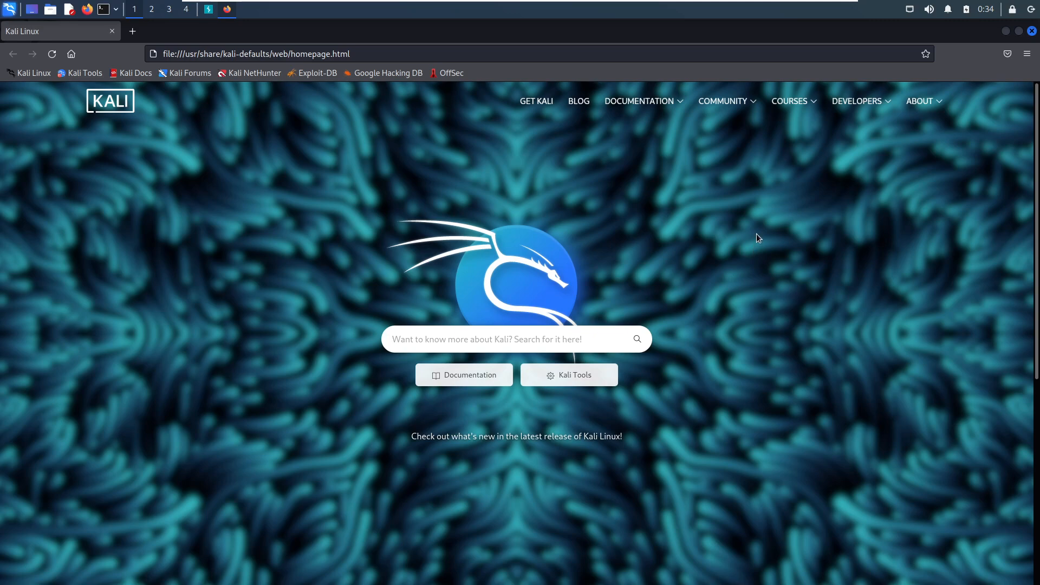
{"action": "mouse_move", "coordinate": [757, 246]}
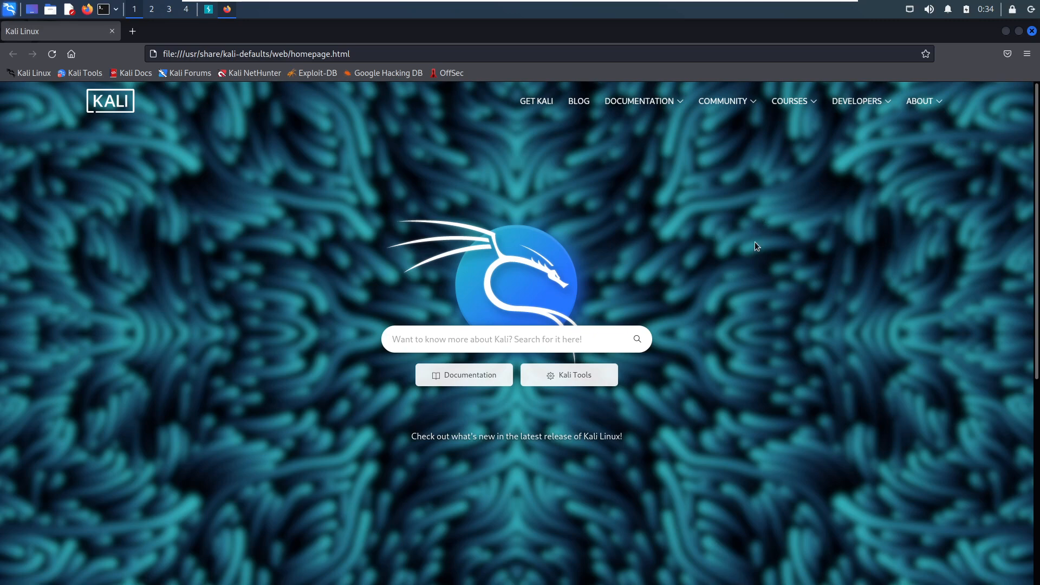
{"action": "mouse_move", "coordinate": [767, 232]}
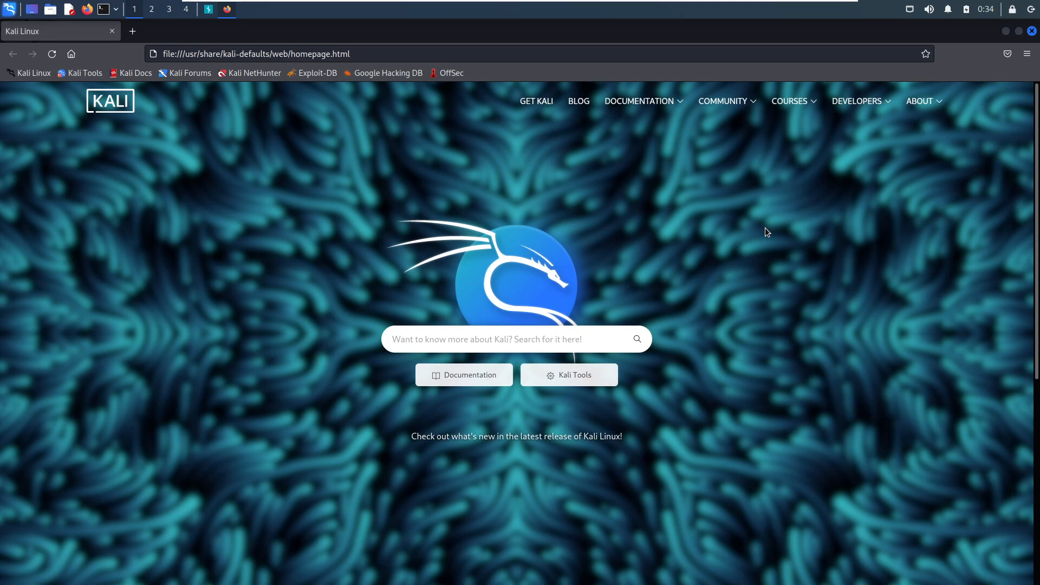
{"action": "mouse_move", "coordinate": [766, 240]}
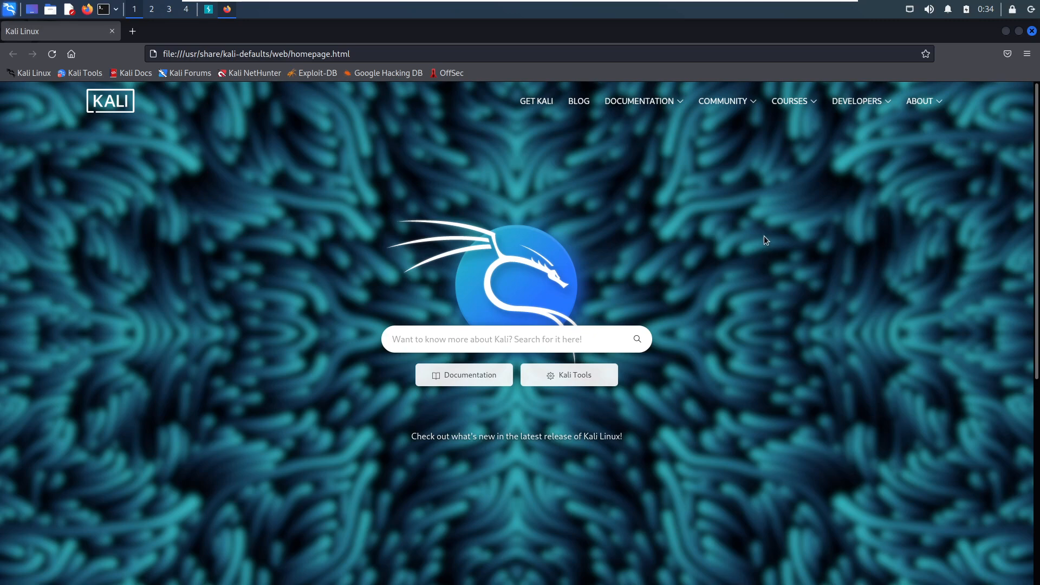
Switch to Firefox and open its hamburger application menu
{"action": "left_click", "coordinate": [723, 101]}
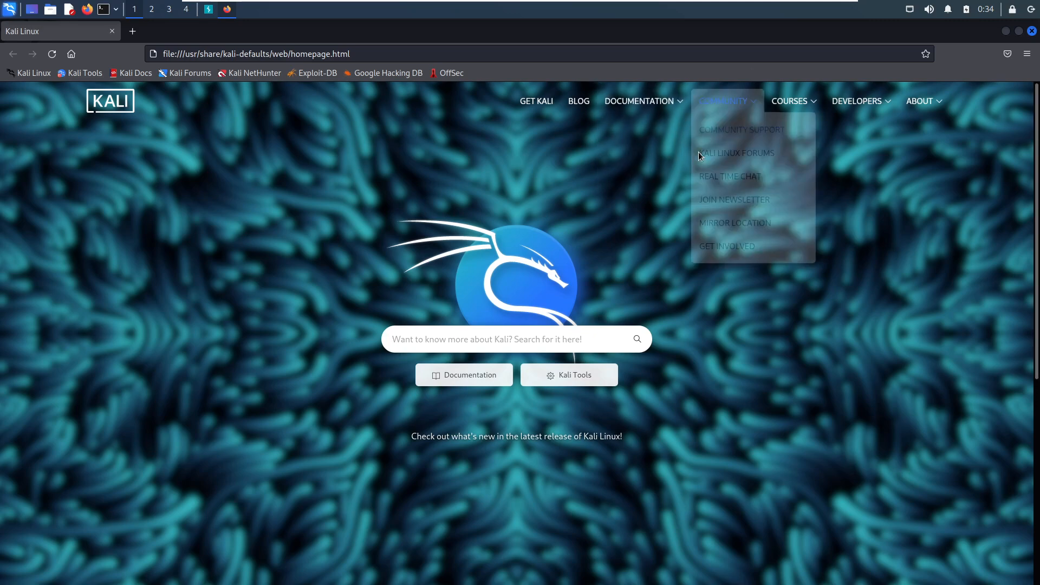
{"action": "mouse_move", "coordinate": [1028, 160]}
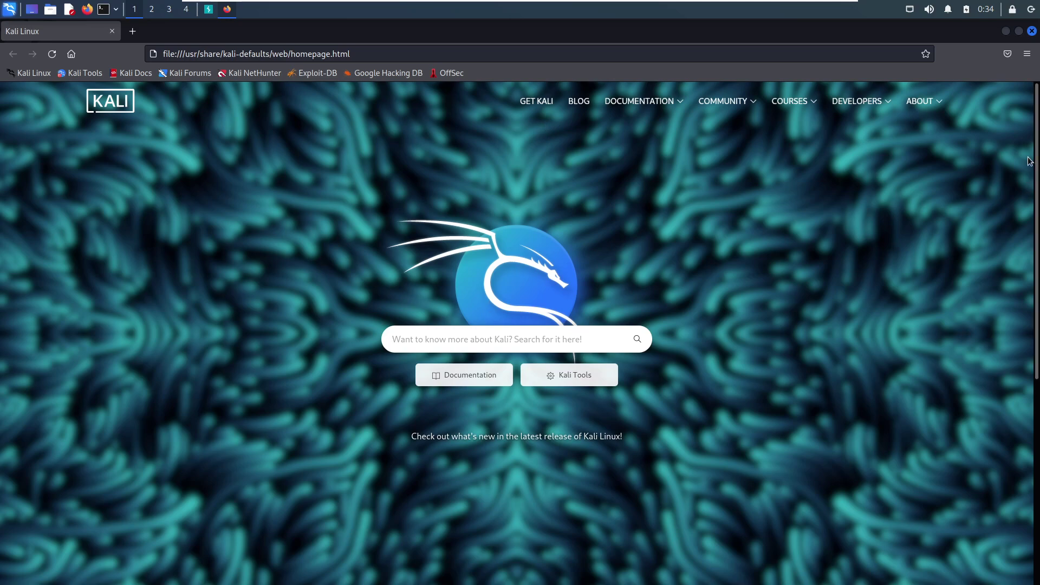
{"action": "mouse_move", "coordinate": [1015, 132]}
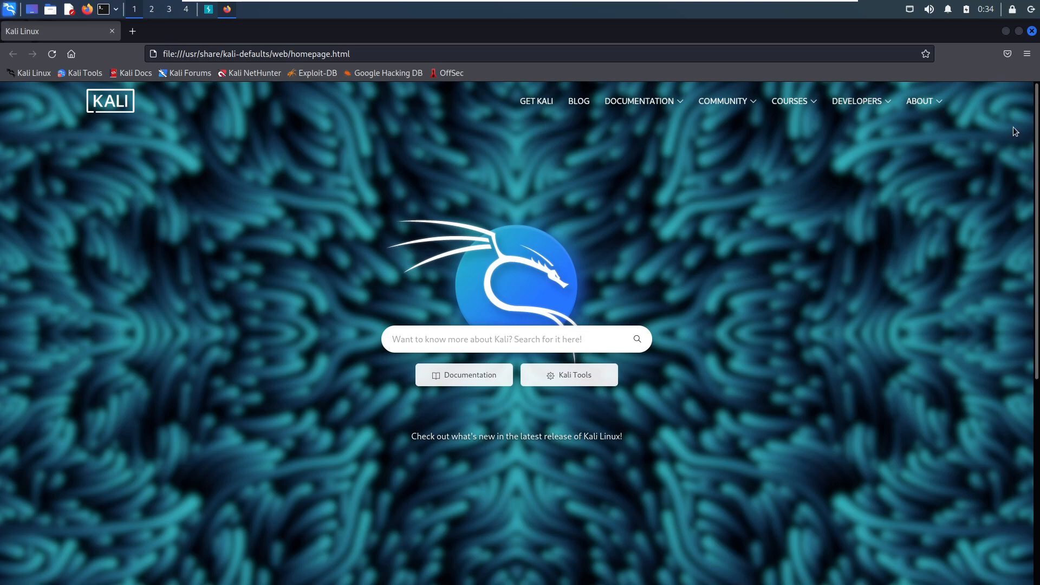
{"action": "mouse_move", "coordinate": [1038, 67]}
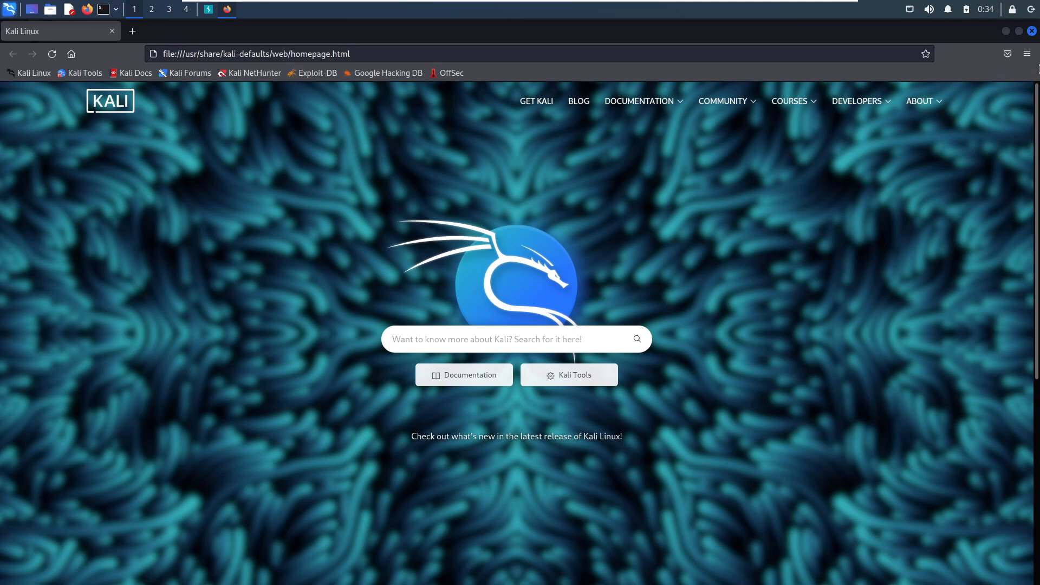
{"action": "mouse_move", "coordinate": [1027, 53]}
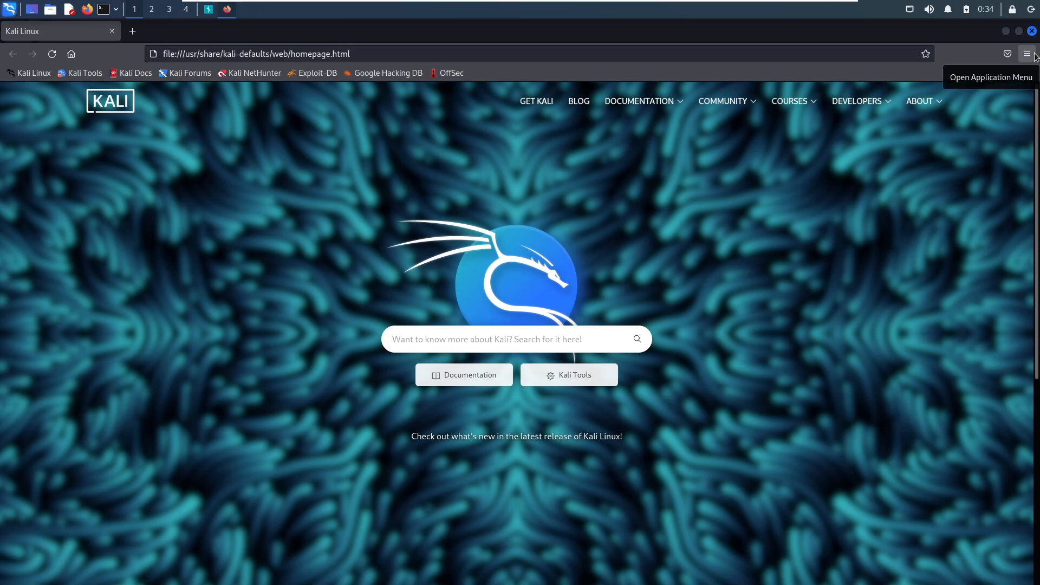
{"action": "left_click", "coordinate": [1028, 54]}
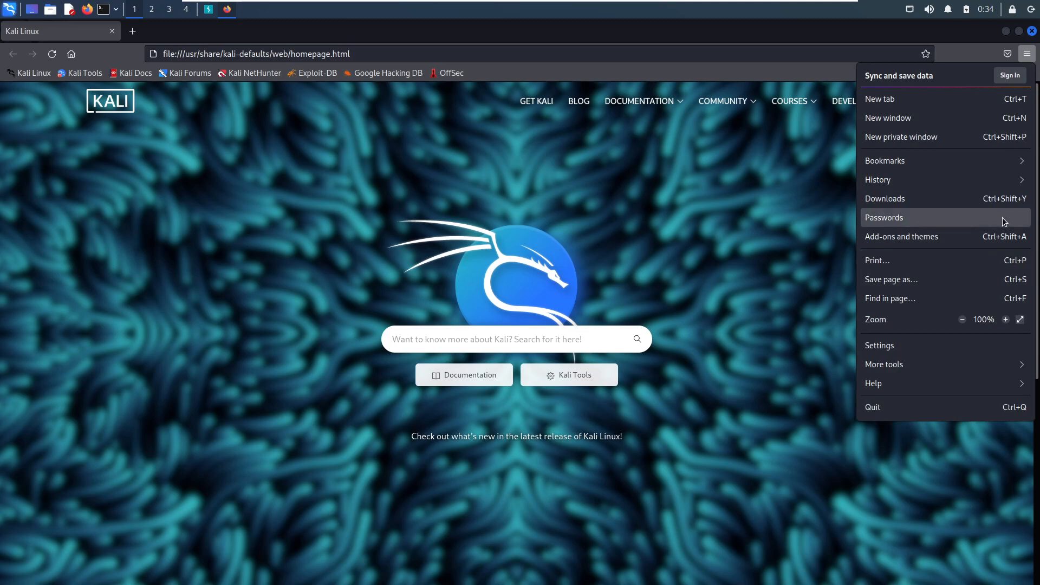
{"action": "mouse_move", "coordinate": [949, 236]}
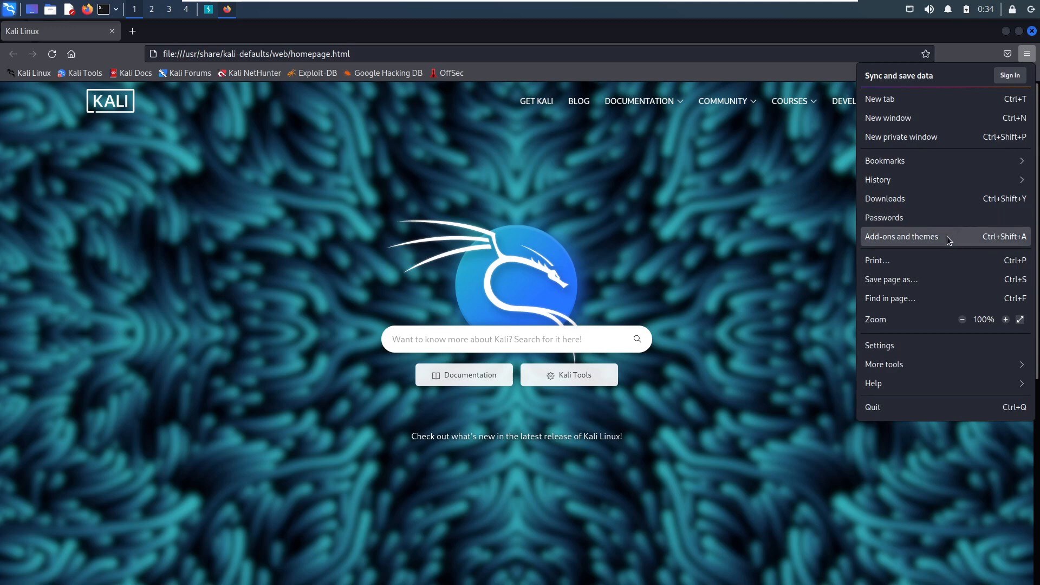
Open Add-ons and themes and search the add-ons site for 'foxy proxy'
{"action": "left_click", "coordinate": [902, 236]}
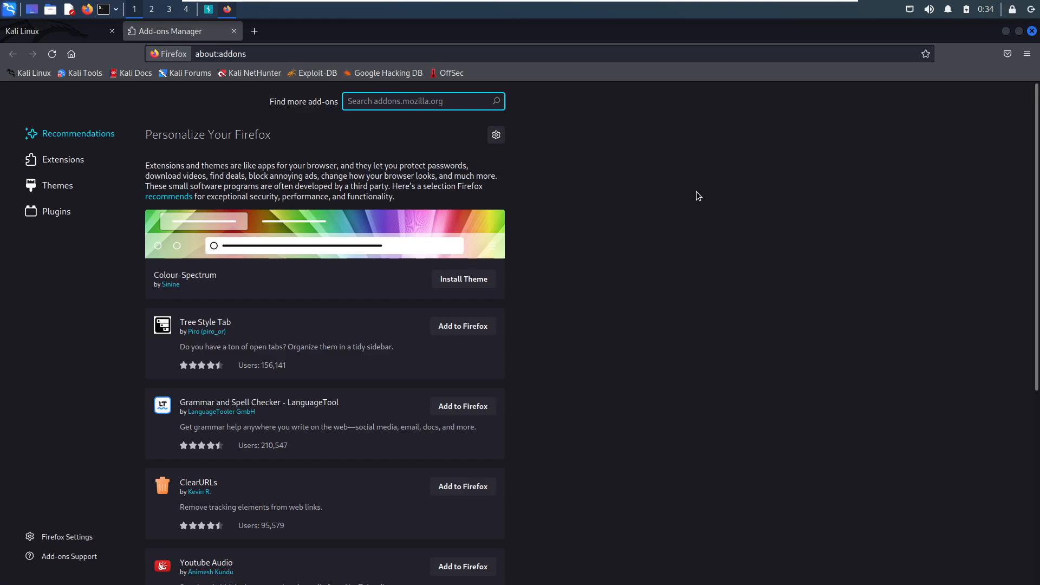
{"action": "type", "text": "fox"}
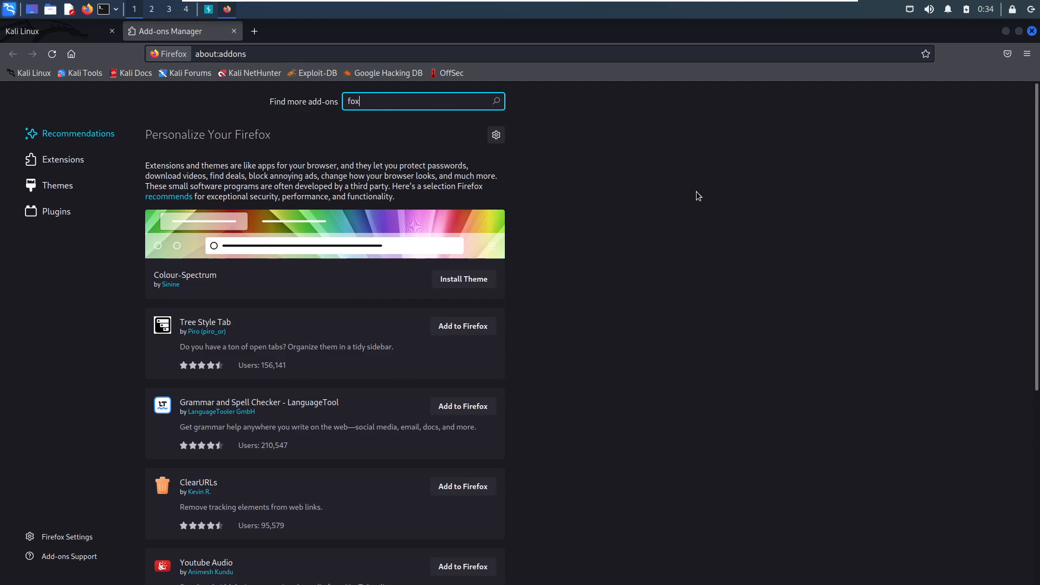
{"action": "type", "text": "y proxy"}
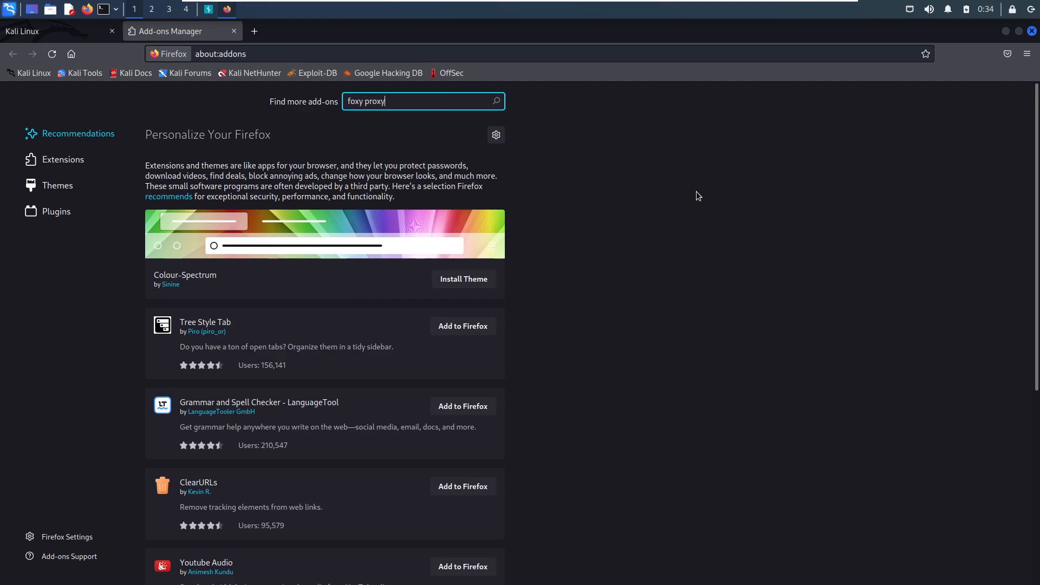
{"action": "key", "text": "Return"}
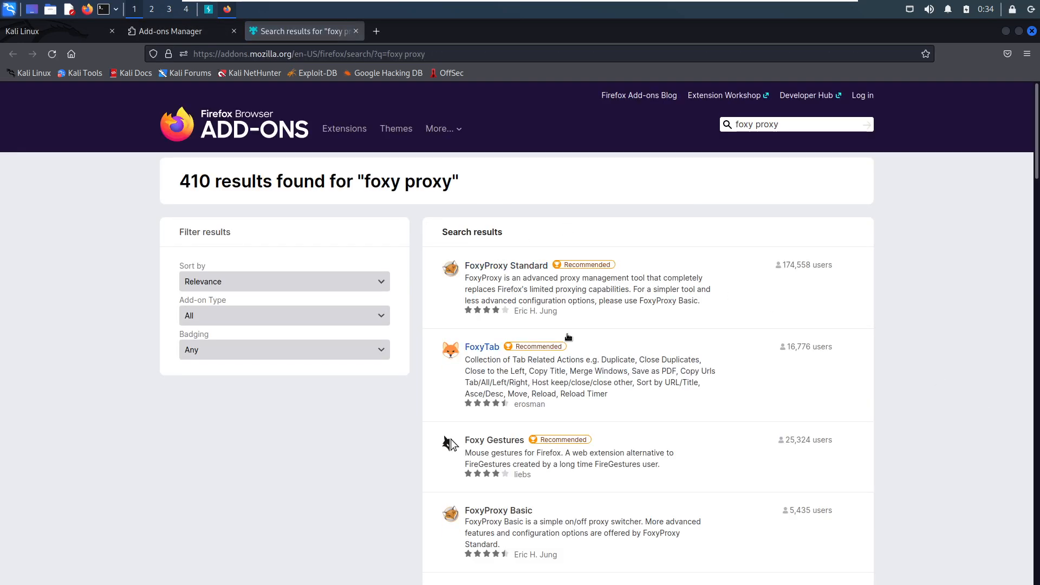
{"action": "mouse_move", "coordinate": [505, 265]}
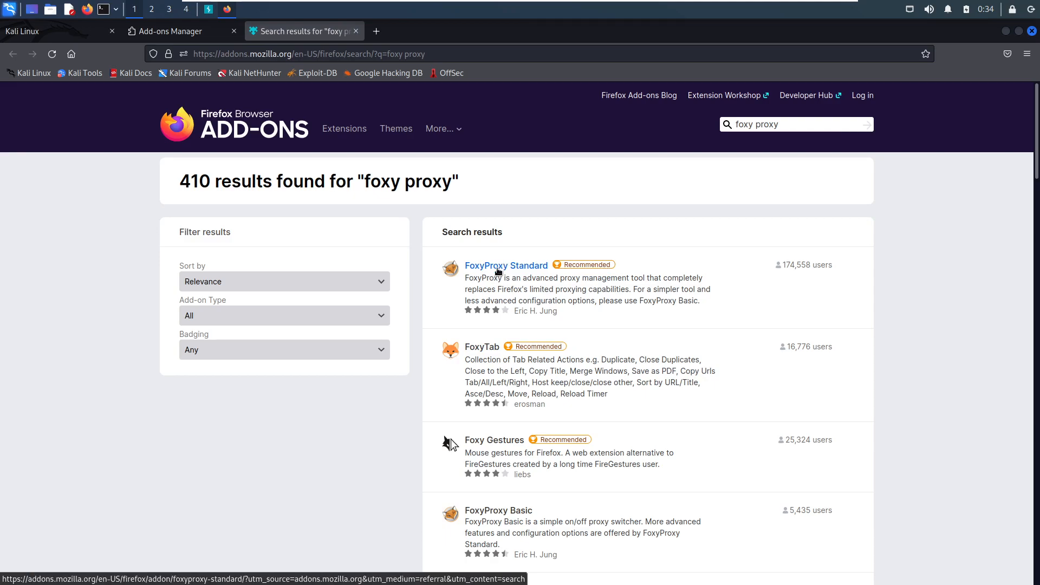
Install FoxyProxy Standard, granting its permissions, and dismiss the installed notice
{"action": "left_click", "coordinate": [506, 265]}
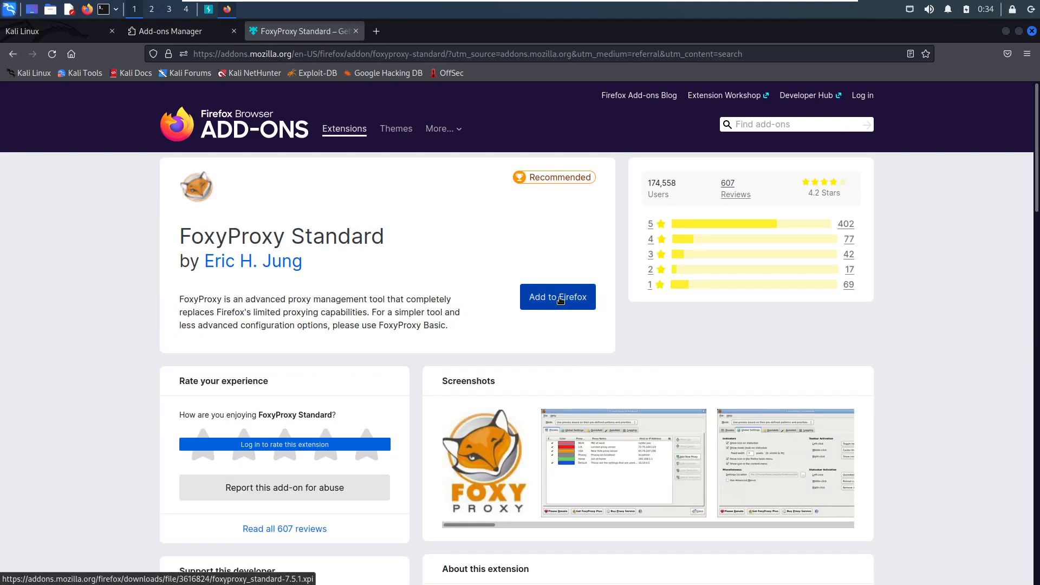
{"action": "left_click", "coordinate": [558, 296]}
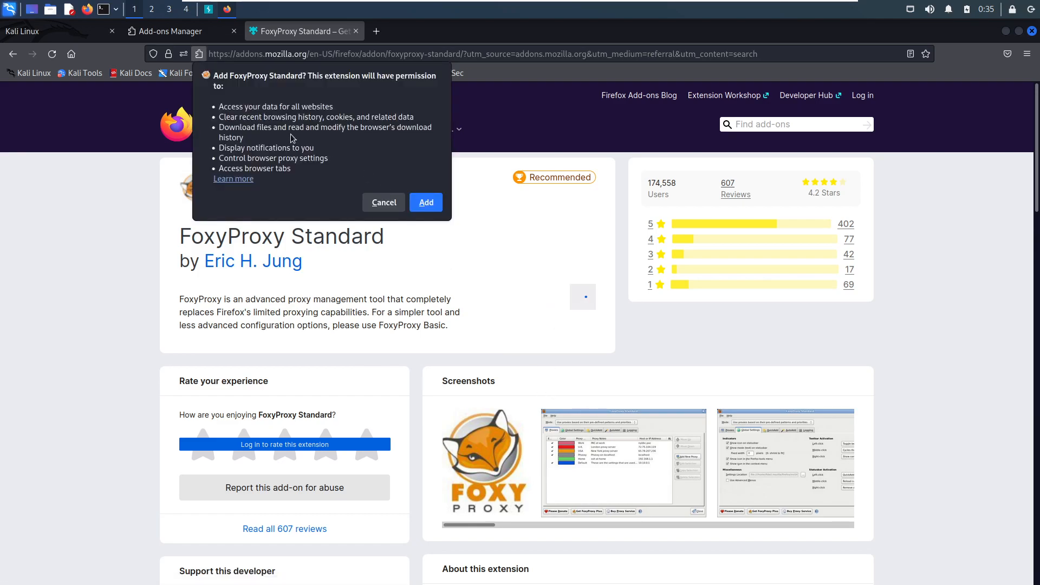
{"action": "mouse_move", "coordinate": [267, 91]}
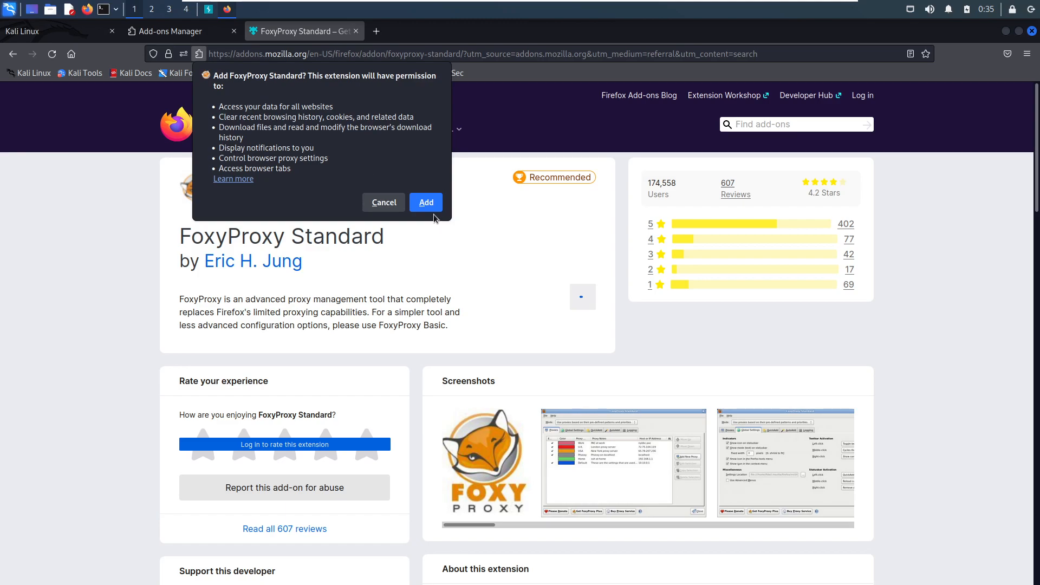
{"action": "left_click", "coordinate": [426, 202]}
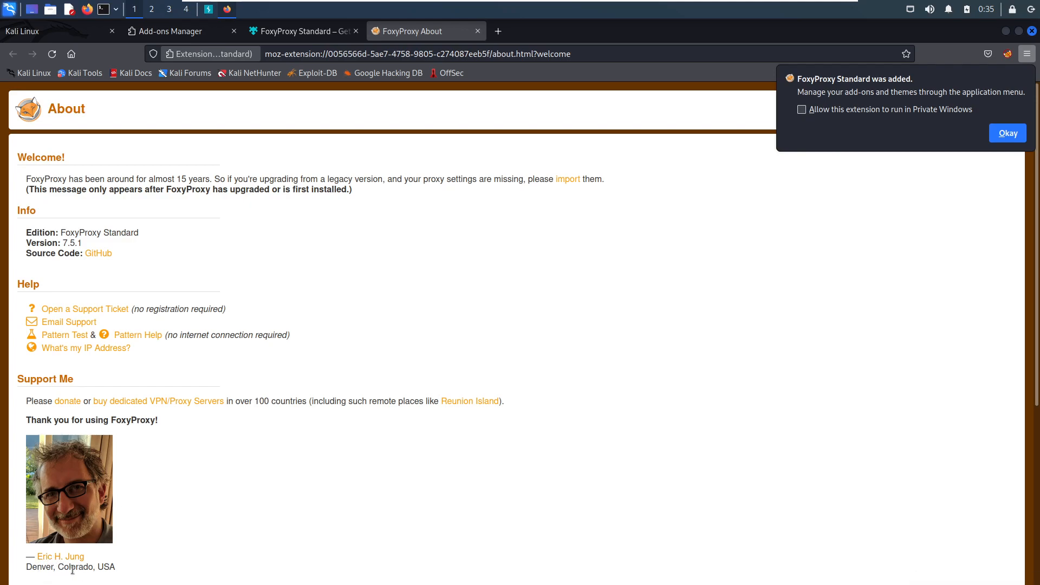
{"action": "mouse_move", "coordinate": [704, 297]}
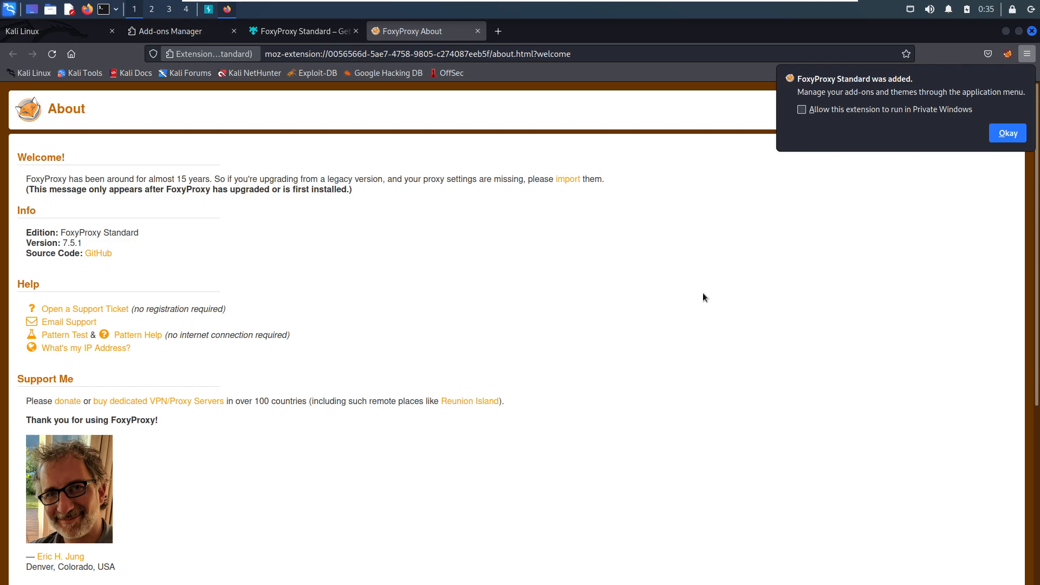
{"action": "mouse_move", "coordinate": [996, 205]}
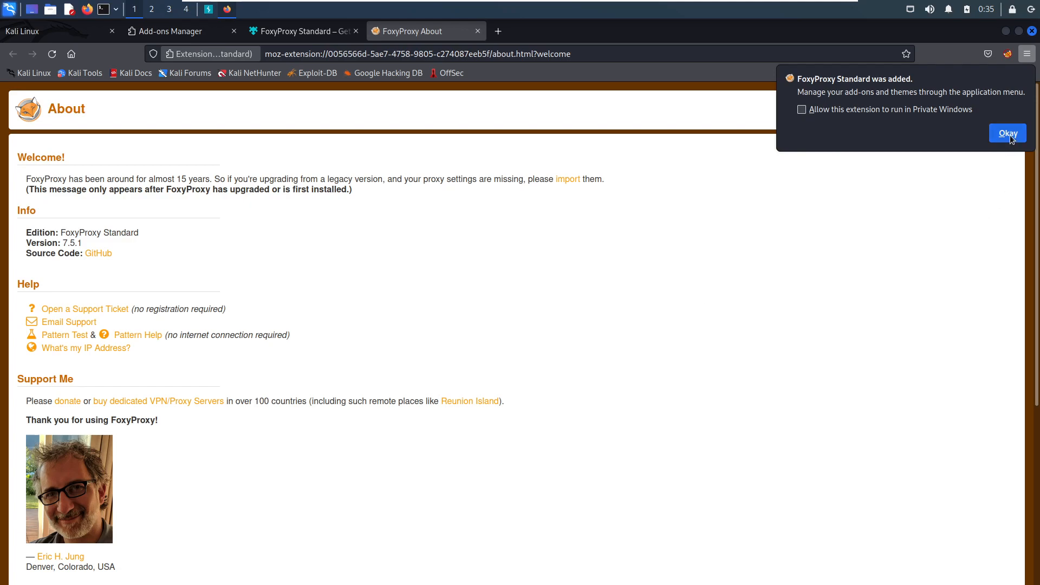
{"action": "mouse_move", "coordinate": [868, 105]}
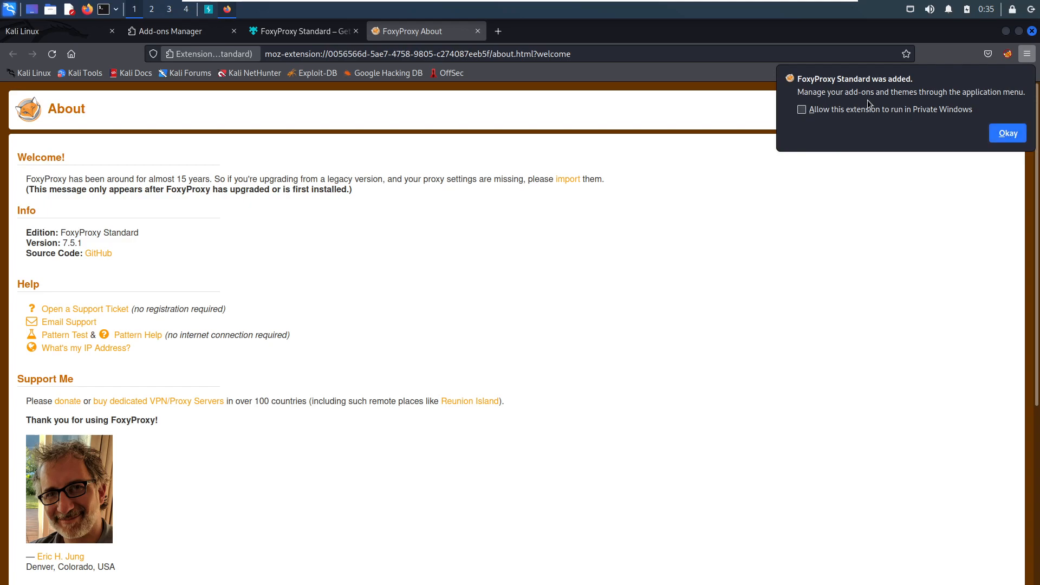
{"action": "mouse_move", "coordinate": [856, 120]}
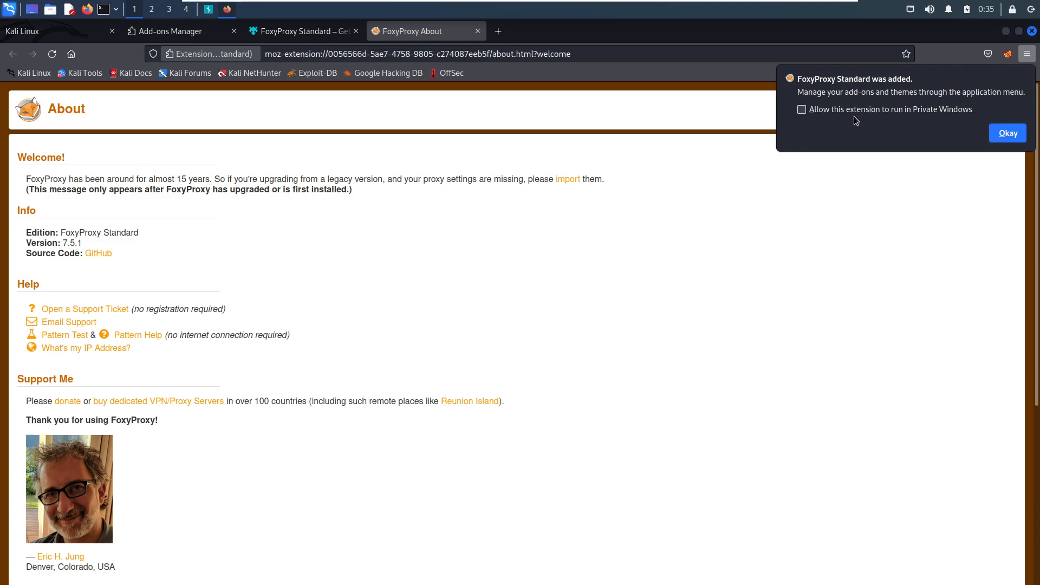
{"action": "mouse_move", "coordinate": [958, 127]}
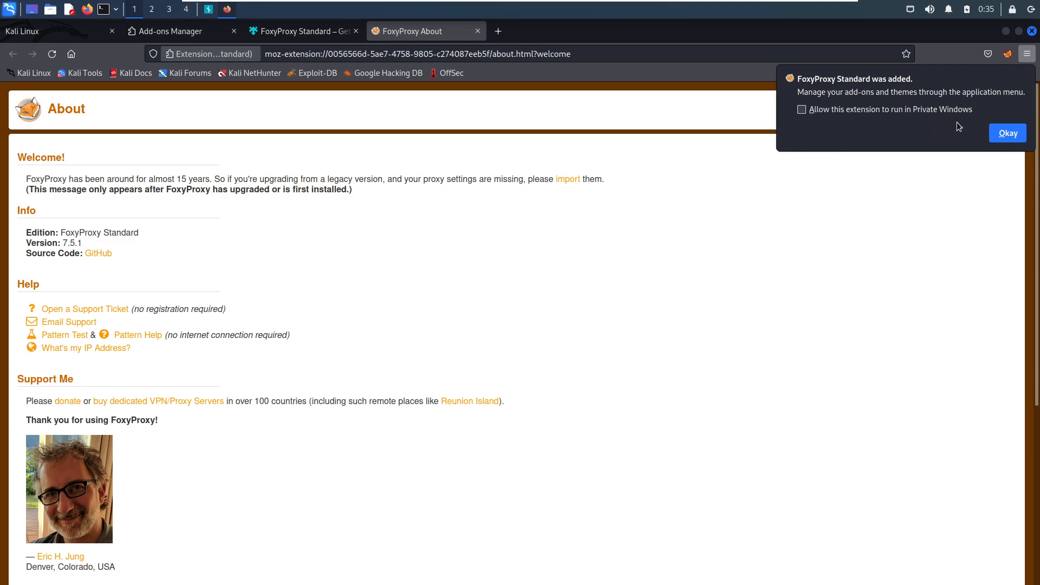
{"action": "left_click", "coordinate": [1007, 133]}
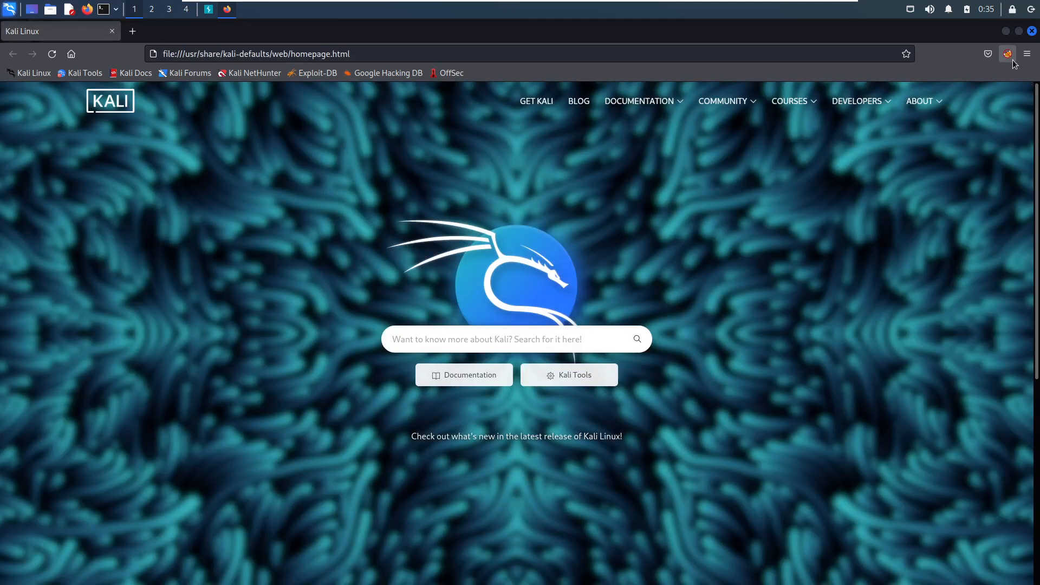
{"action": "mouse_move", "coordinate": [1008, 53]}
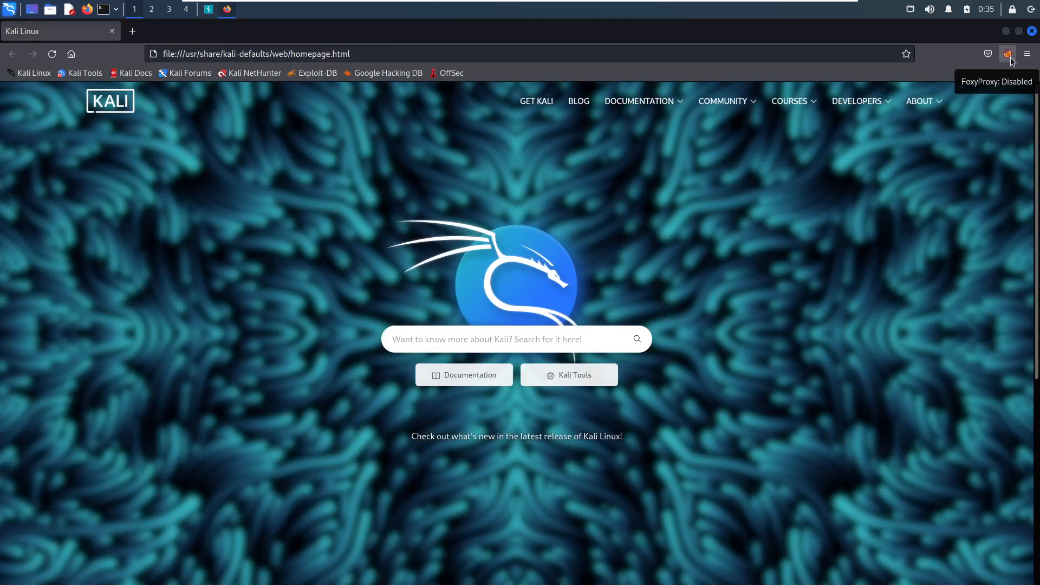
In FoxyProxy Options, add a proxy titled Burp with IP 127.0.0.1 and port 8080
{"action": "left_click", "coordinate": [1007, 53]}
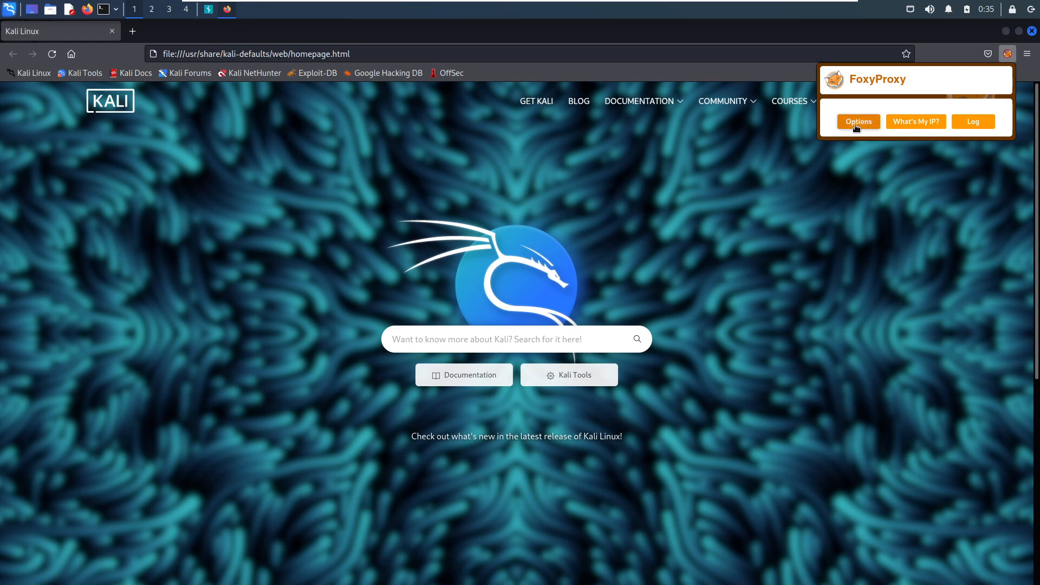
{"action": "left_click", "coordinate": [857, 121]}
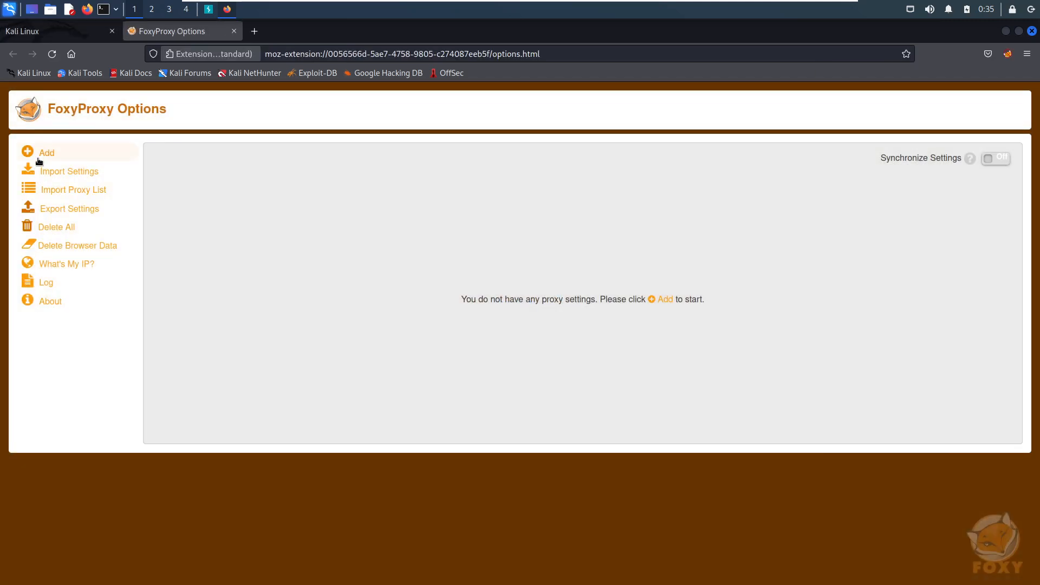
{"action": "mouse_move", "coordinate": [86, 113]}
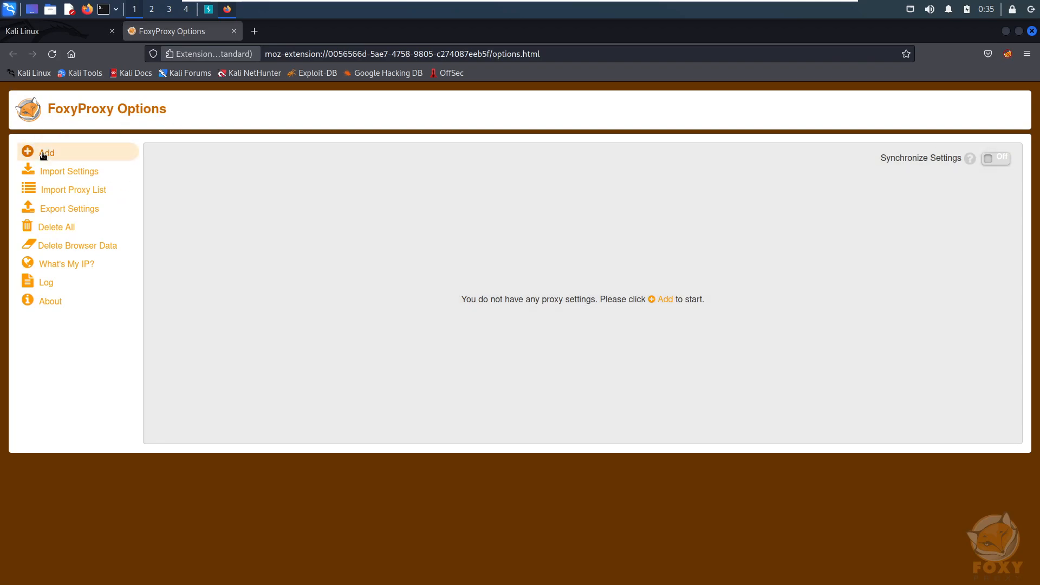
{"action": "left_click", "coordinate": [46, 152]}
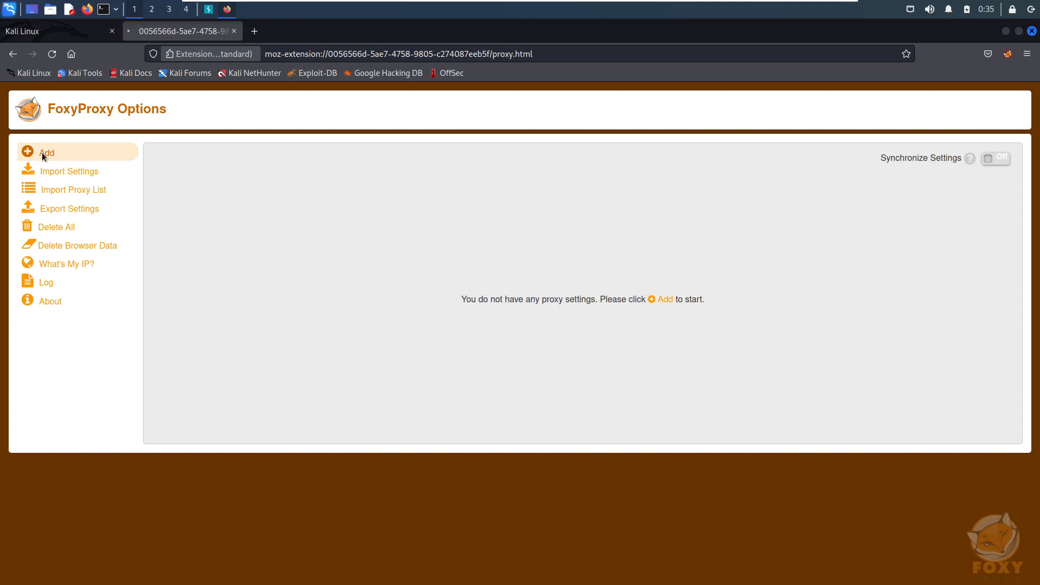
{"action": "left_click", "coordinate": [45, 152]}
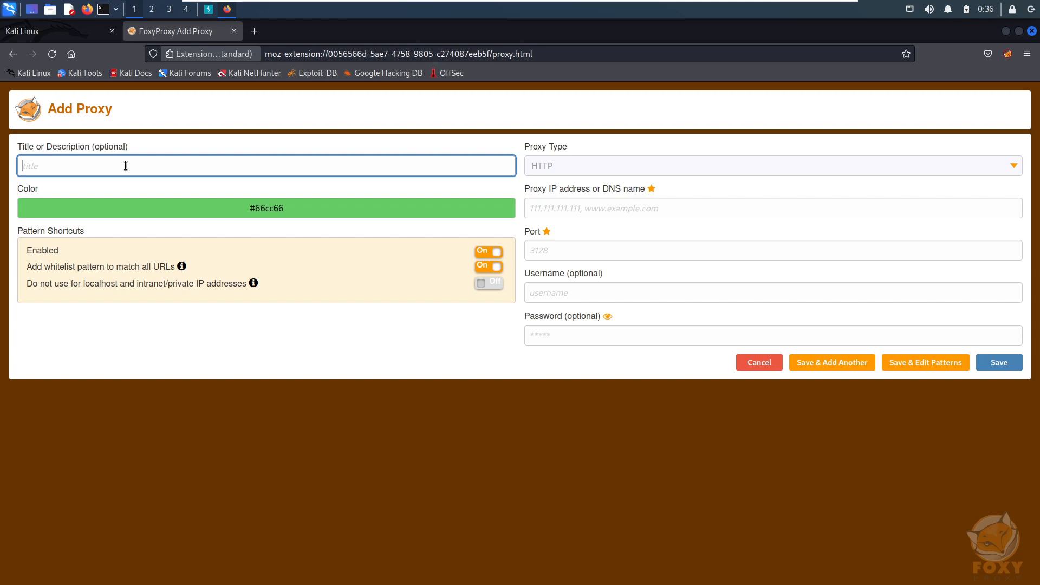
{"action": "type", "text": "B"}
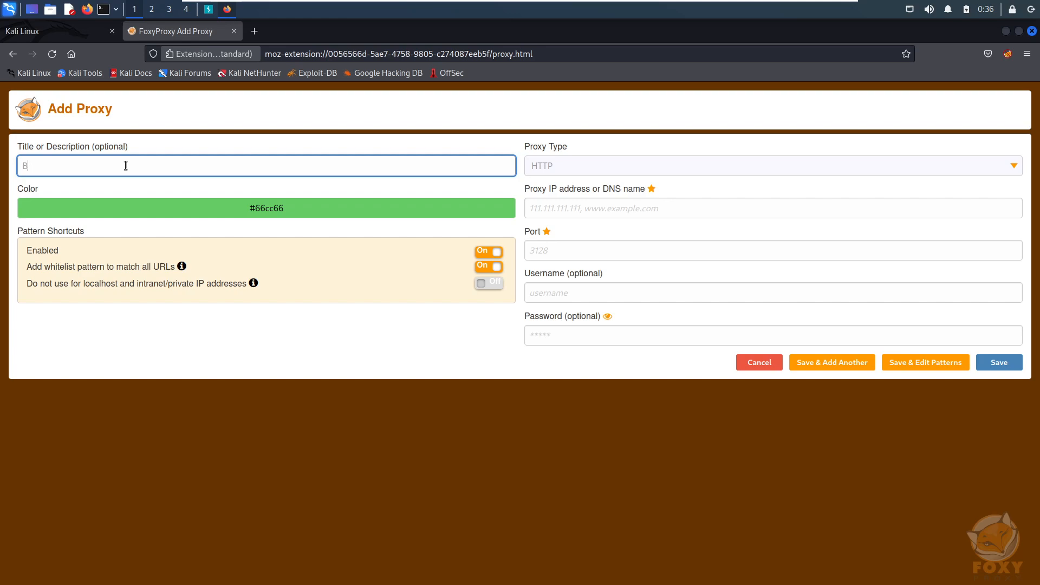
{"action": "type", "text": "urp"}
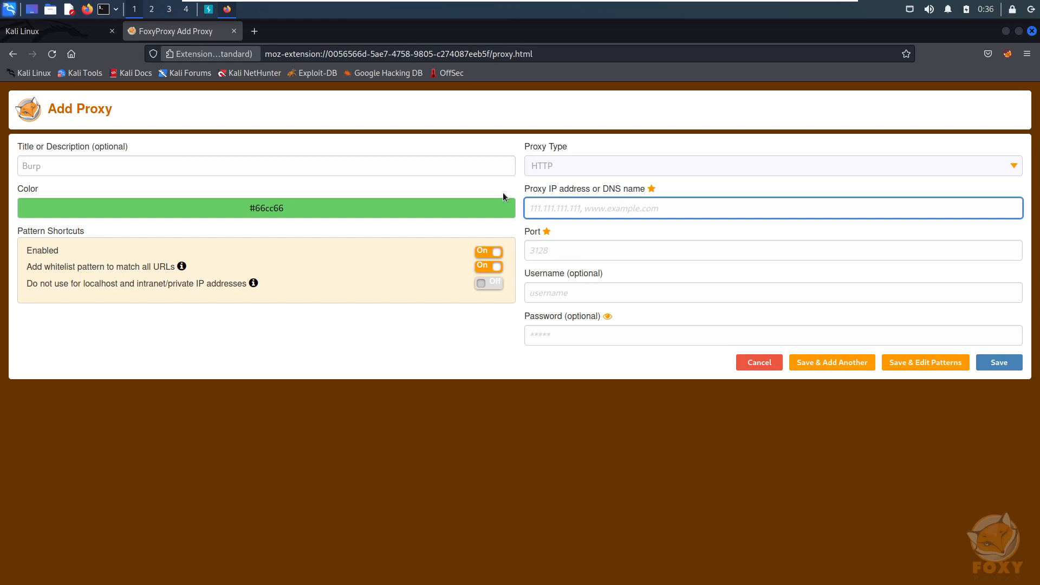
{"action": "type", "text": "127.0."}
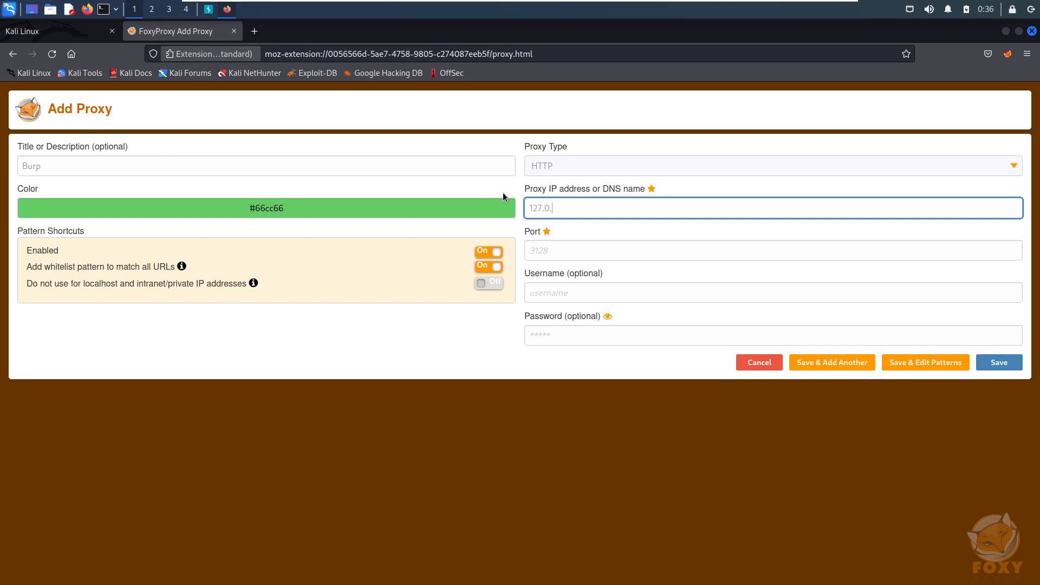
{"action": "type", "text": "0.1"}
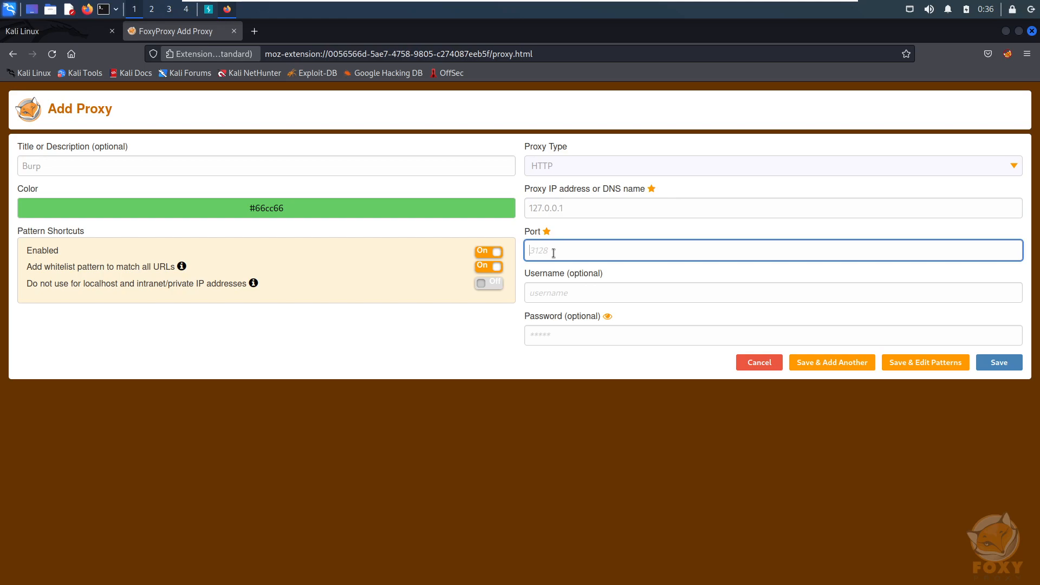
{"action": "type", "text": "8080"}
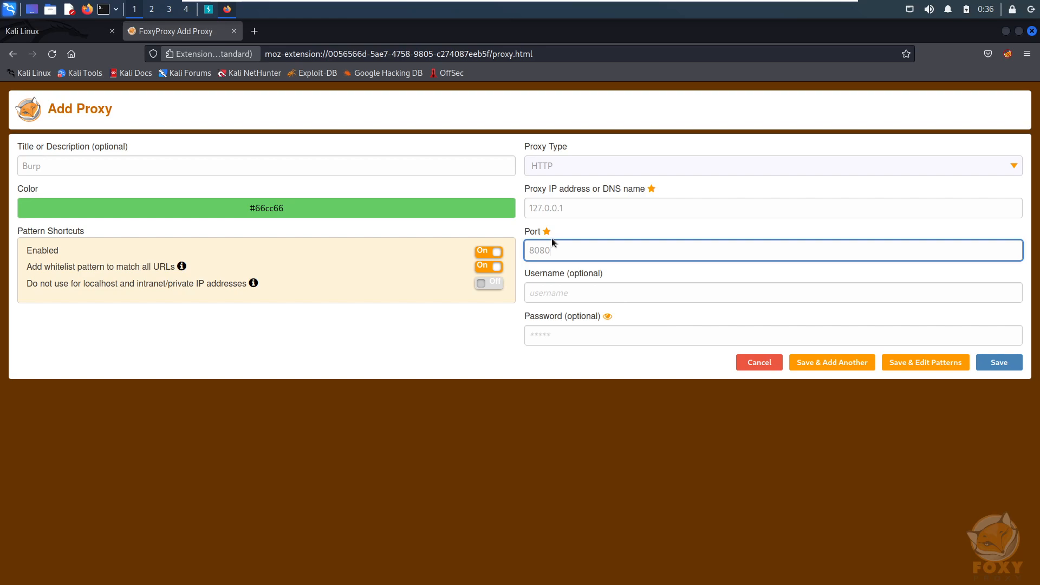
{"action": "mouse_move", "coordinate": [576, 242]}
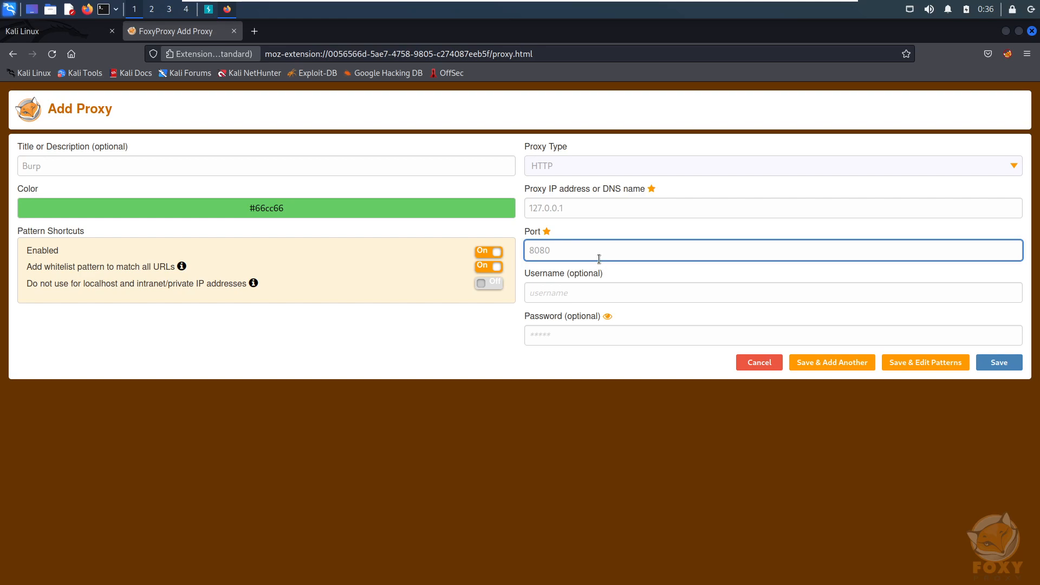
{"action": "mouse_move", "coordinate": [559, 246]}
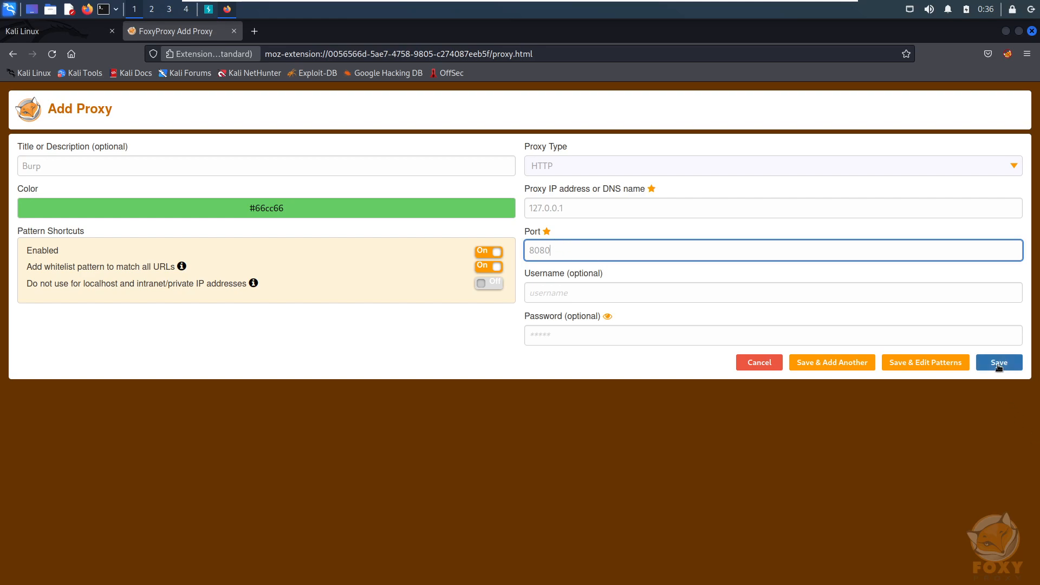
{"action": "left_click", "coordinate": [999, 363]}
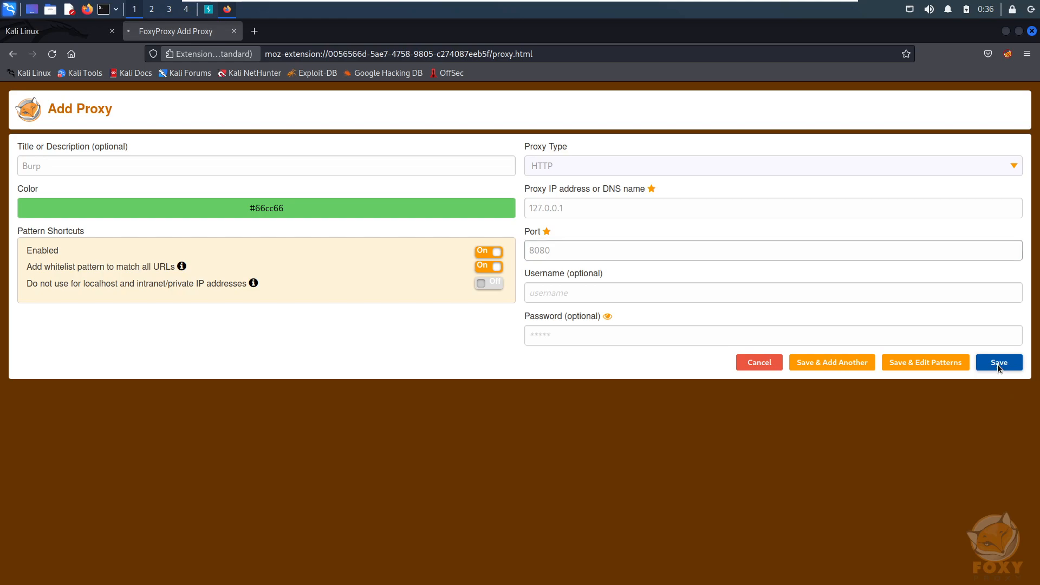
Save the Burp proxy, close the options tab, and confirm the toolbar popup lists Burp
{"action": "left_click", "coordinate": [999, 362]}
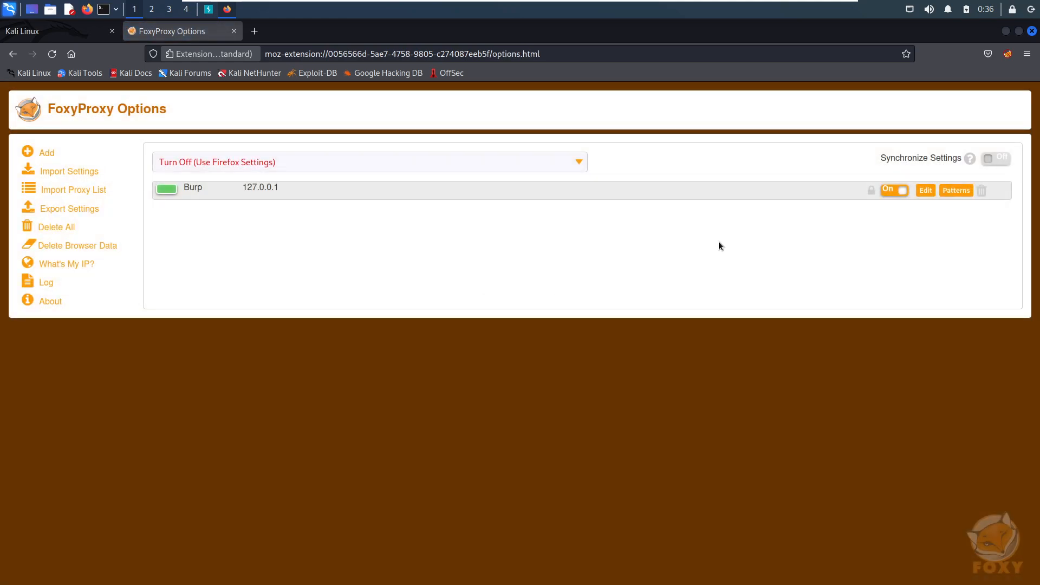
{"action": "mouse_move", "coordinate": [486, 293]}
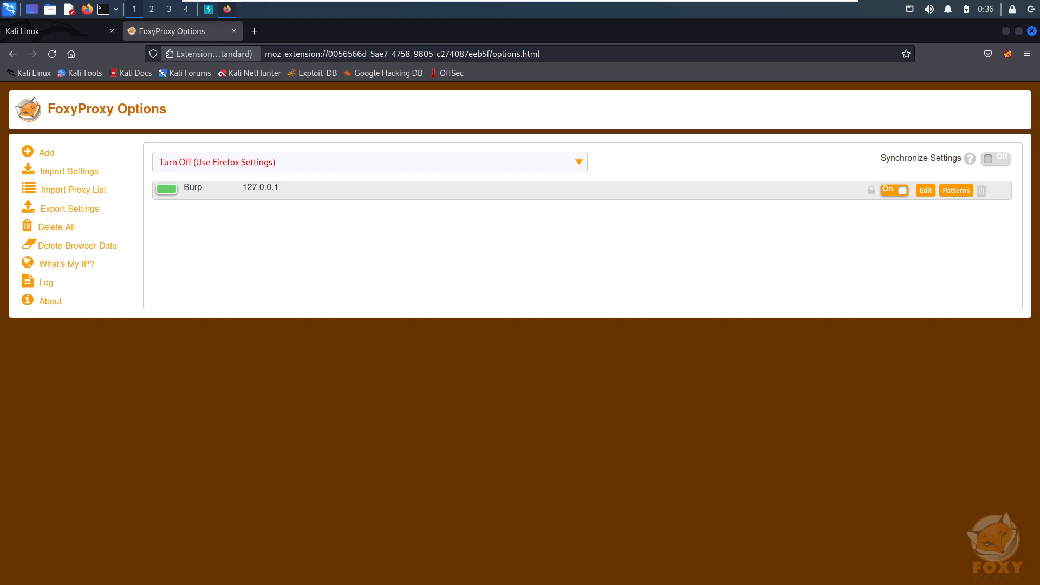
{"action": "mouse_move", "coordinate": [179, 32]}
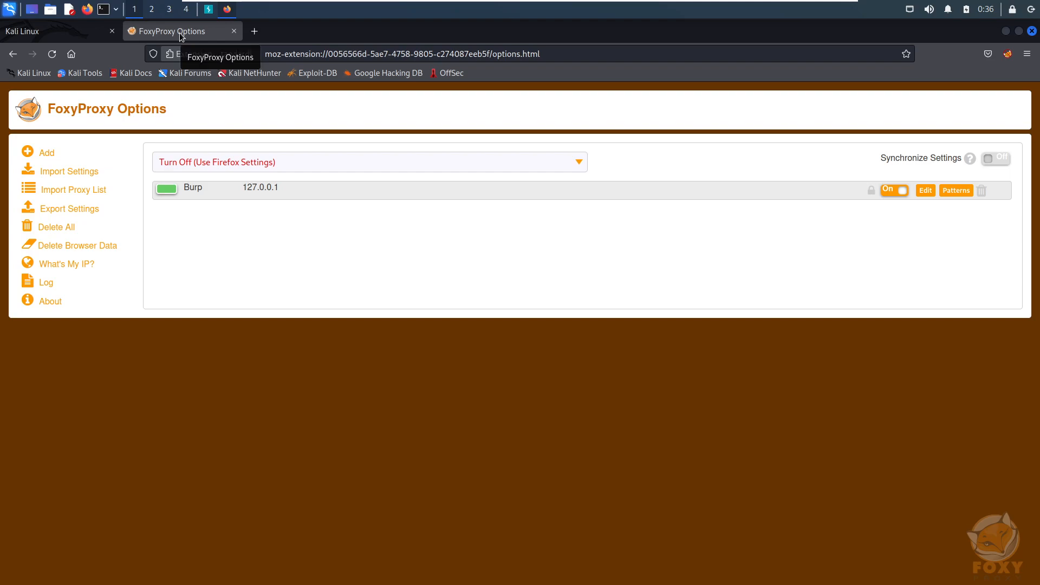
{"action": "left_click", "coordinate": [233, 31]}
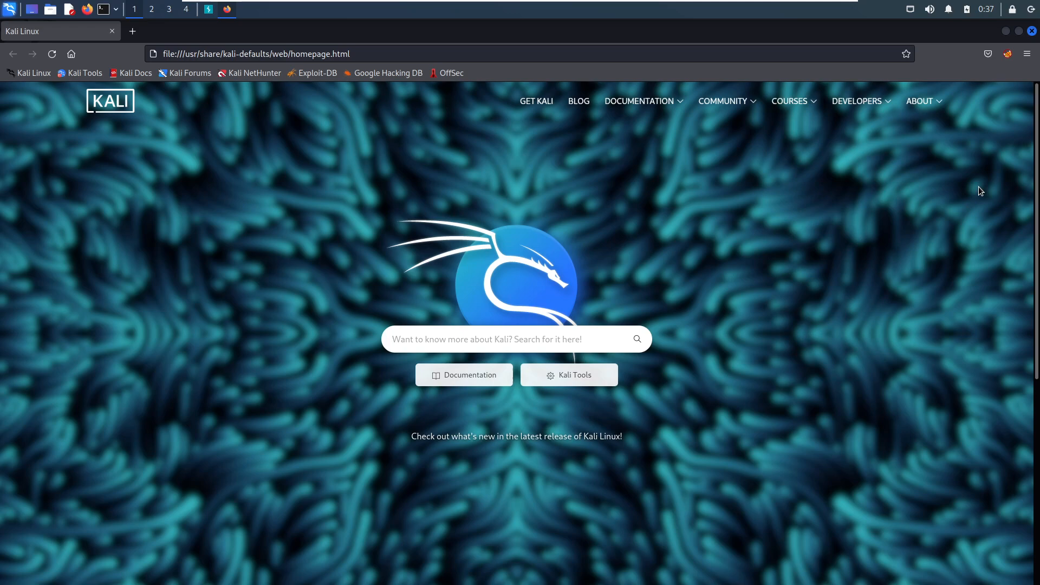
{"action": "mouse_move", "coordinate": [1008, 54]}
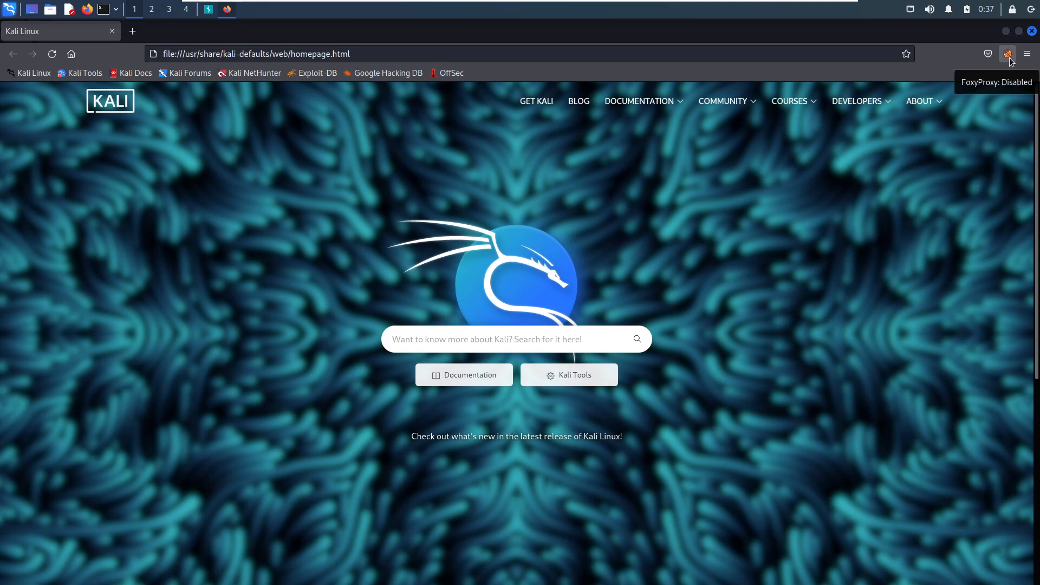
{"action": "left_click", "coordinate": [1008, 54]}
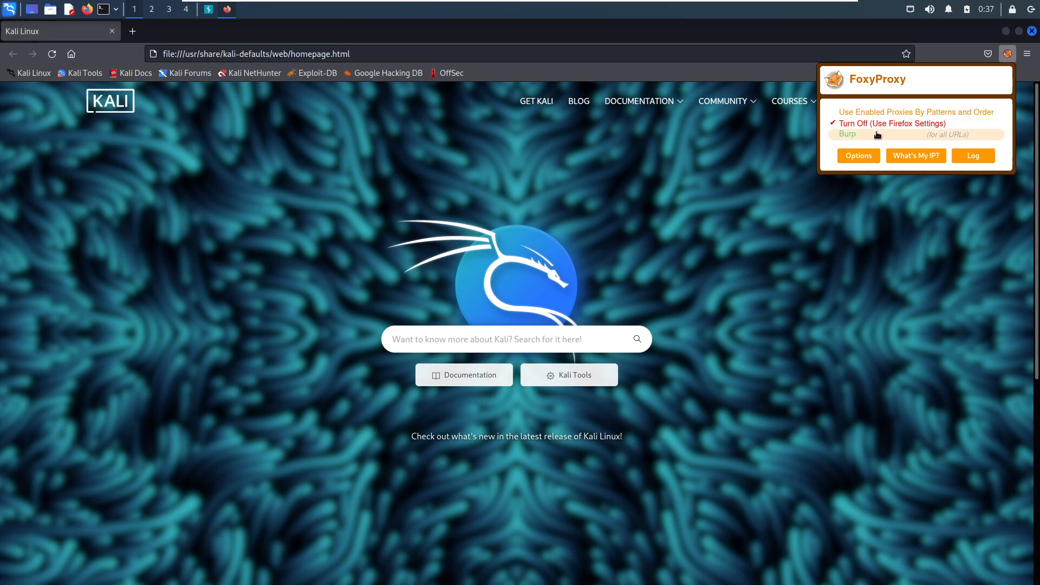
{"action": "mouse_move", "coordinate": [892, 124]}
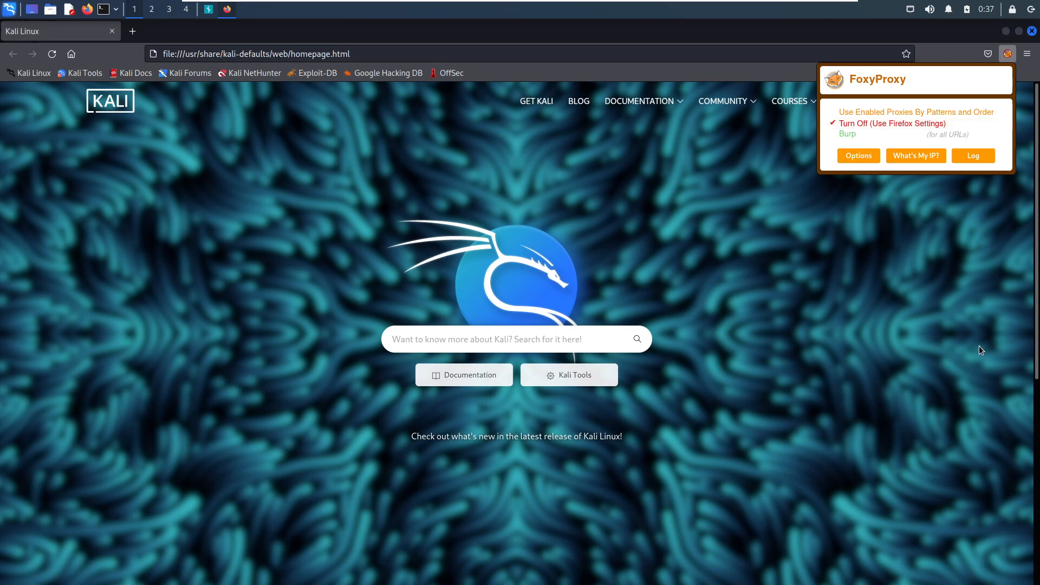
Briefly switch to Burp Suite, then return to Firefox's address bar
{"action": "left_click", "coordinate": [370, 375]}
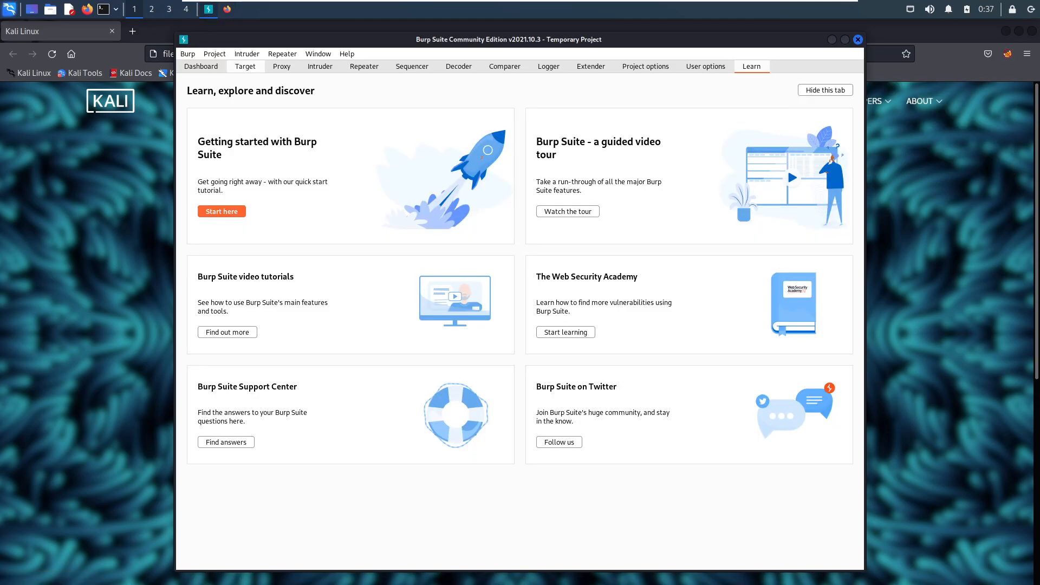
{"action": "left_click", "coordinate": [282, 66]}
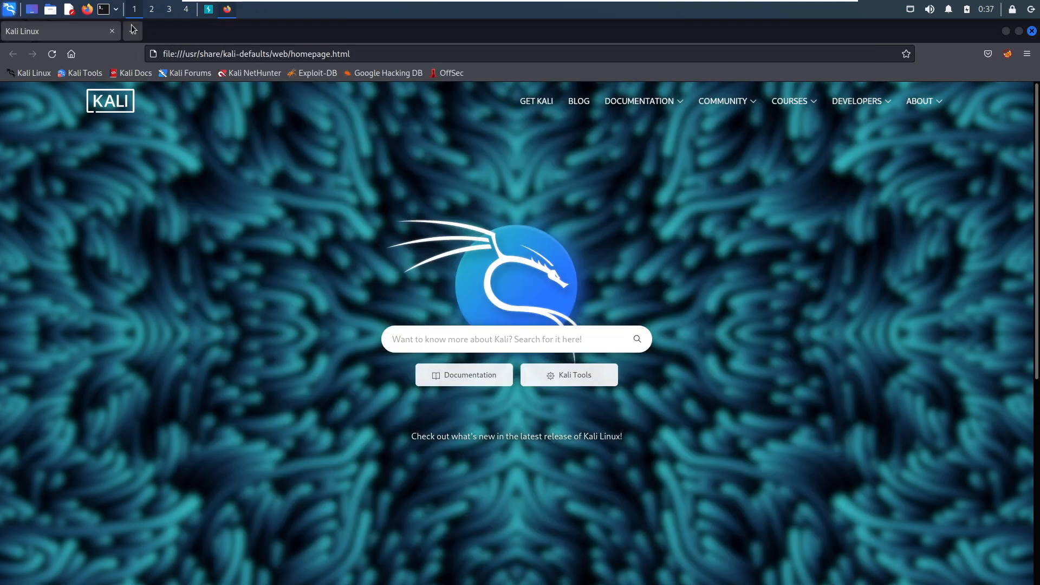
{"action": "left_click", "coordinate": [254, 31]}
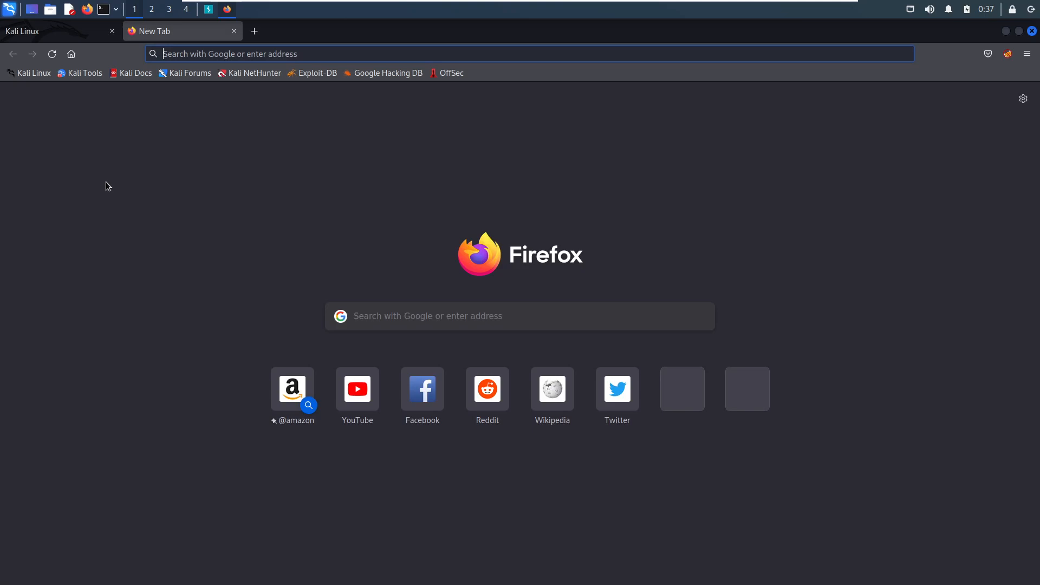
Go to google.com and select Burp in the FoxyProxy toolbar menu
{"action": "type", "text": "google."}
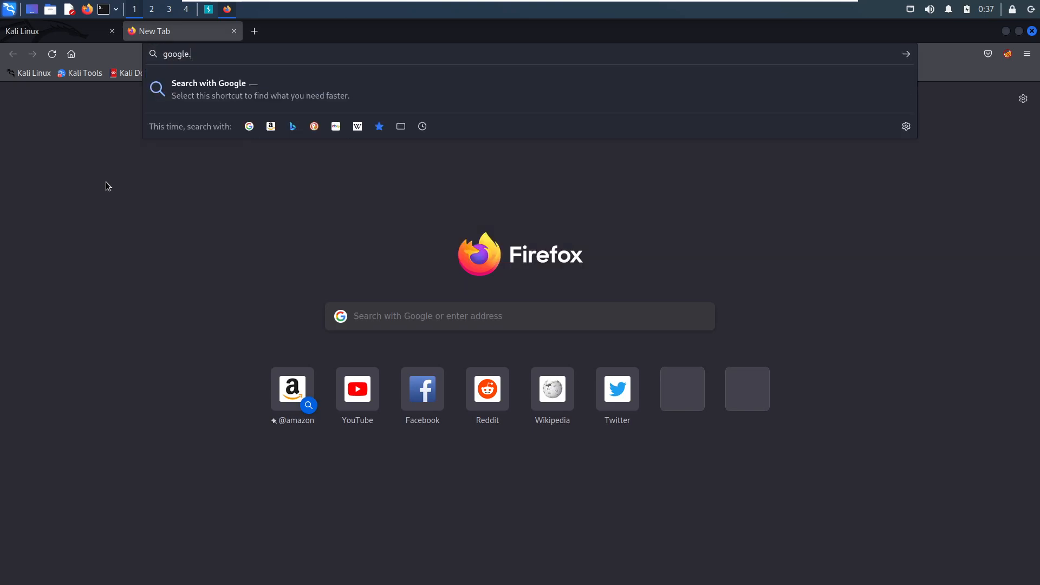
{"action": "key", "text": "Return"}
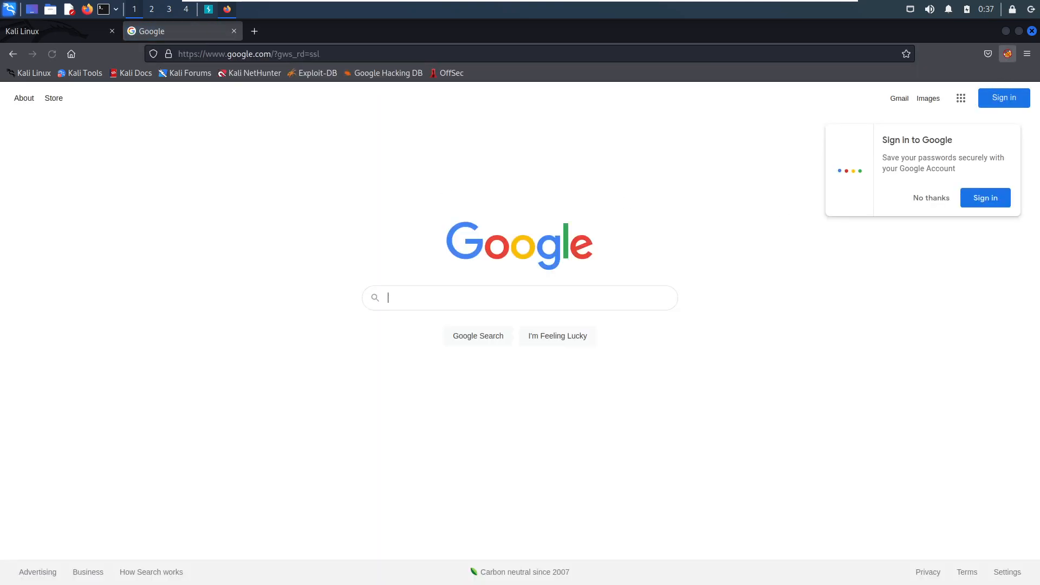
{"action": "left_click", "coordinate": [1007, 53]}
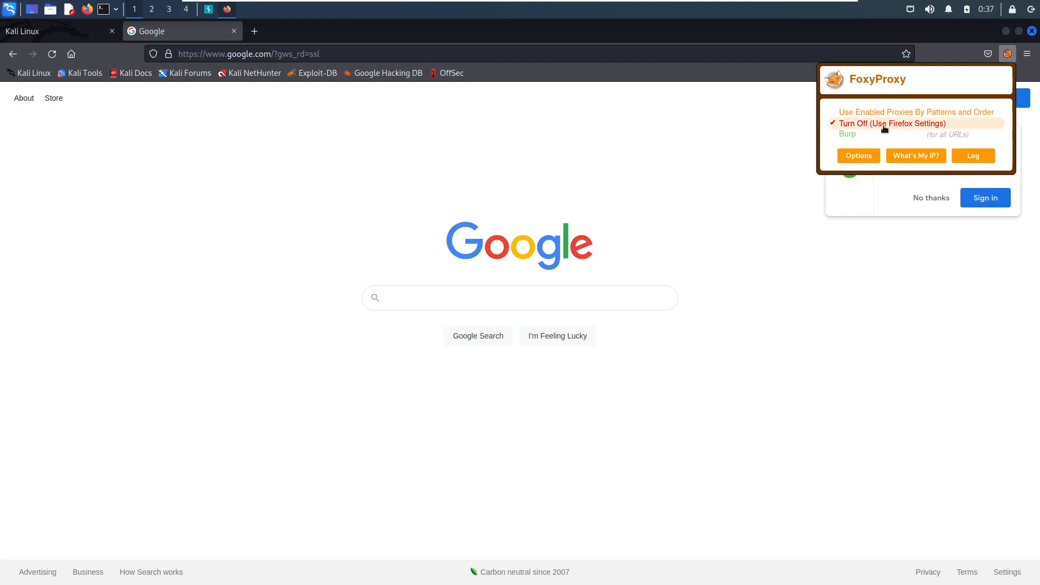
{"action": "mouse_move", "coordinate": [881, 130]}
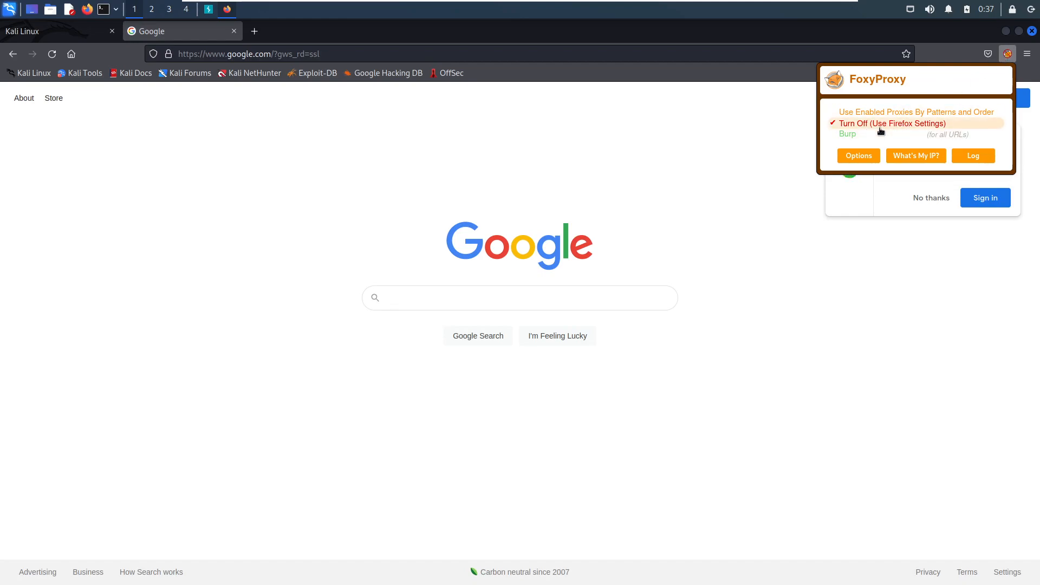
{"action": "mouse_move", "coordinate": [857, 134]}
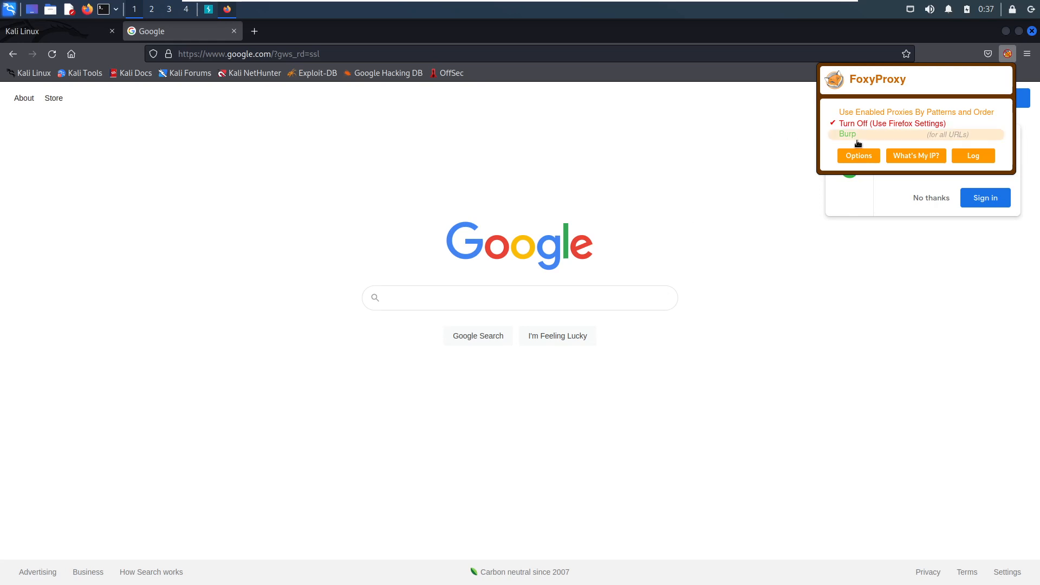
{"action": "mouse_move", "coordinate": [876, 147]}
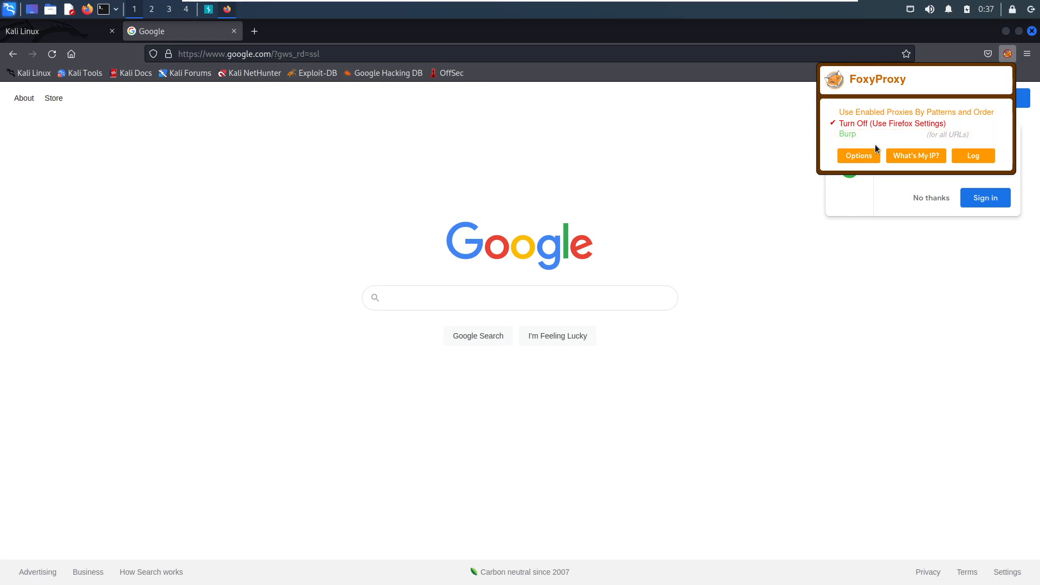
{"action": "left_click", "coordinate": [848, 134]}
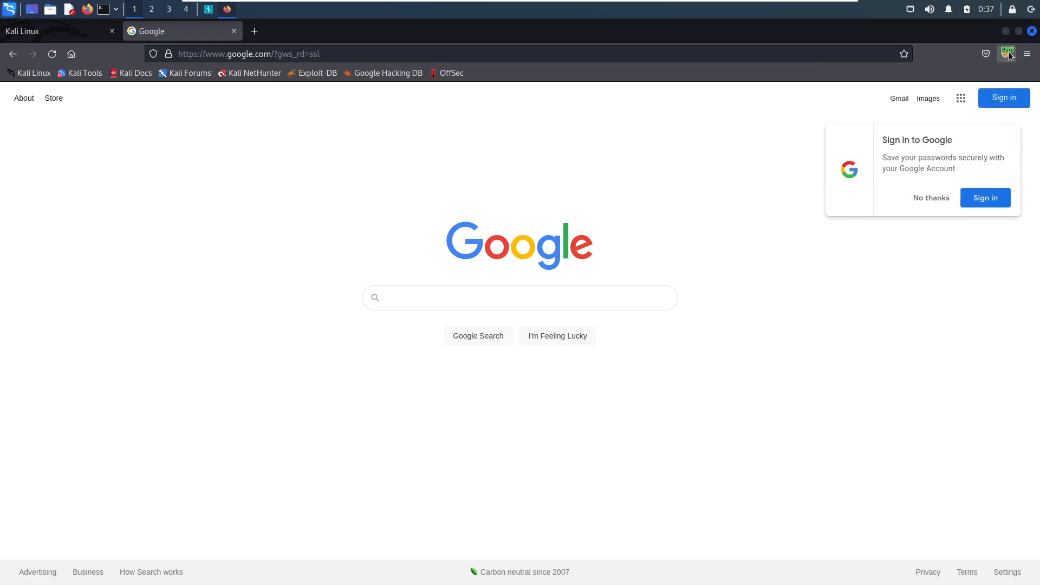
{"action": "mouse_move", "coordinate": [882, 244]}
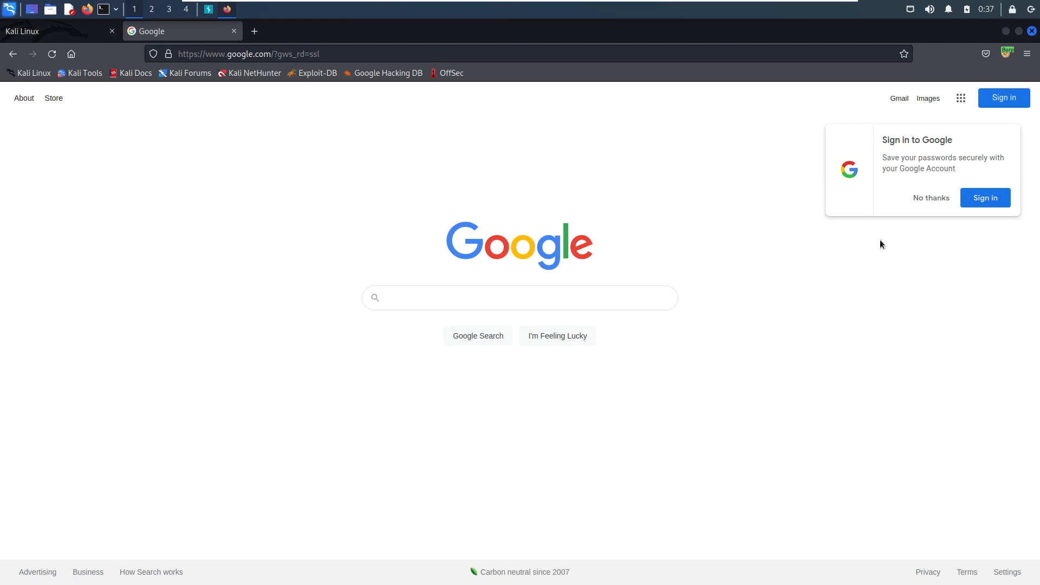
{"action": "mouse_move", "coordinate": [136, 293]}
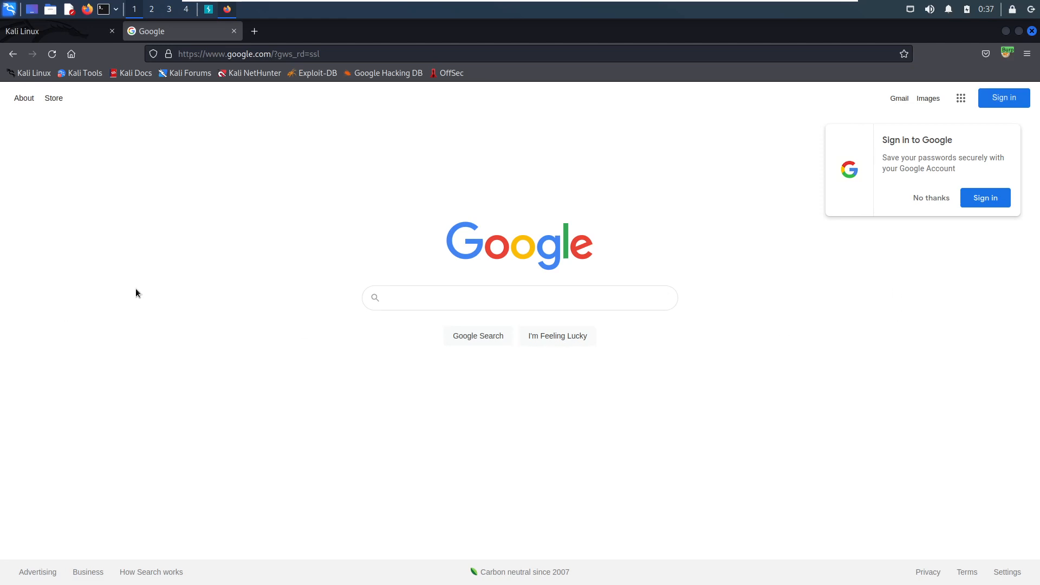
{"action": "mouse_move", "coordinate": [130, 292]}
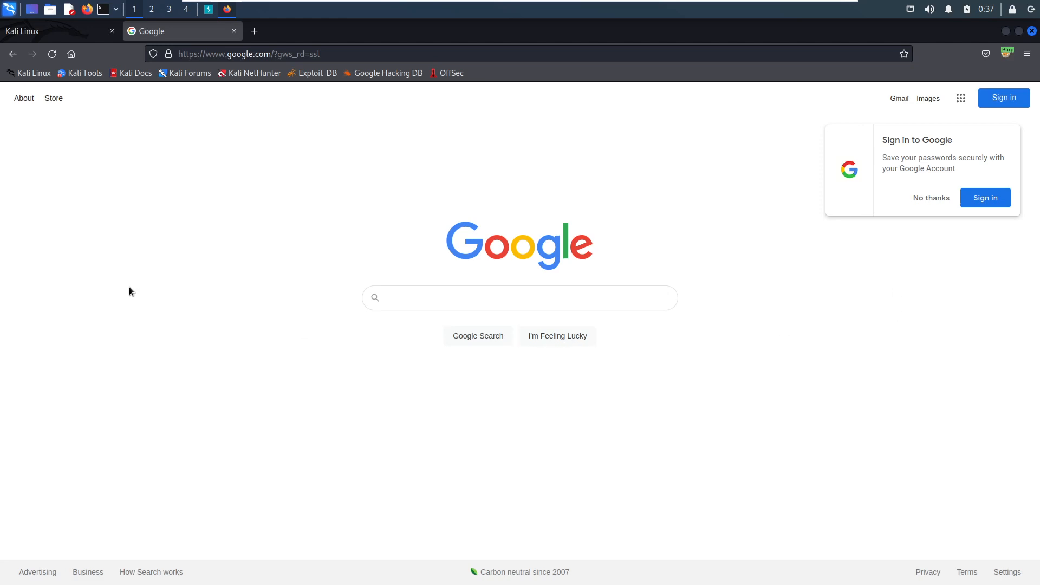
{"action": "mouse_move", "coordinate": [261, 380]}
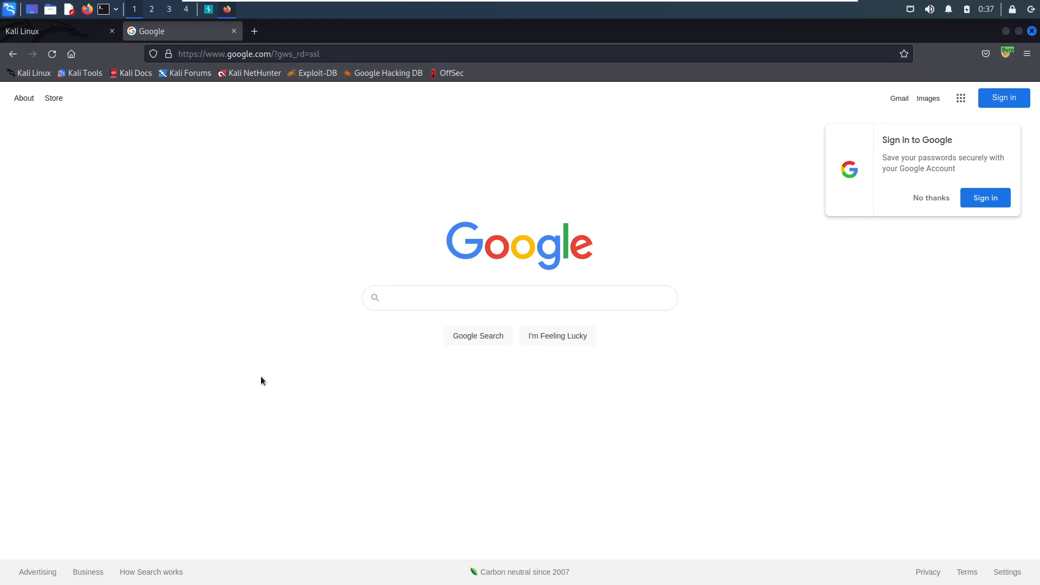
{"action": "mouse_move", "coordinate": [184, 60]}
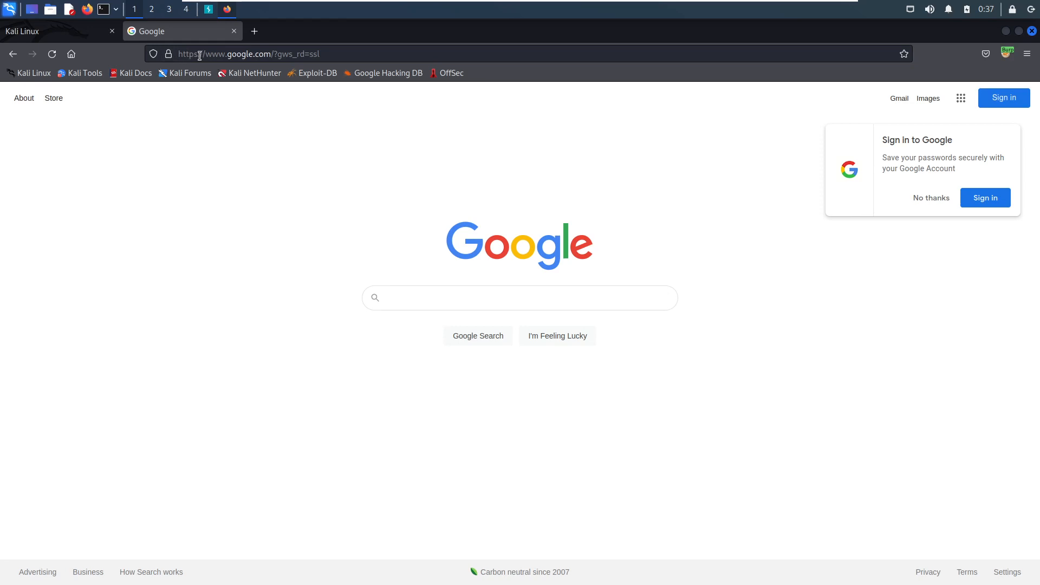
{"action": "mouse_move", "coordinate": [229, 71]}
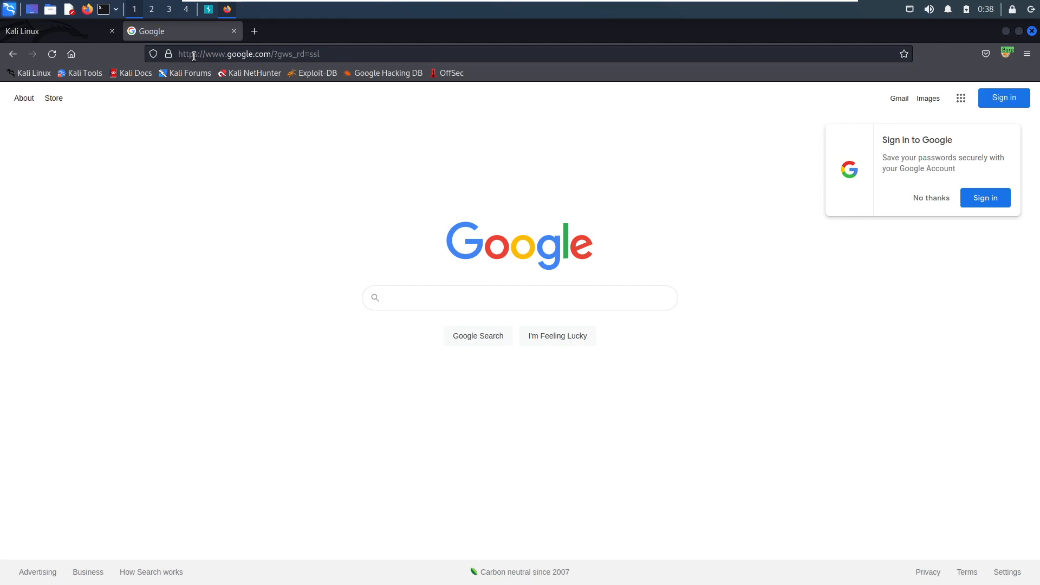
{"action": "mouse_move", "coordinate": [233, 288]}
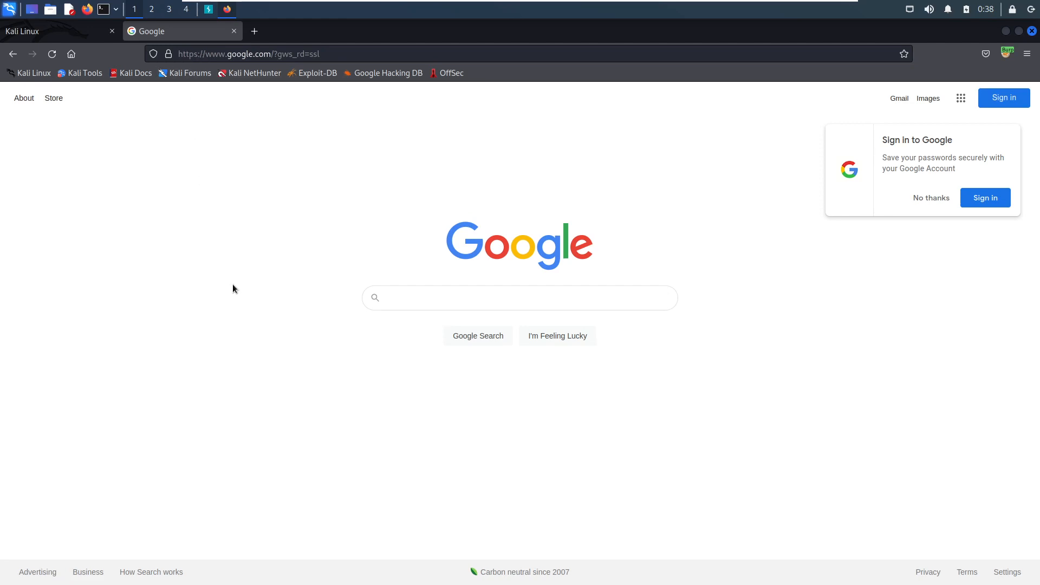
{"action": "mouse_move", "coordinate": [233, 275]}
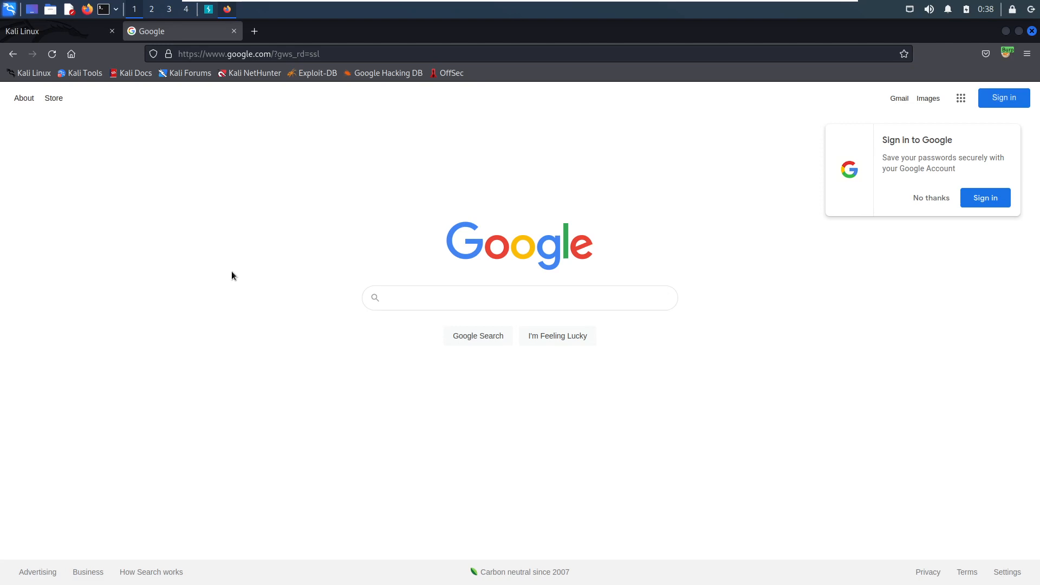
{"action": "mouse_move", "coordinate": [246, 166]}
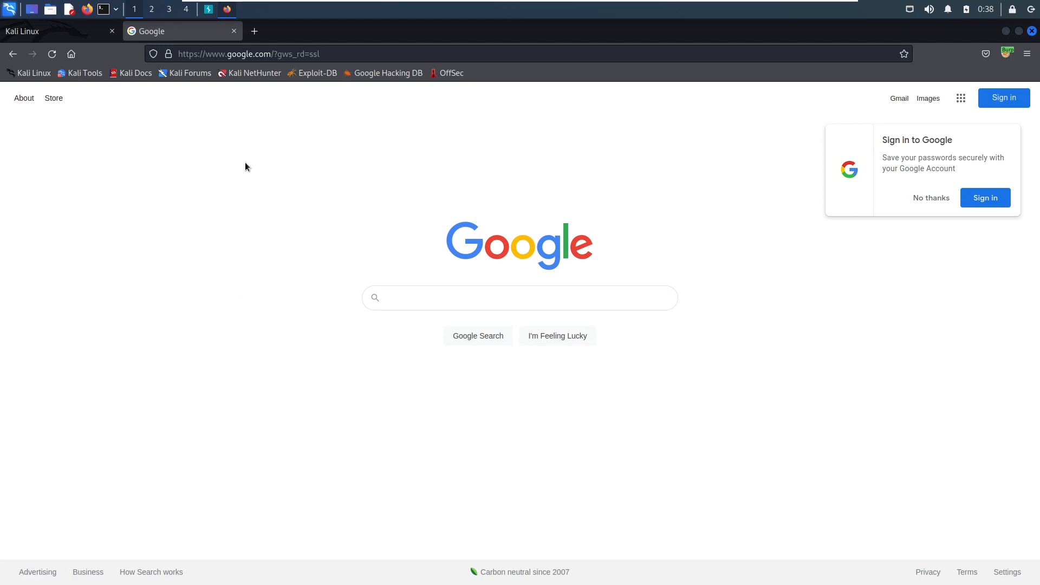
{"action": "mouse_move", "coordinate": [253, 298]}
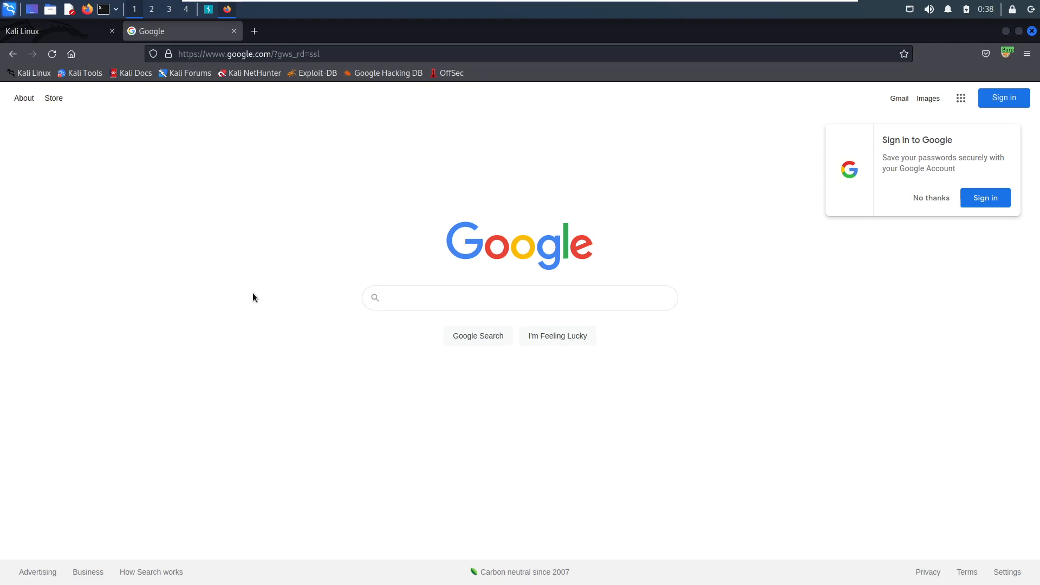
{"action": "mouse_move", "coordinate": [249, 281]}
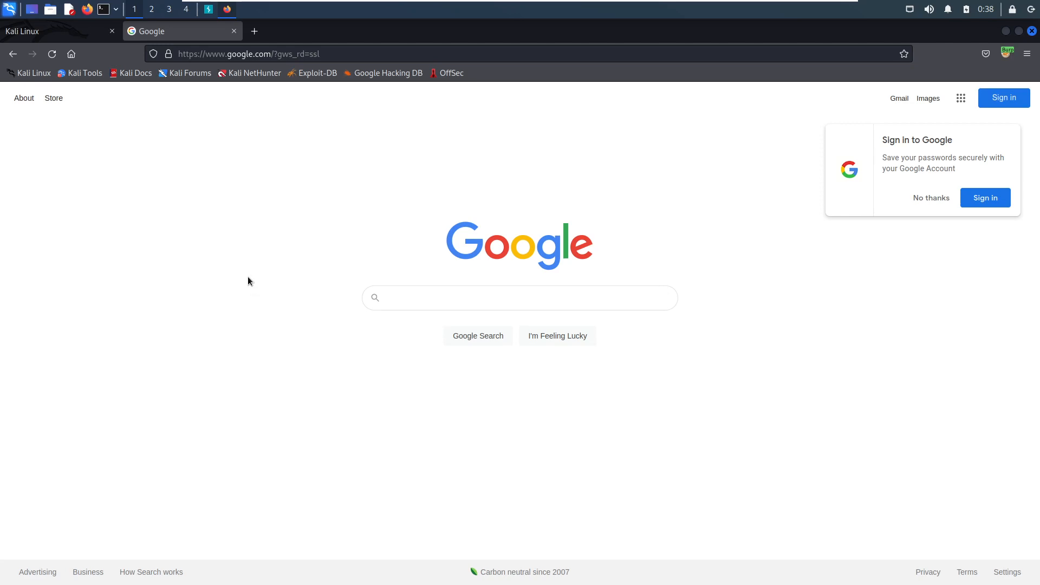
{"action": "mouse_move", "coordinate": [219, 268]}
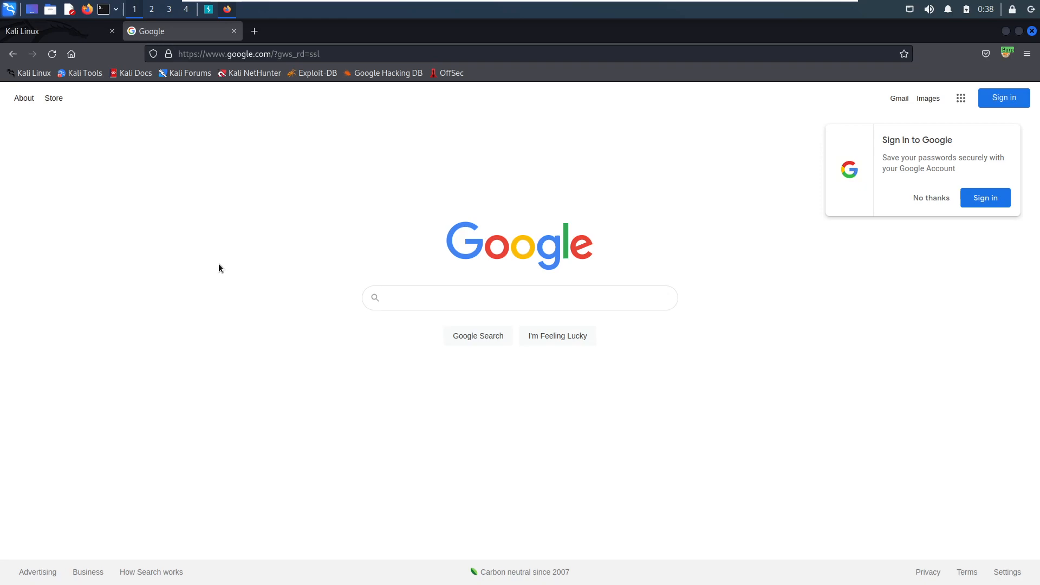
{"action": "mouse_move", "coordinate": [189, 73]}
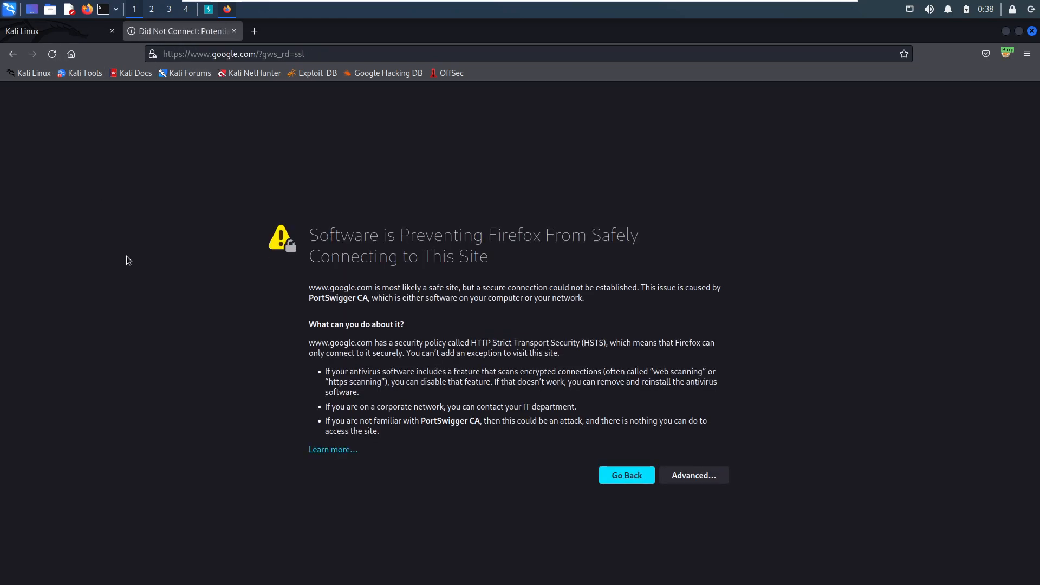
{"action": "mouse_move", "coordinate": [294, 262]}
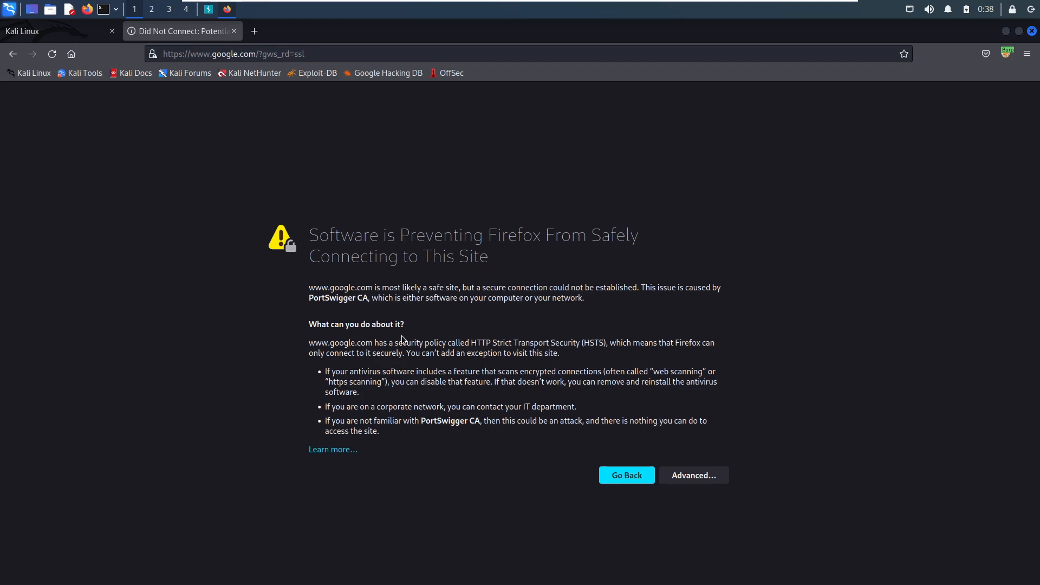
{"action": "mouse_move", "coordinate": [405, 340]}
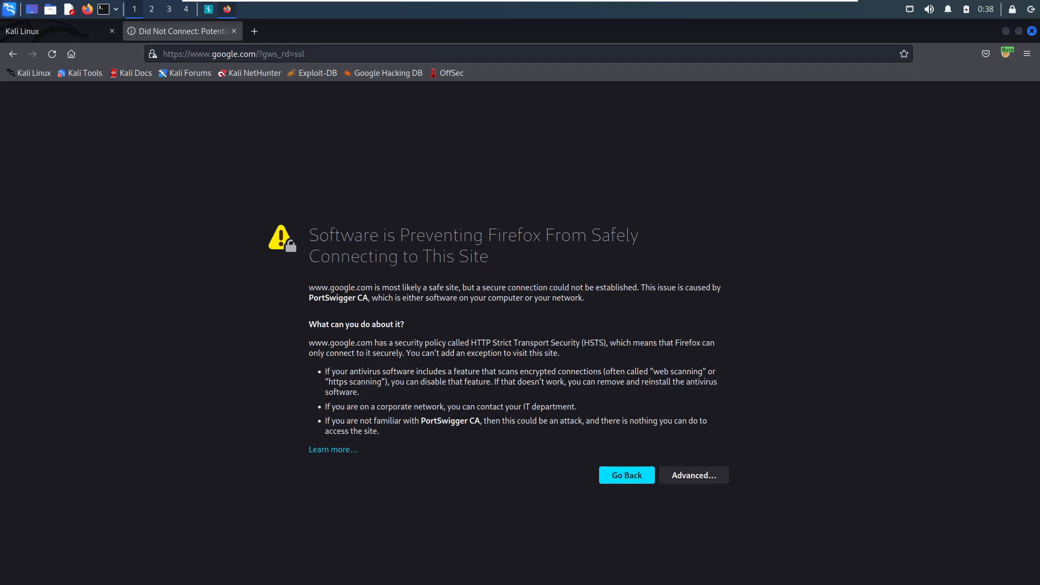
{"action": "mouse_move", "coordinate": [464, 450]}
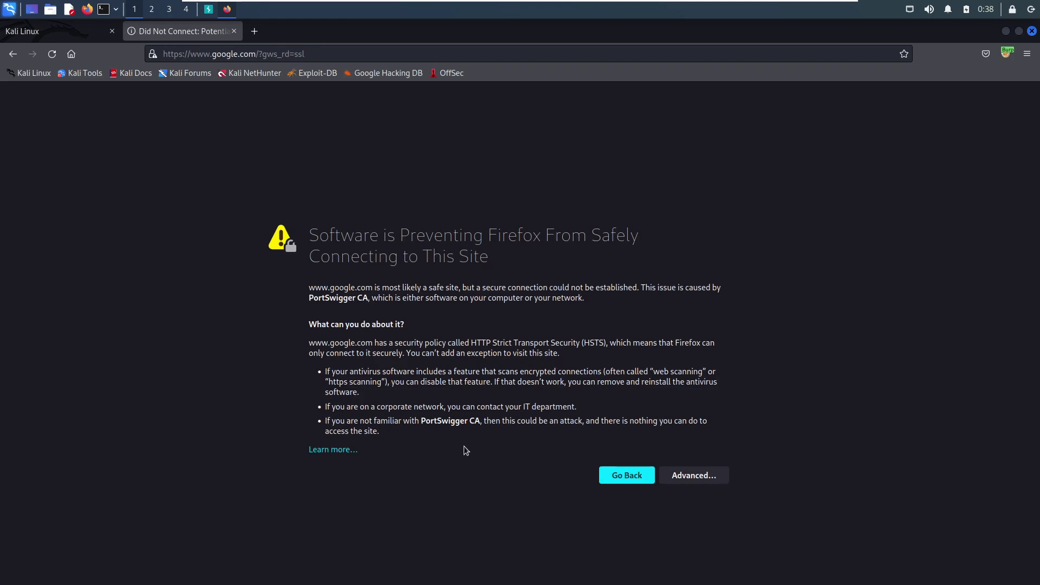
{"action": "mouse_move", "coordinate": [204, 208]}
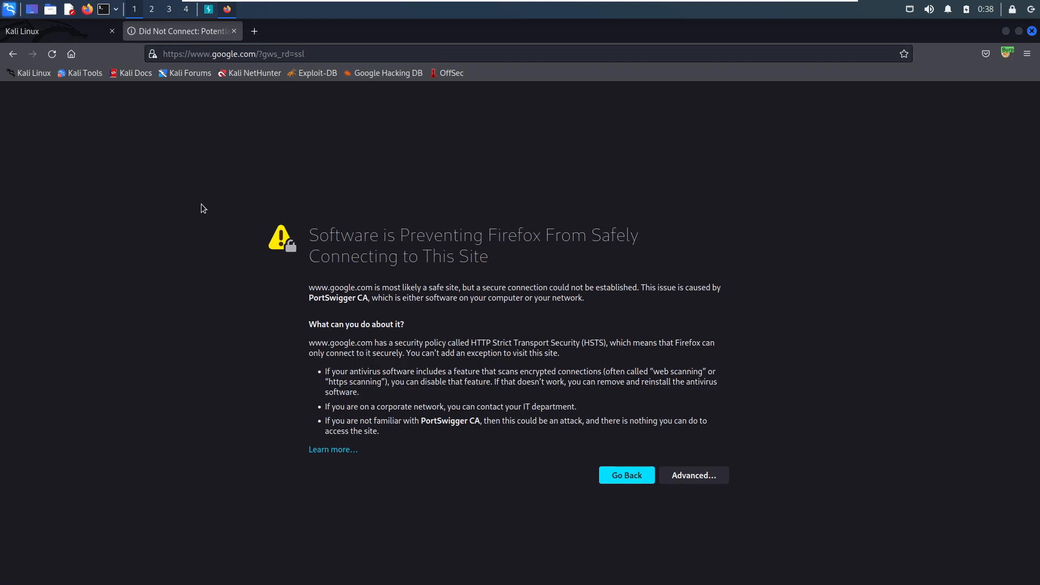
{"action": "mouse_move", "coordinate": [376, 284]}
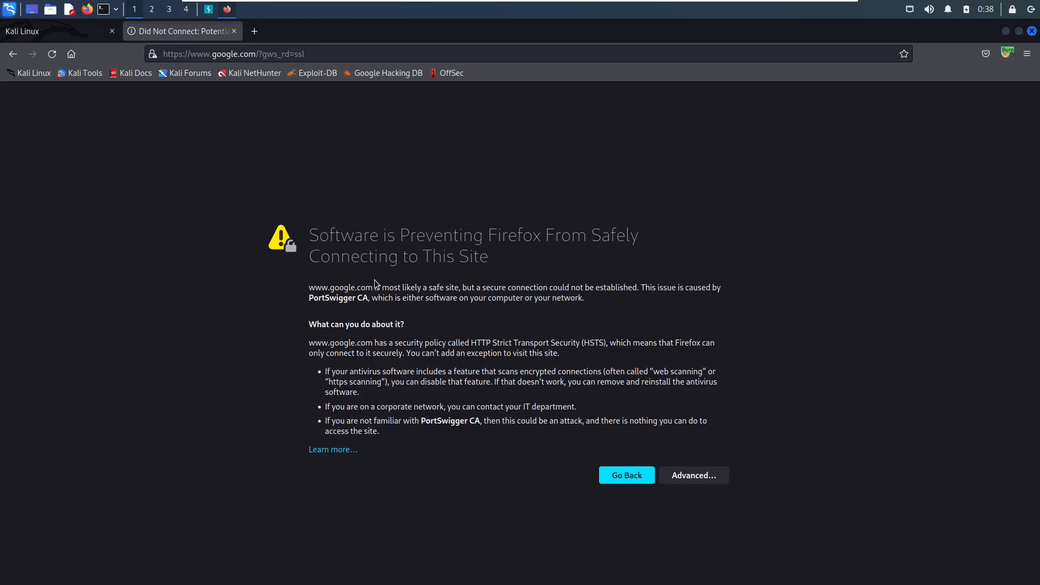
{"action": "mouse_move", "coordinate": [64, 31]}
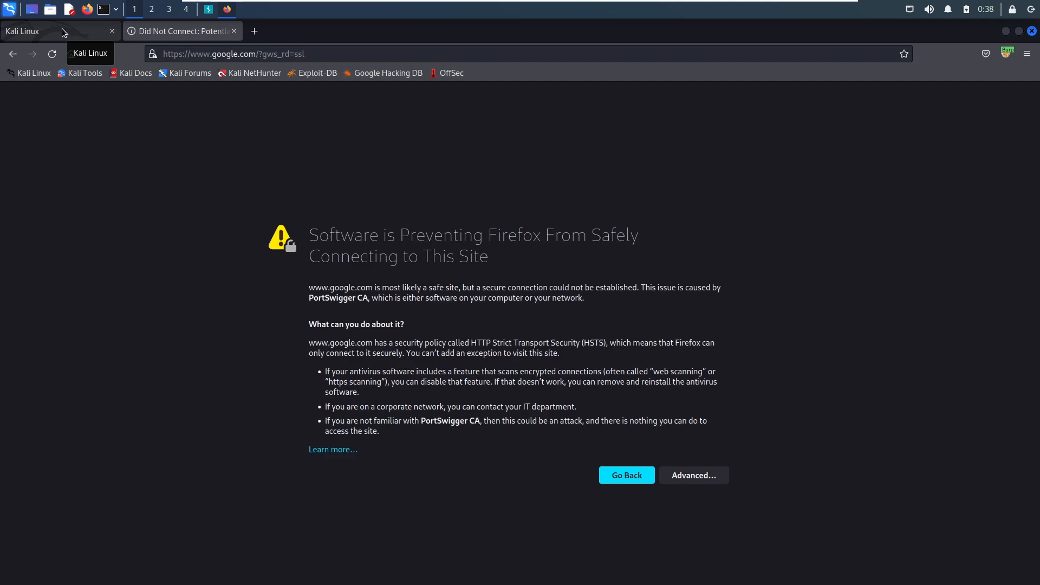
Switch back to the Kali Linux homepage tab after seeing the PortSwigger CA warning
{"action": "left_click", "coordinate": [70, 54]}
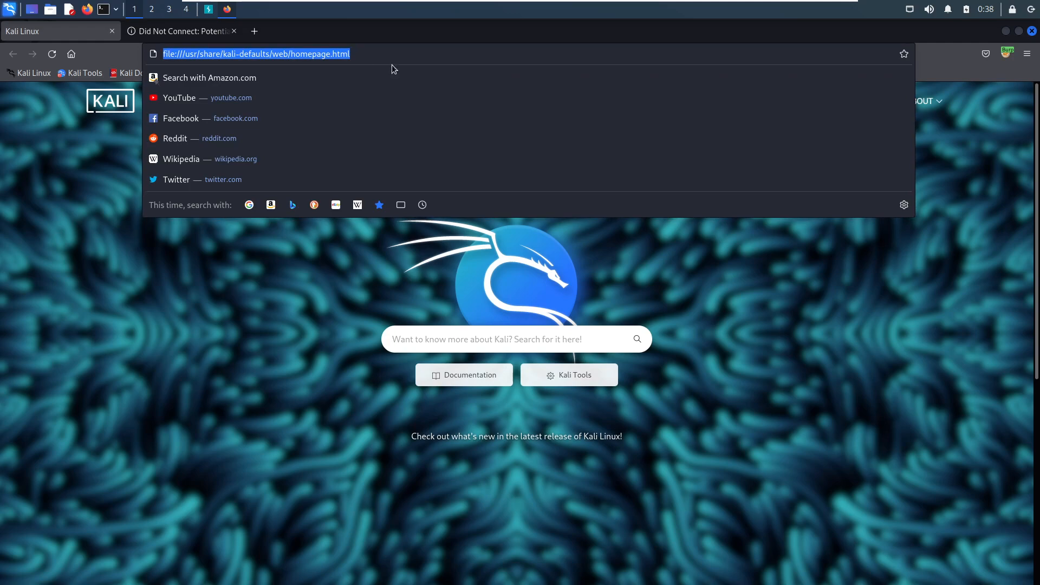
{"action": "type", "text": "https"}
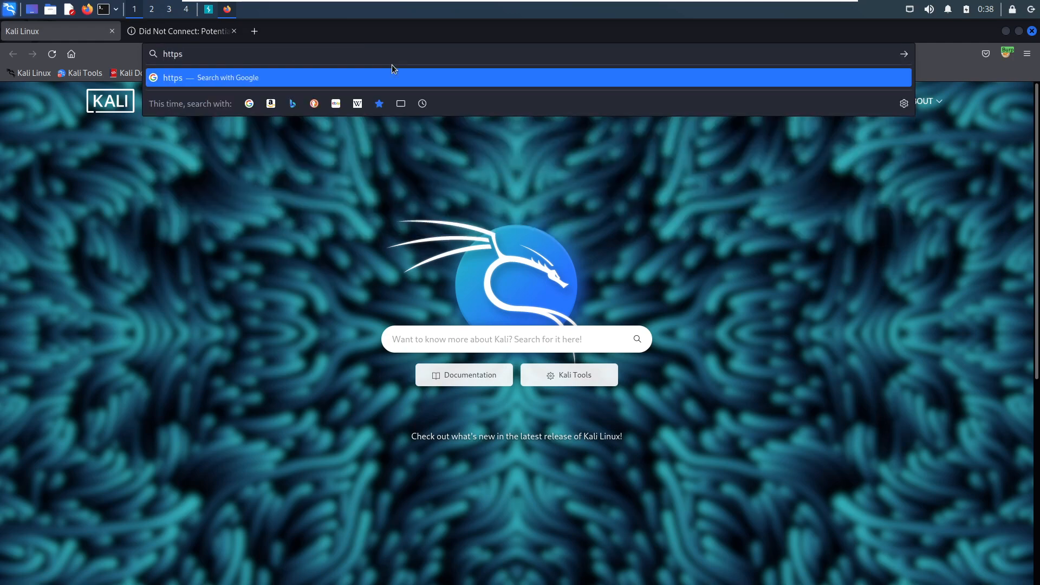
{"action": "type", "text": "://burp"}
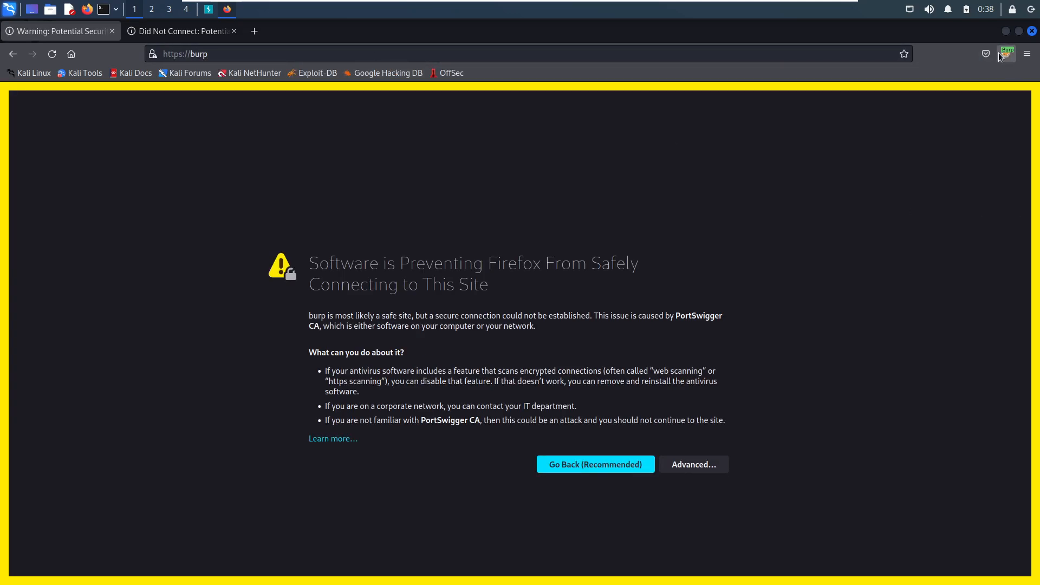
{"action": "mouse_move", "coordinate": [777, 406]}
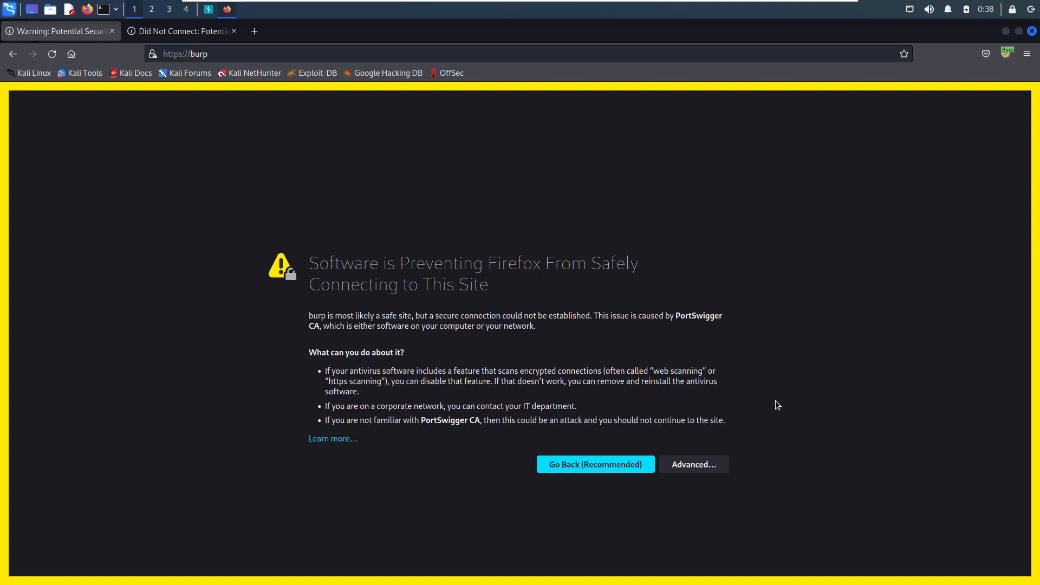
{"action": "mouse_move", "coordinate": [380, 310]}
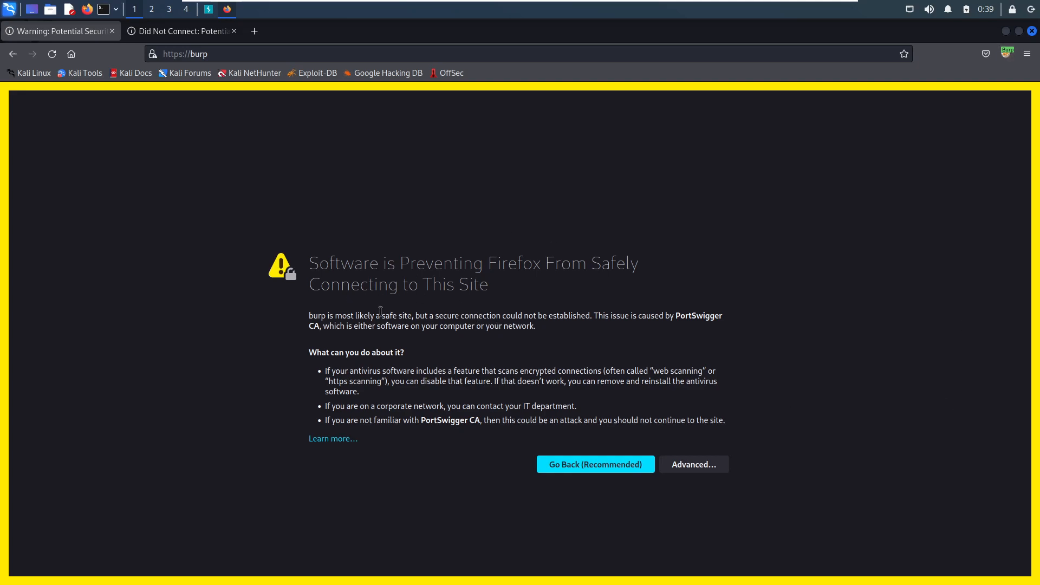
{"action": "left_click", "coordinate": [690, 463]}
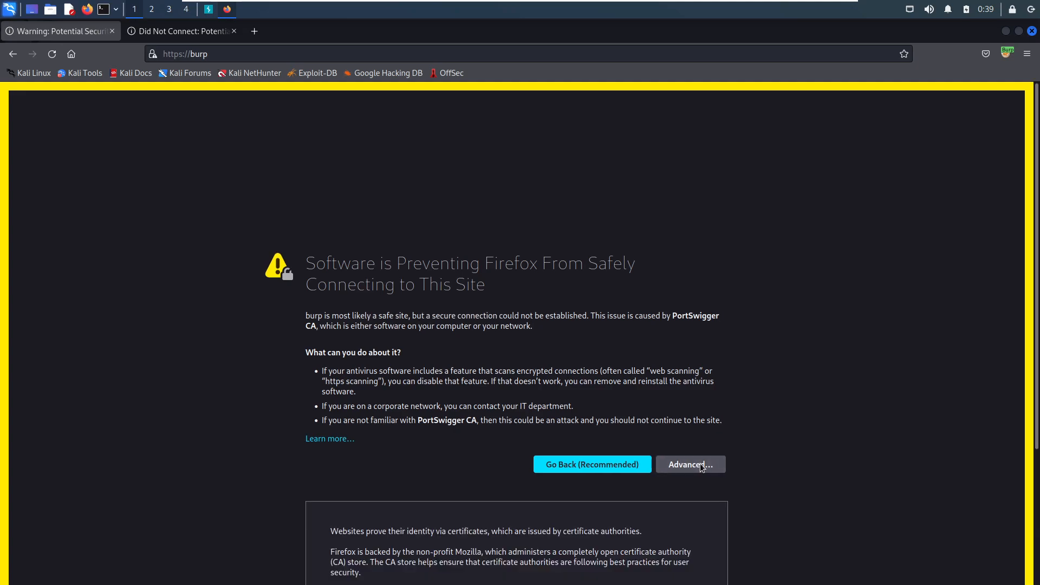
{"action": "left_click", "coordinate": [690, 464]}
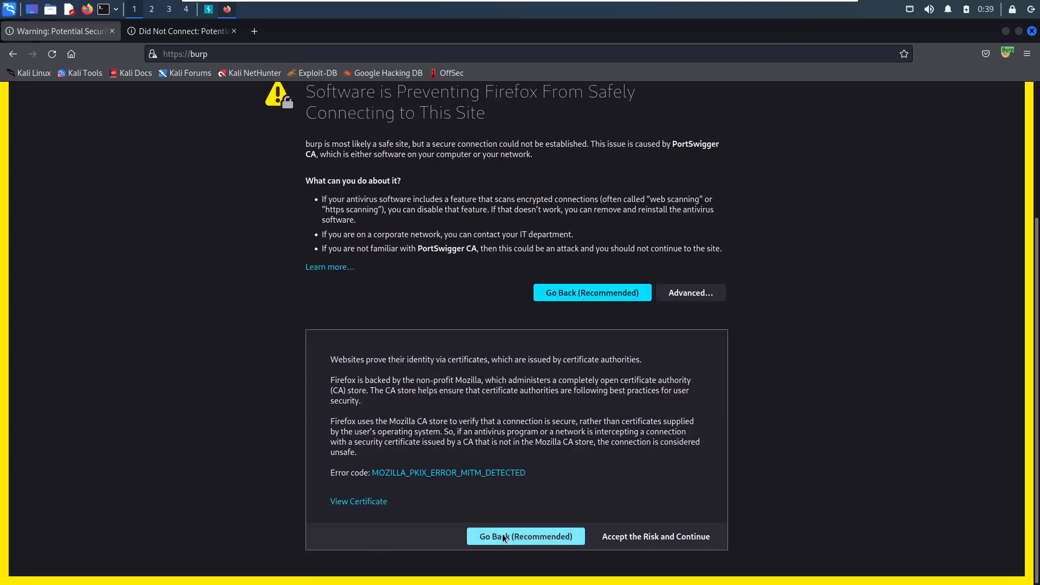
{"action": "left_click", "coordinate": [655, 535]}
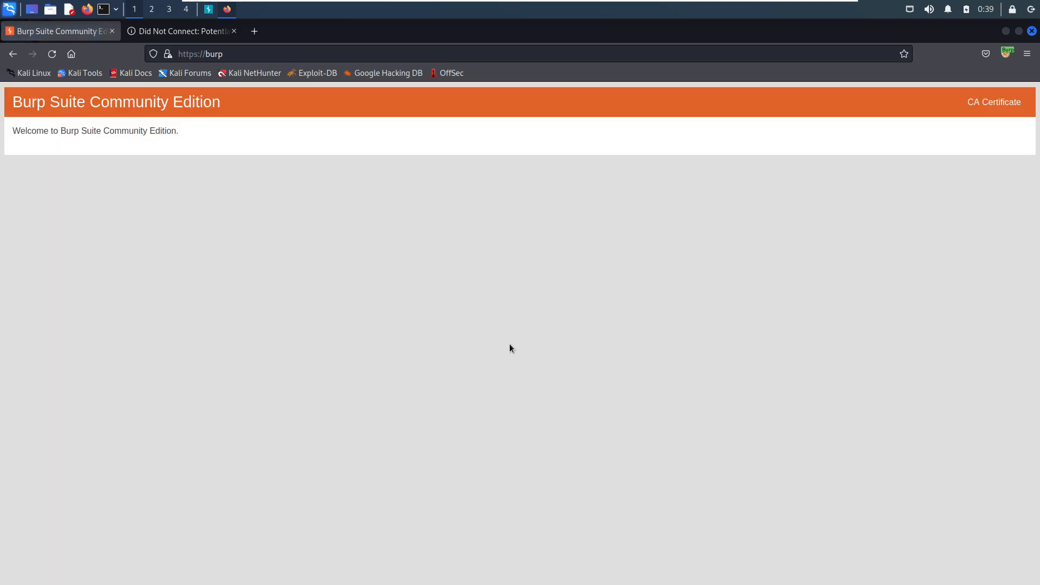
{"action": "mouse_move", "coordinate": [214, 186]}
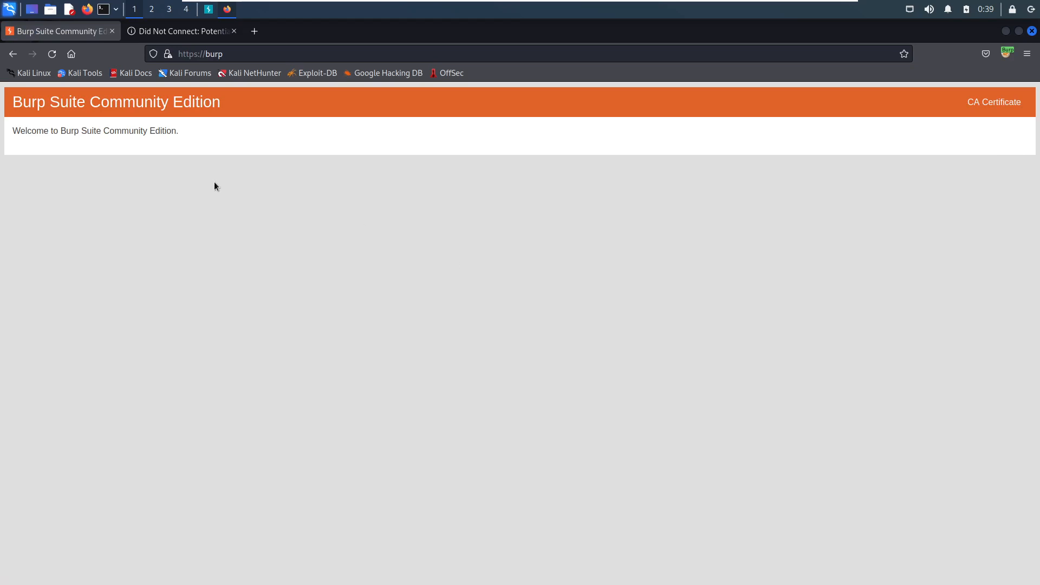
{"action": "mouse_move", "coordinate": [124, 129]}
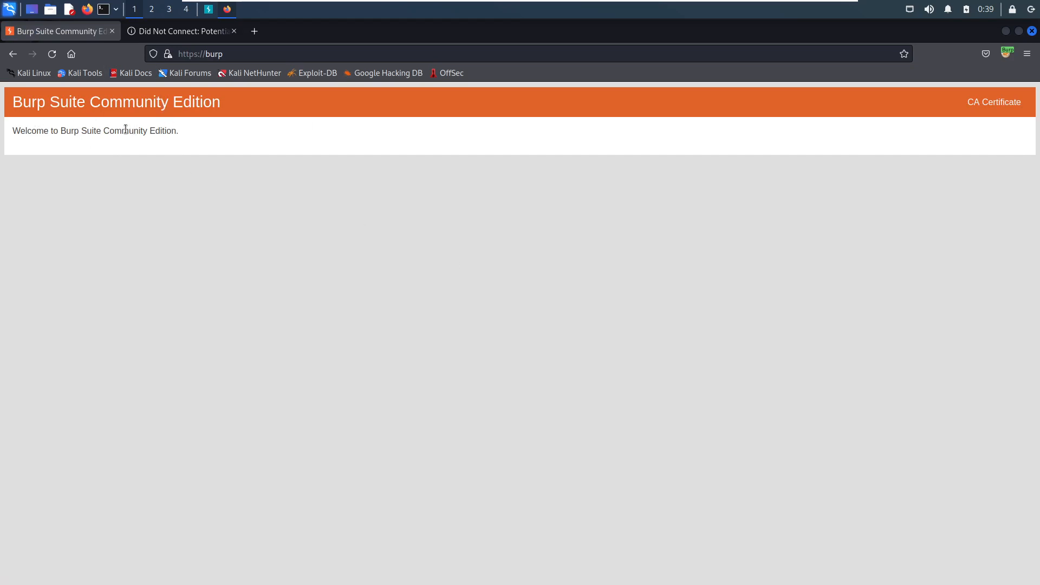
{"action": "mouse_move", "coordinate": [493, 216]}
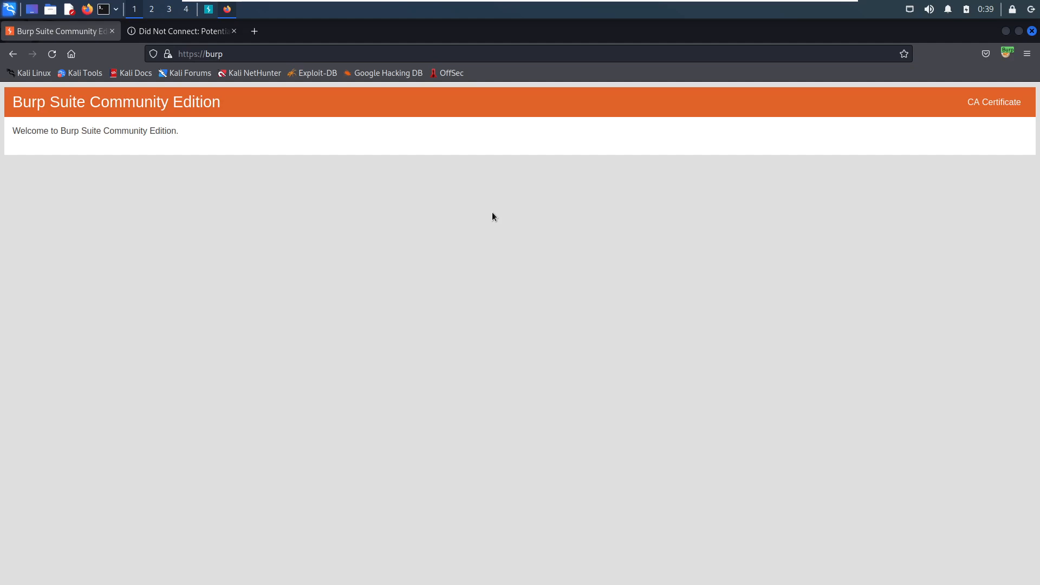
{"action": "mouse_move", "coordinate": [511, 214]}
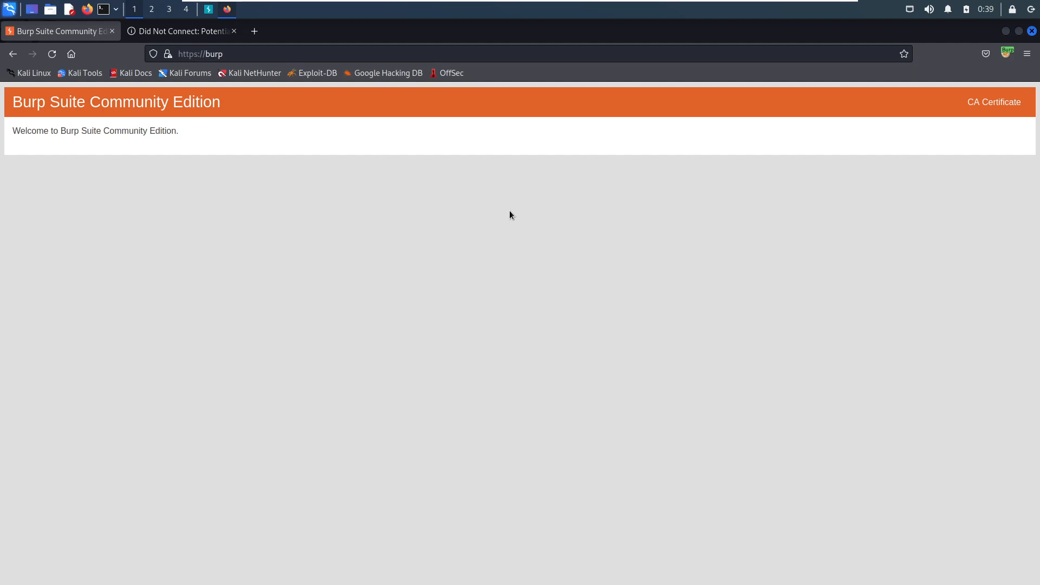
{"action": "mouse_move", "coordinate": [995, 103]}
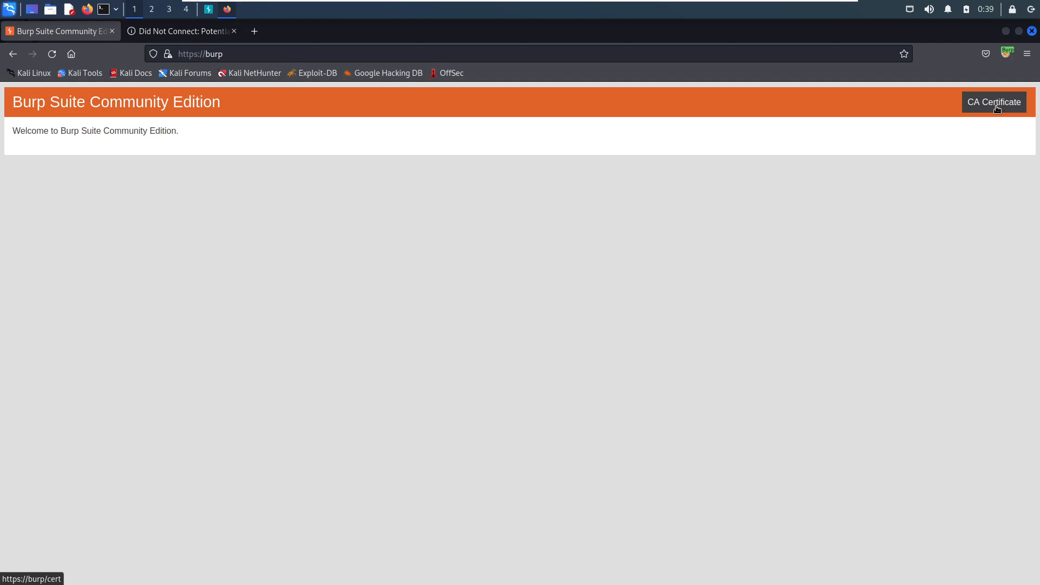
Download Burp's cacert.der using the CA Certificate link on the welcome page
{"action": "left_click", "coordinate": [993, 102]}
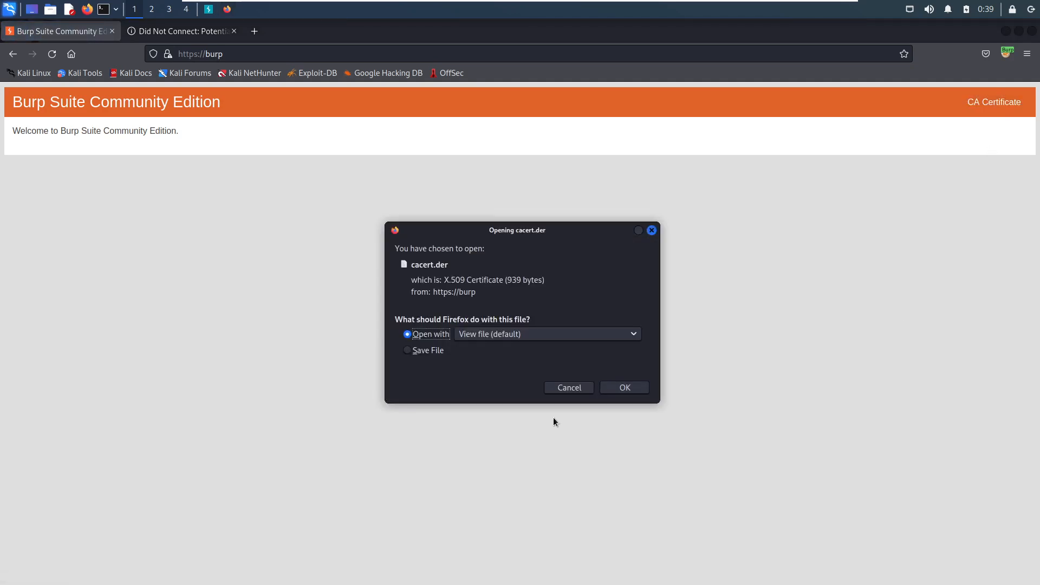
Save cacert.der to disk so the 939-byte download completes
{"action": "left_click", "coordinate": [407, 351]}
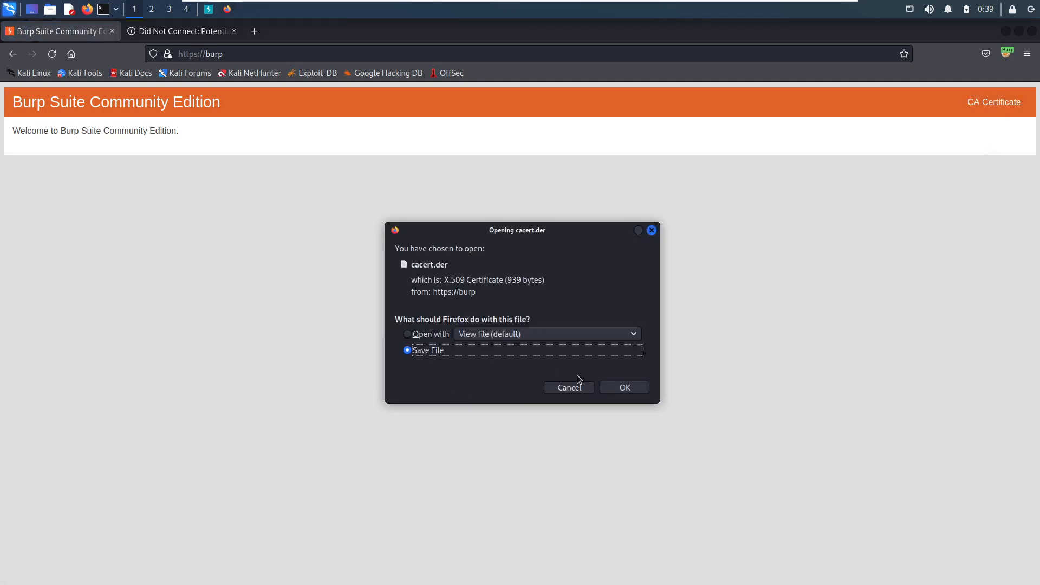
{"action": "left_click", "coordinate": [623, 387]}
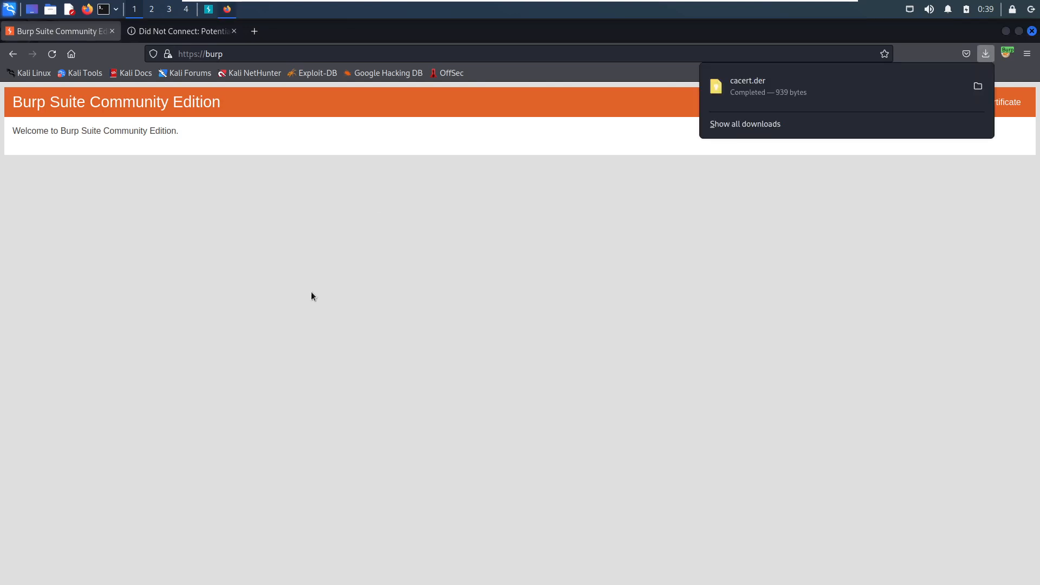
{"action": "mouse_move", "coordinate": [913, 273]}
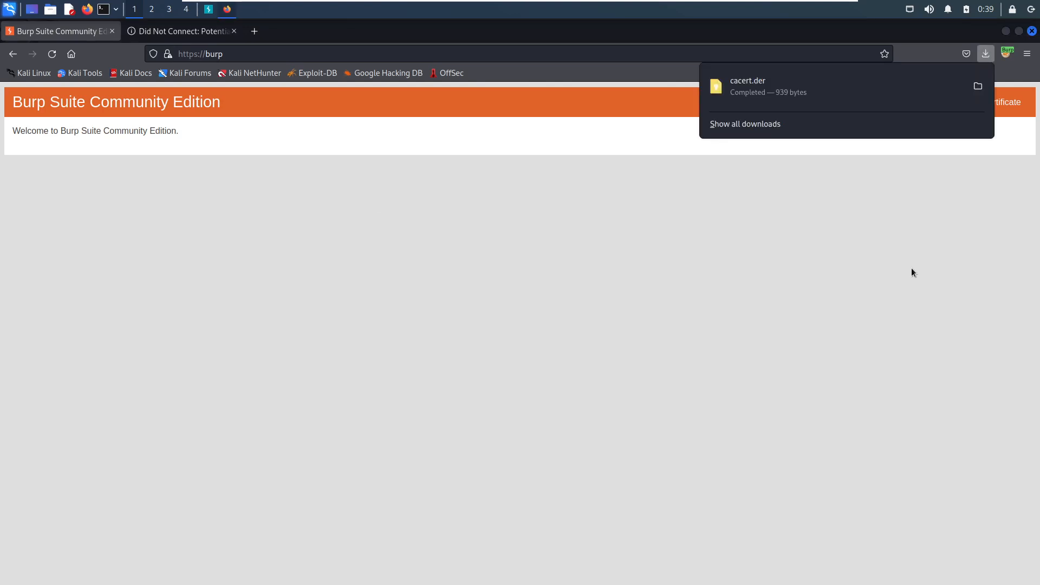
{"action": "mouse_move", "coordinate": [996, 152]}
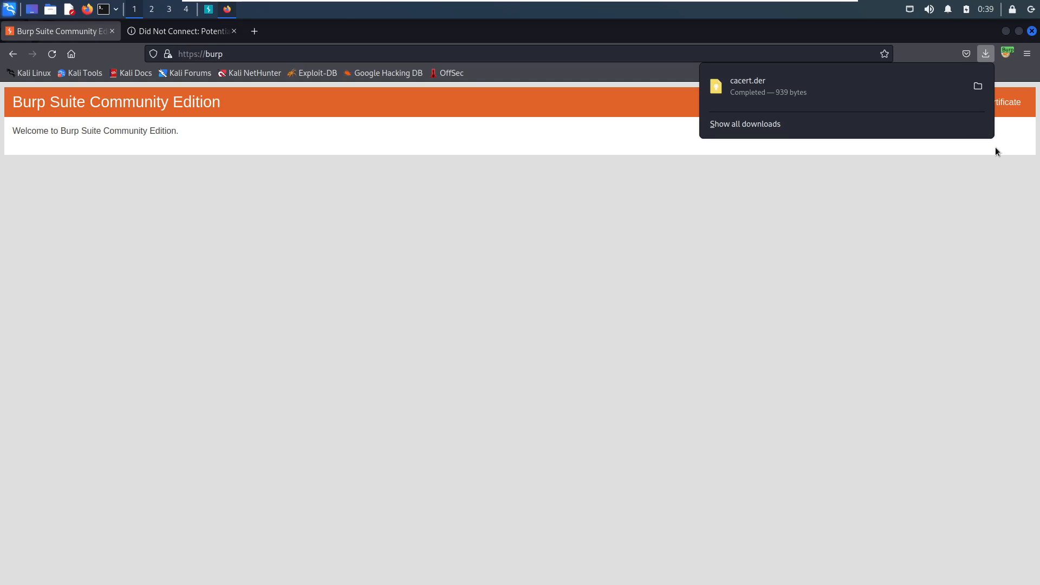
{"action": "mouse_move", "coordinate": [939, 175]}
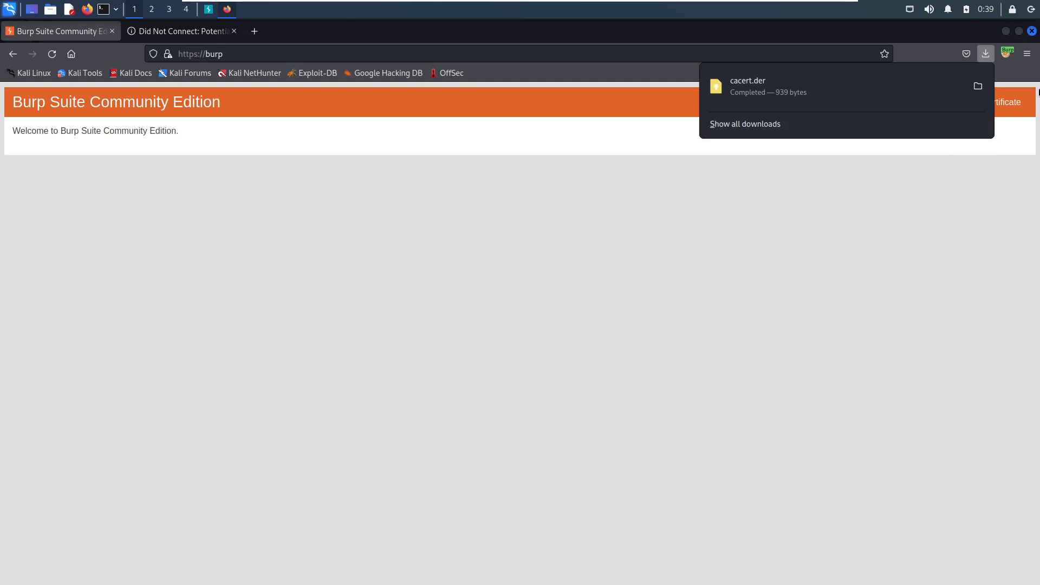
{"action": "mouse_move", "coordinate": [1036, 92]}
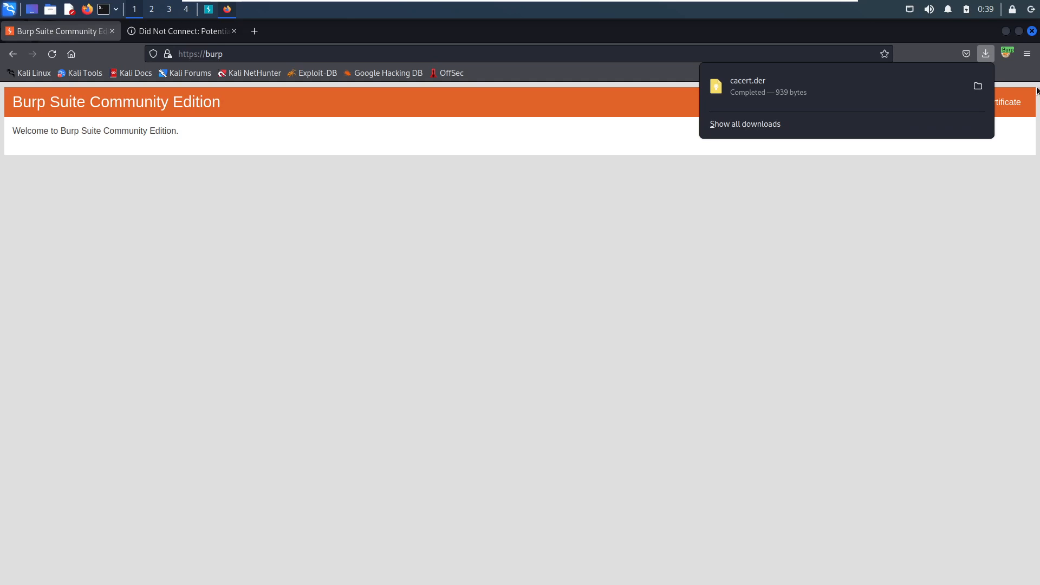
{"action": "mouse_move", "coordinate": [1027, 53]}
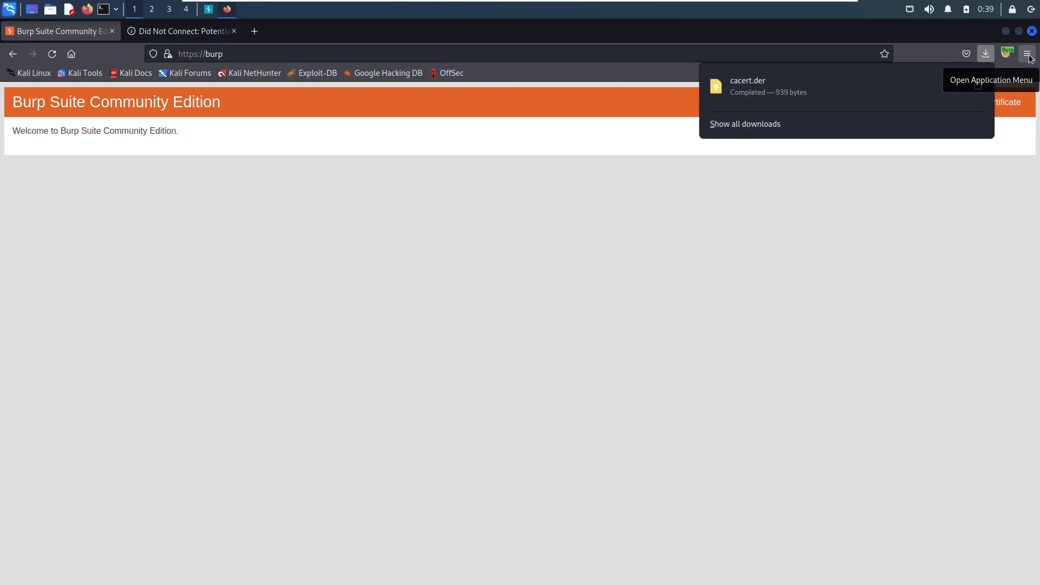
Open Firefox's hamburger menu over the Burp welcome page
{"action": "left_click", "coordinate": [1028, 54]}
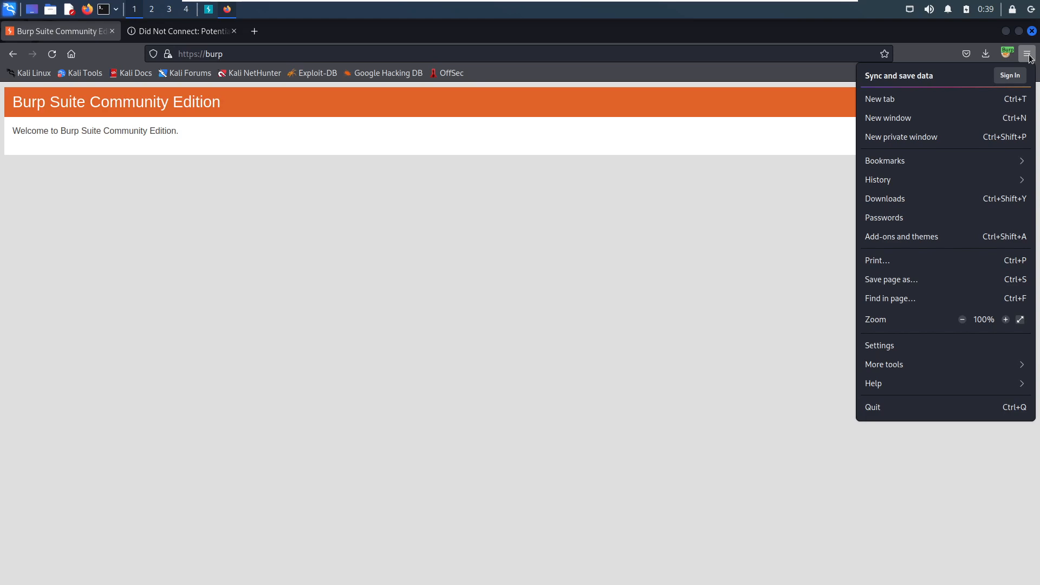
{"action": "mouse_move", "coordinate": [1027, 53]}
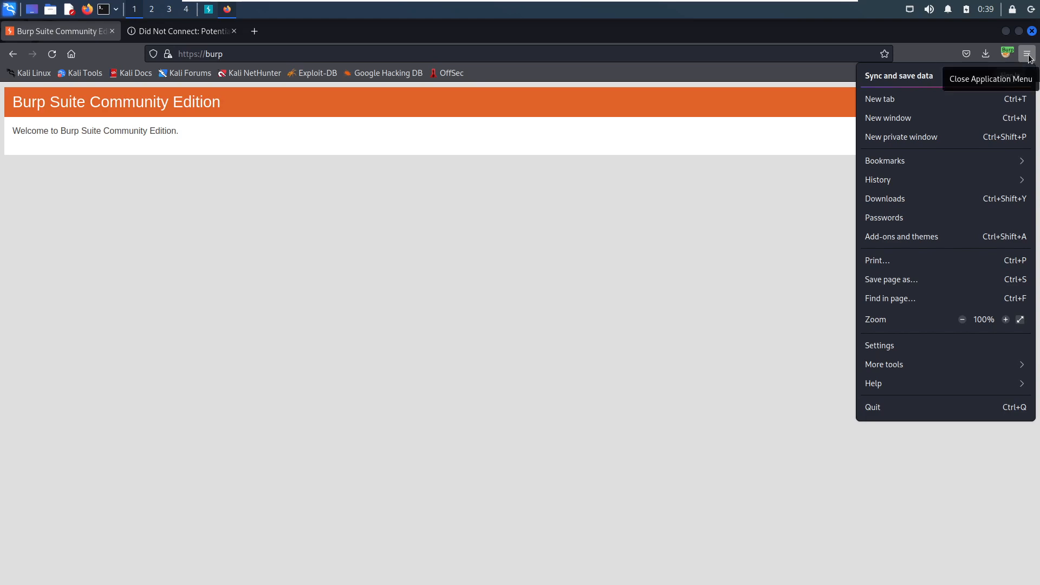
{"action": "mouse_move", "coordinate": [879, 345]}
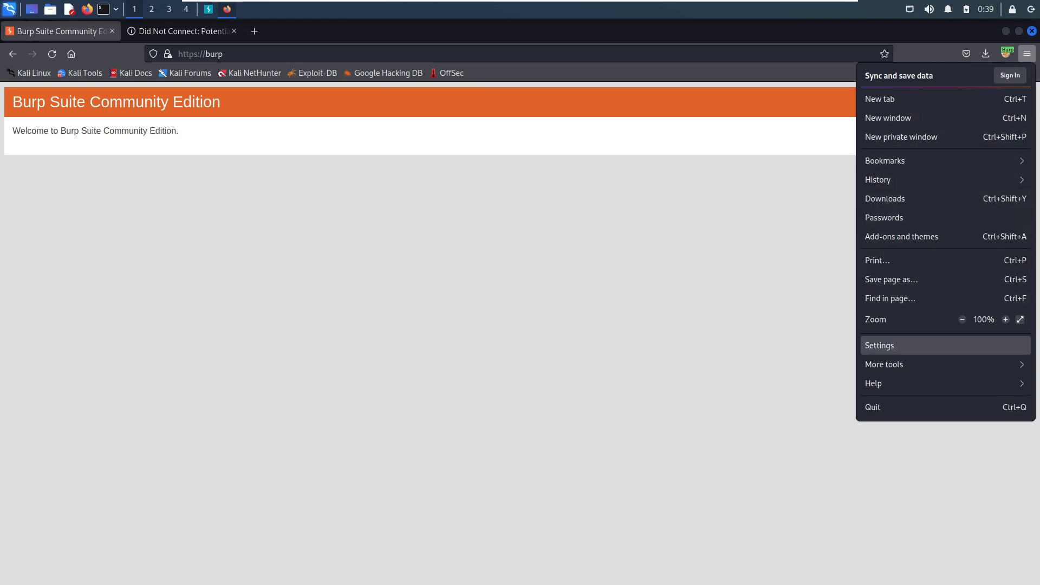
Open Firefox Settings and search 'cert' to reveal the Certificates section
{"action": "left_click", "coordinate": [880, 345]}
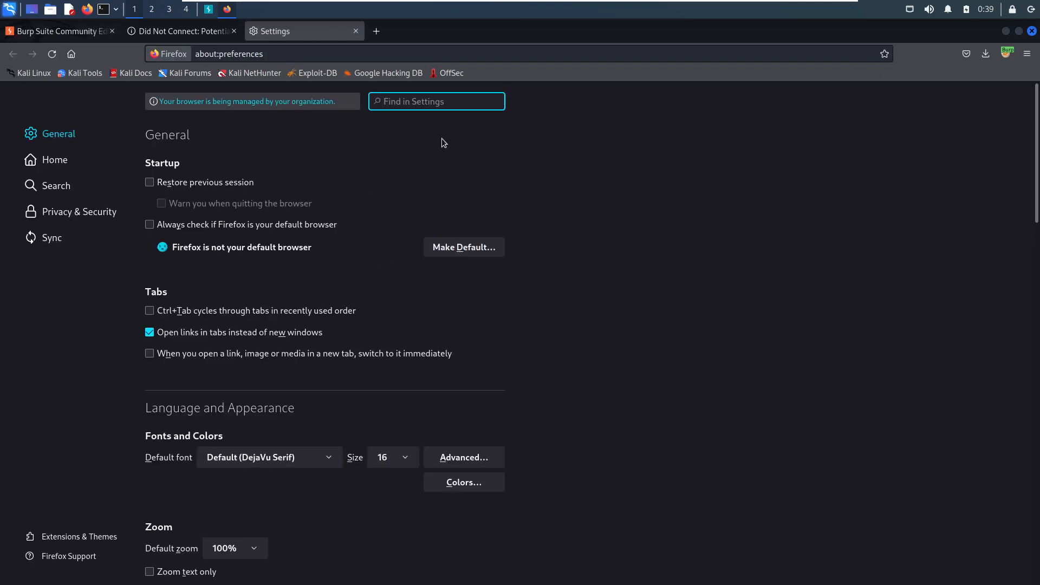
{"action": "left_click", "coordinate": [437, 101]}
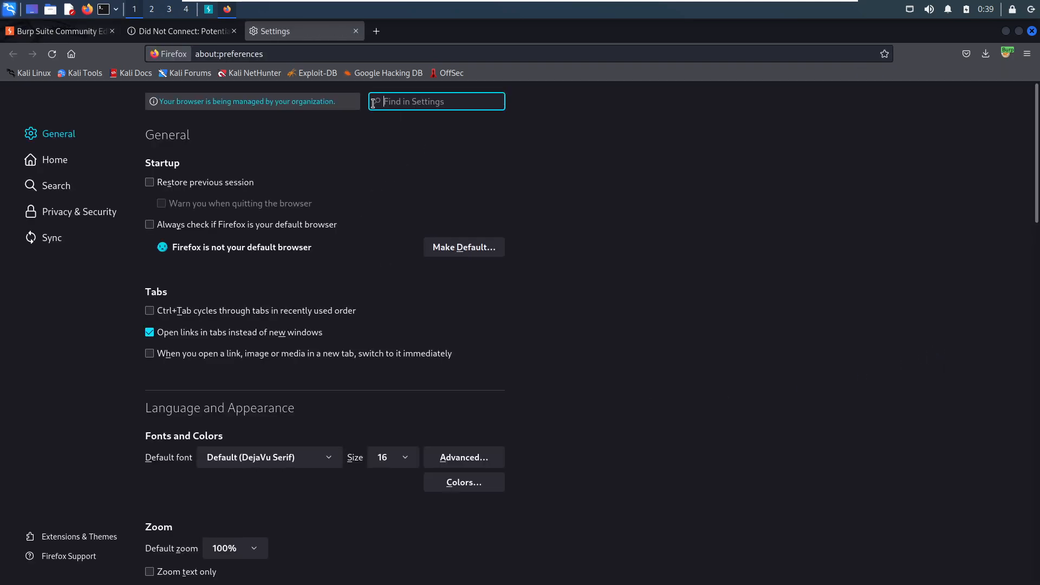
{"action": "mouse_move", "coordinate": [449, 122]}
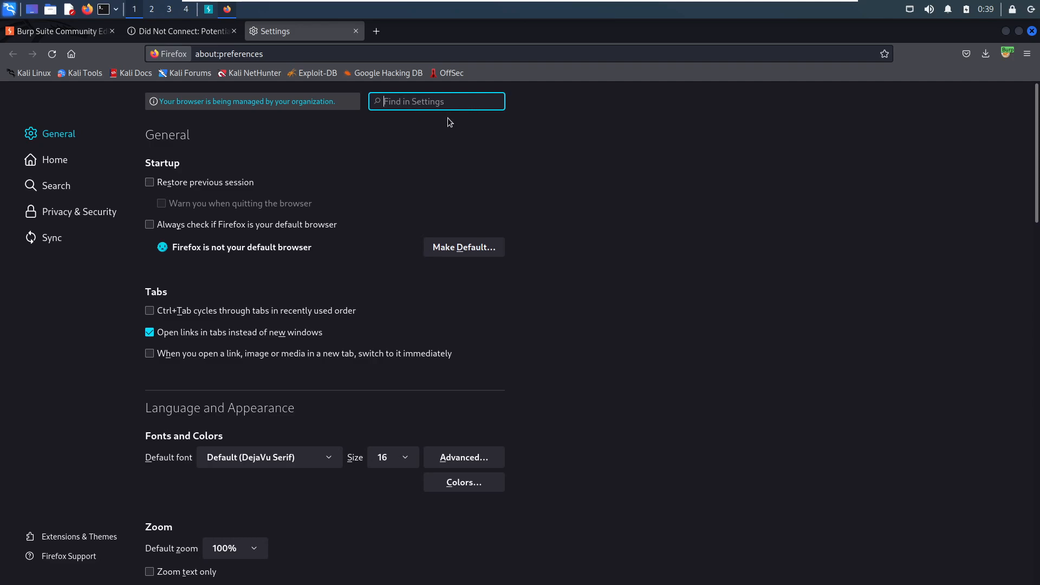
{"action": "mouse_move", "coordinate": [390, 101]}
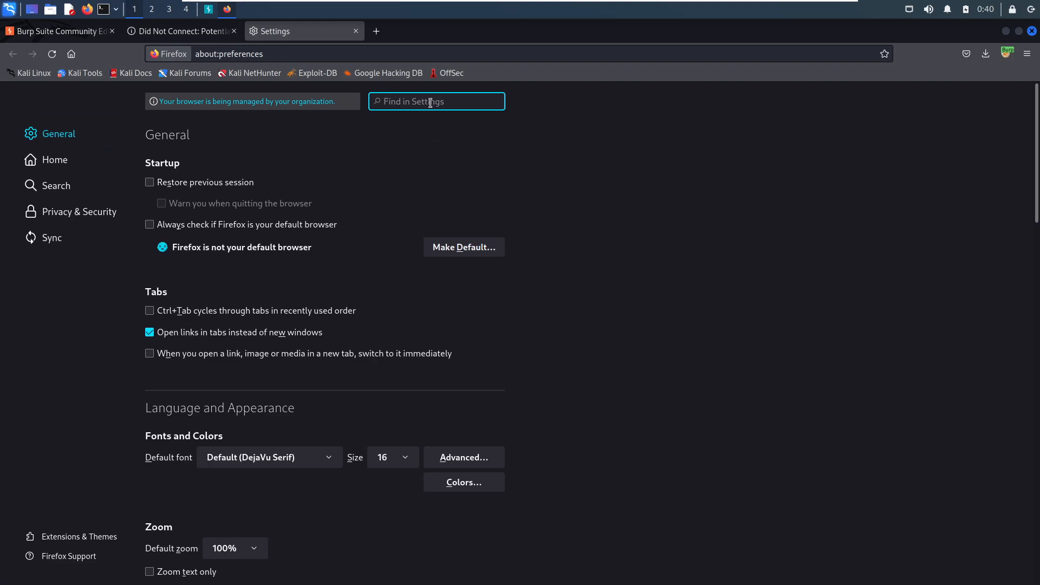
{"action": "mouse_move", "coordinate": [417, 101]}
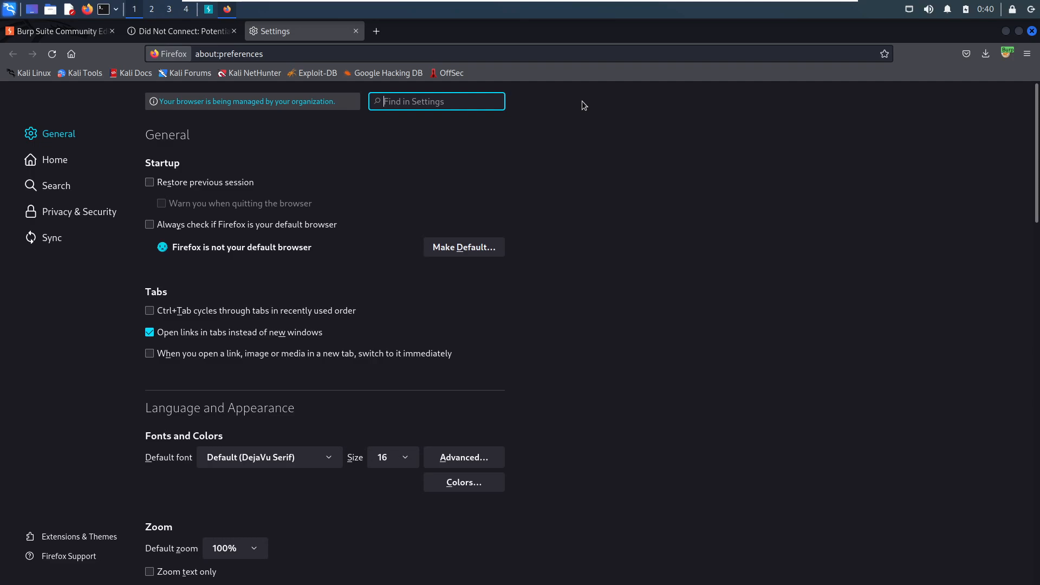
{"action": "type", "text": "cert"}
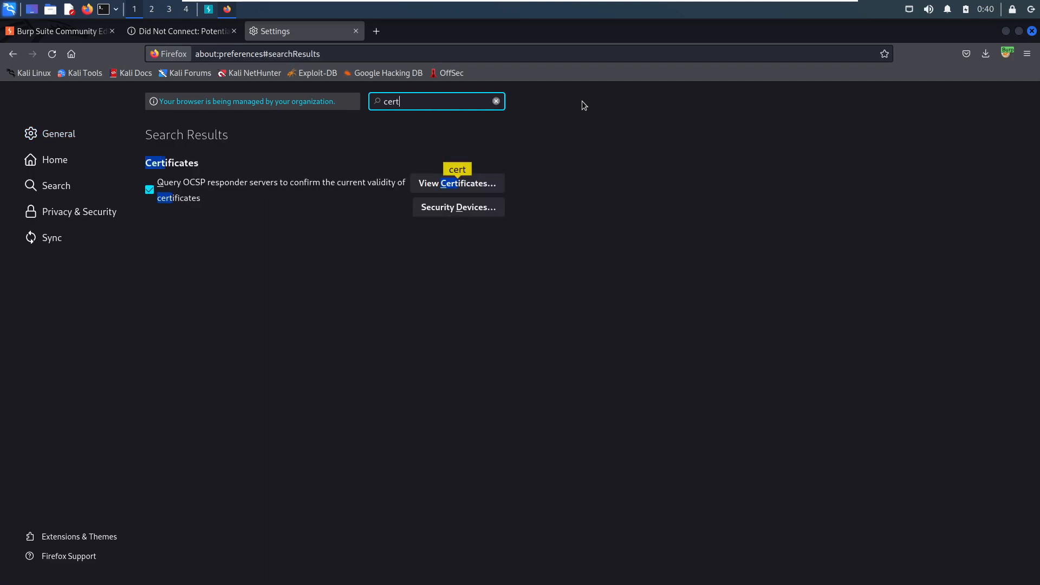
{"action": "mouse_move", "coordinate": [190, 172]}
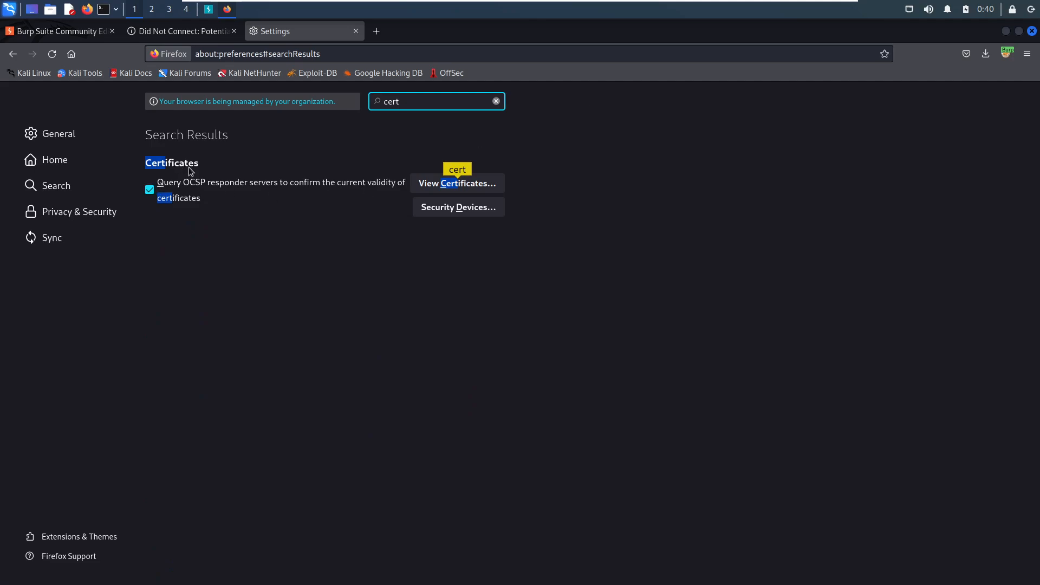
Import cacert.der in Certificate Manager, trusting it for websites and email users
{"action": "left_click", "coordinate": [457, 183]}
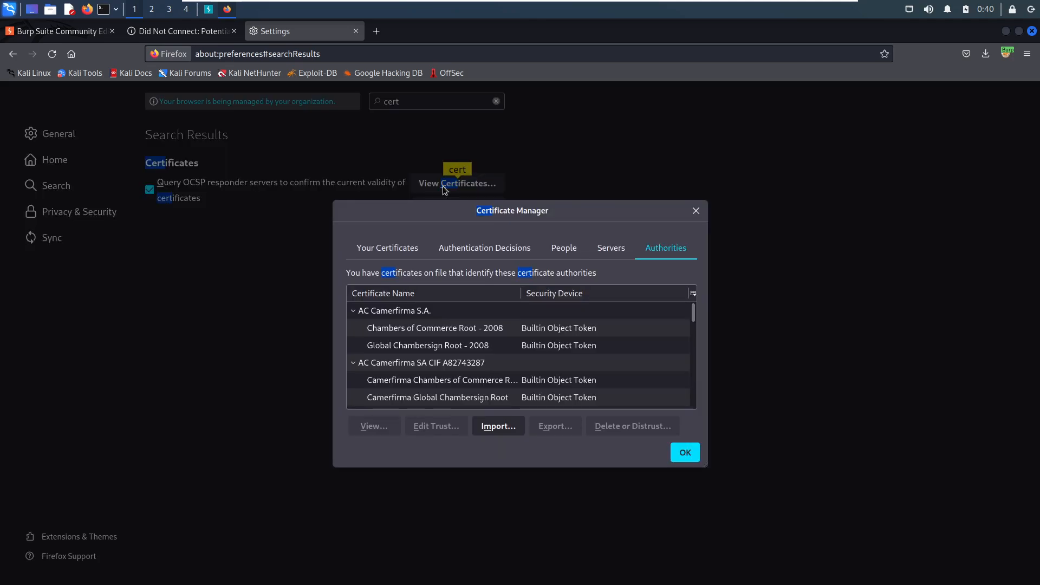
{"action": "left_click", "coordinate": [497, 426]}
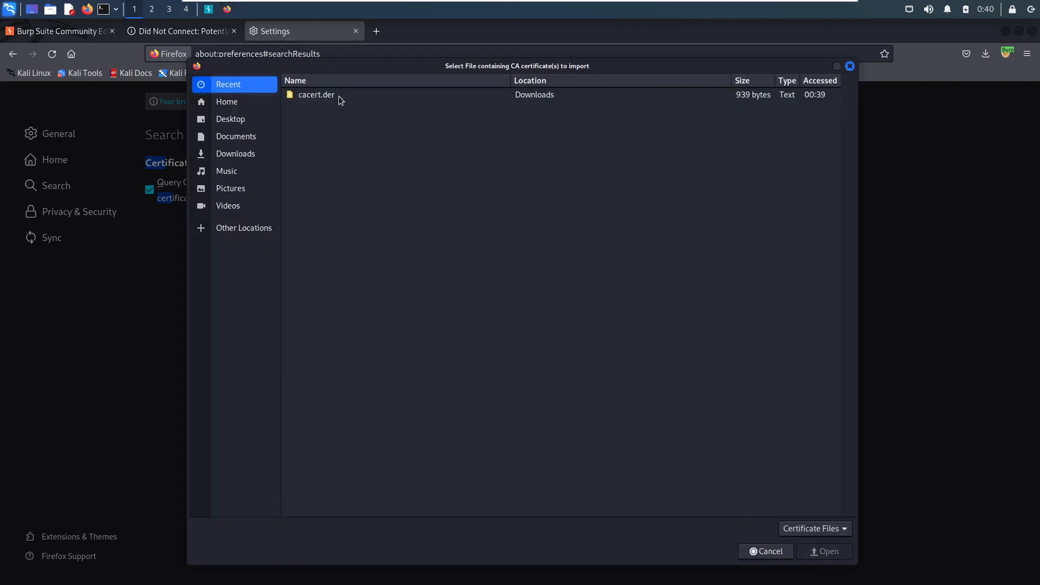
{"action": "mouse_move", "coordinate": [357, 106]}
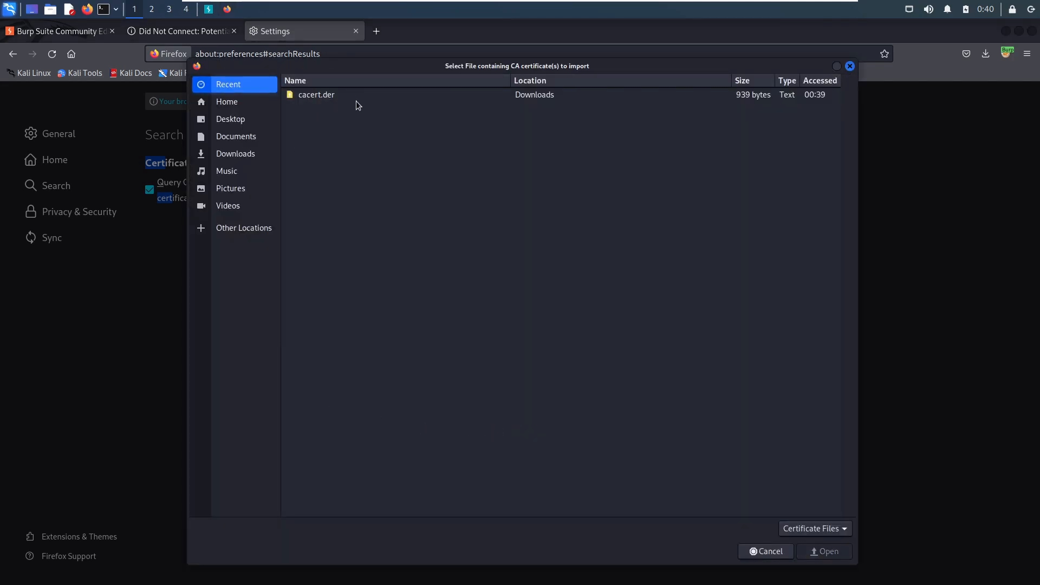
{"action": "mouse_move", "coordinate": [373, 131]}
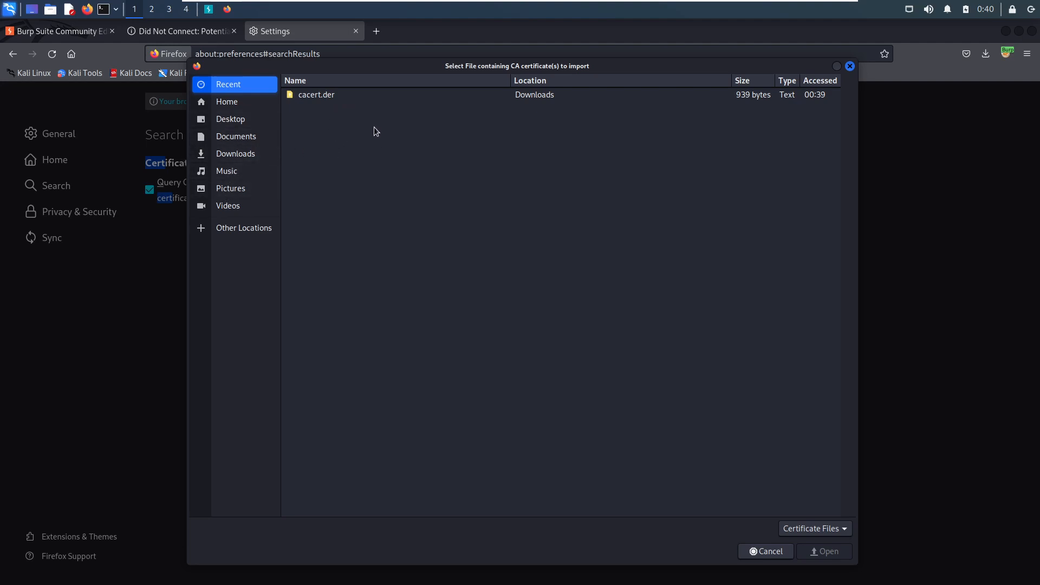
{"action": "mouse_move", "coordinate": [337, 125]}
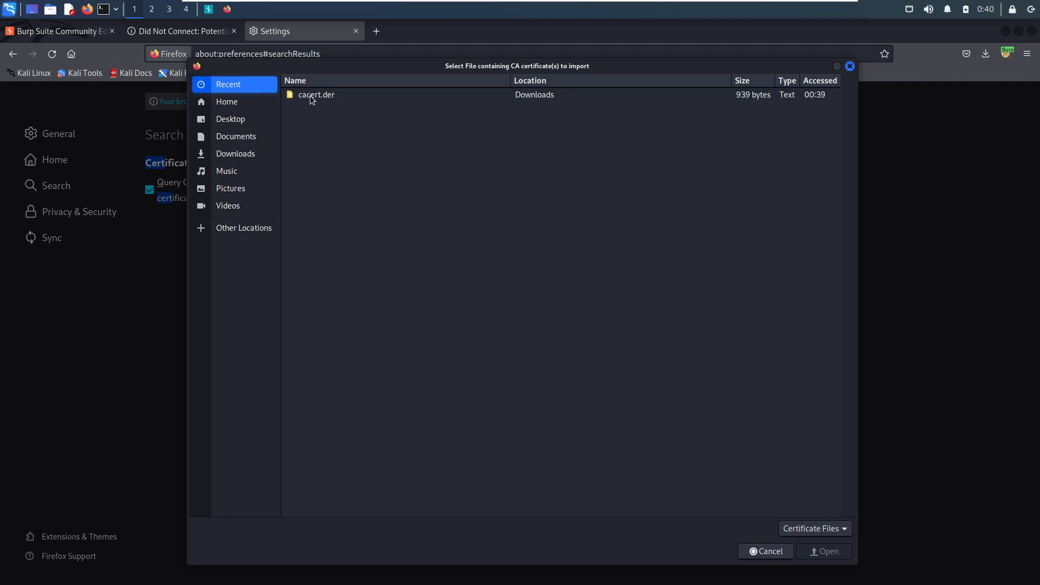
{"action": "mouse_move", "coordinate": [322, 98]}
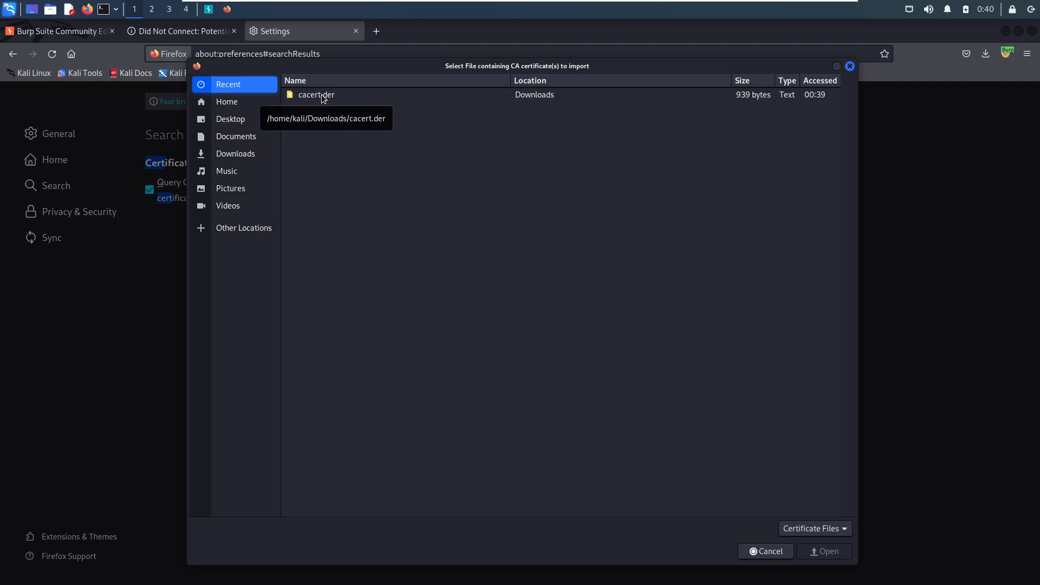
{"action": "left_click", "coordinate": [824, 551]}
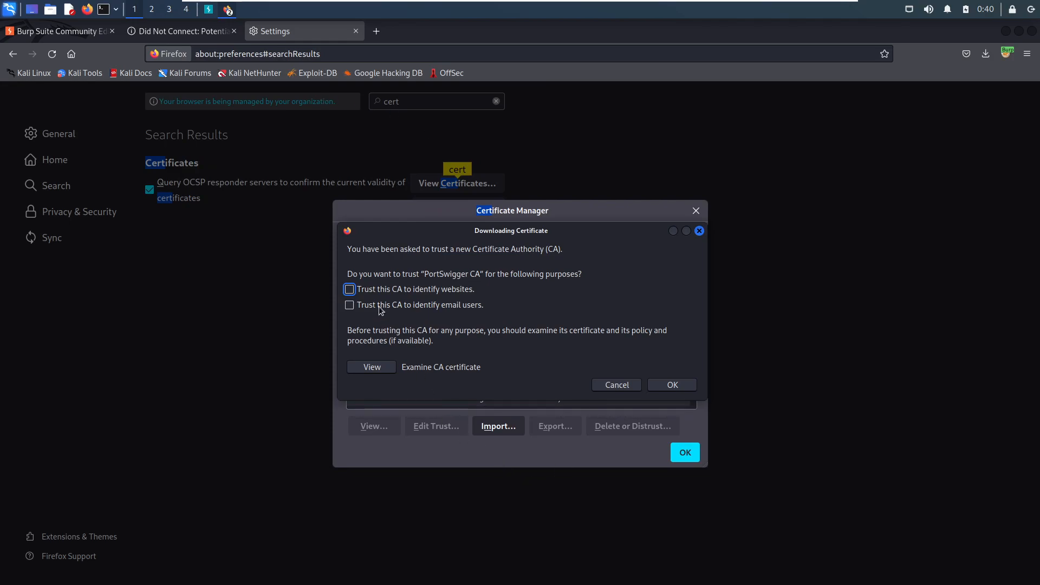
{"action": "left_click", "coordinate": [350, 289]}
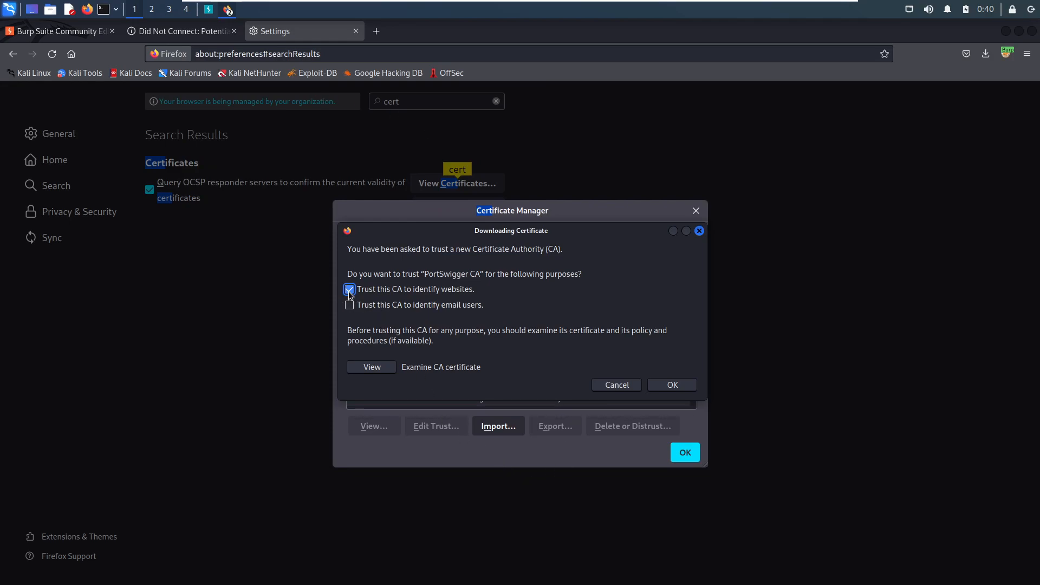
{"action": "left_click", "coordinate": [349, 304]}
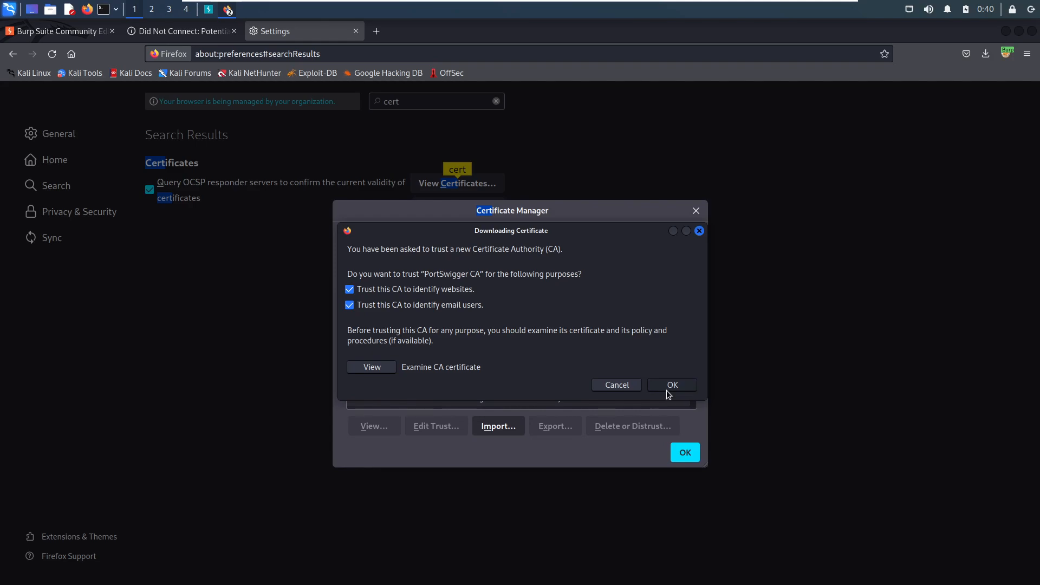
{"action": "left_click", "coordinate": [671, 385]}
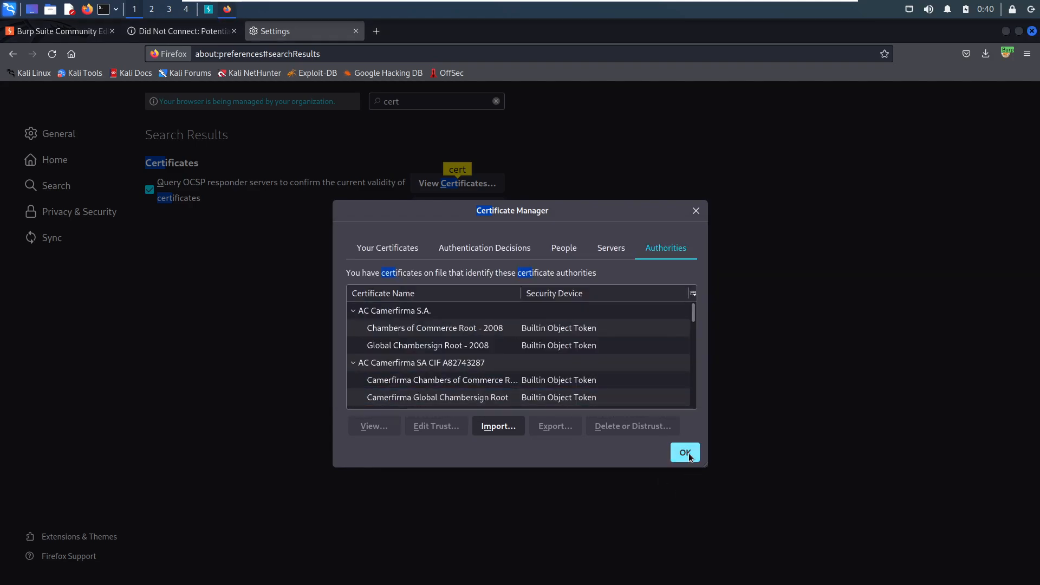
{"action": "left_click", "coordinate": [685, 452]}
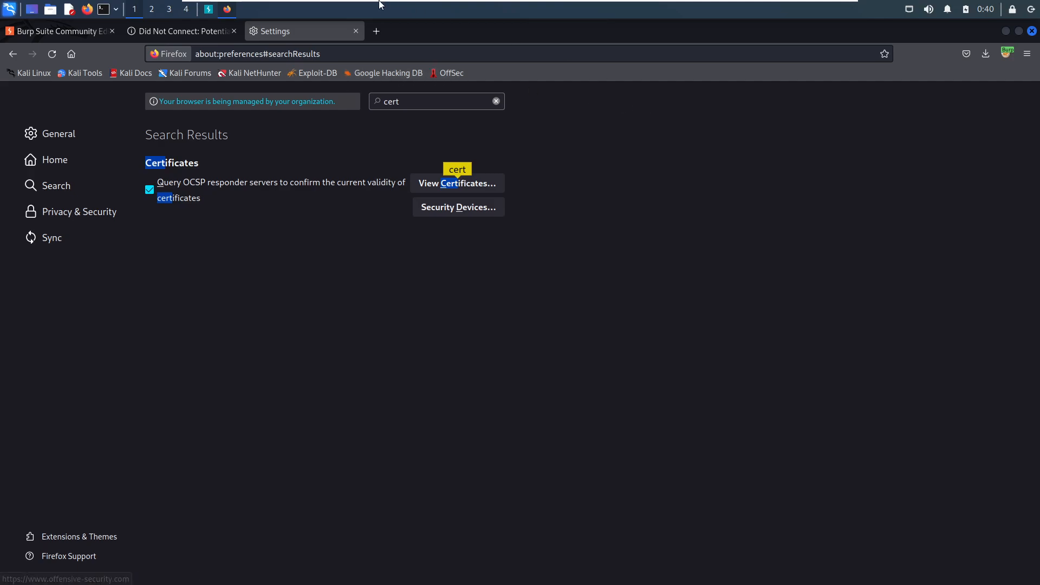
{"action": "mouse_move", "coordinate": [389, 87]}
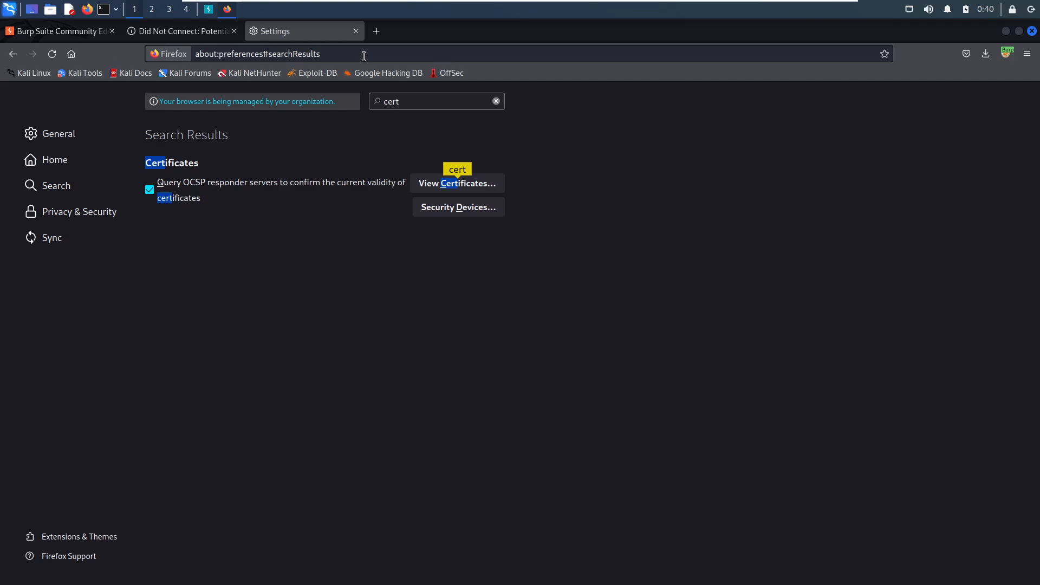
{"action": "mouse_move", "coordinate": [395, 174]}
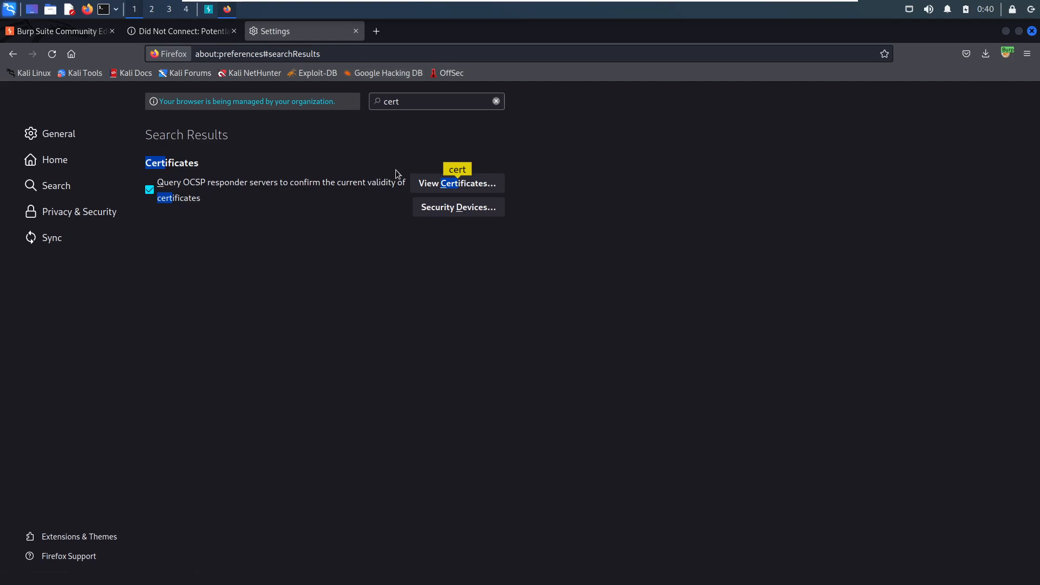
{"action": "mouse_move", "coordinate": [305, 35]}
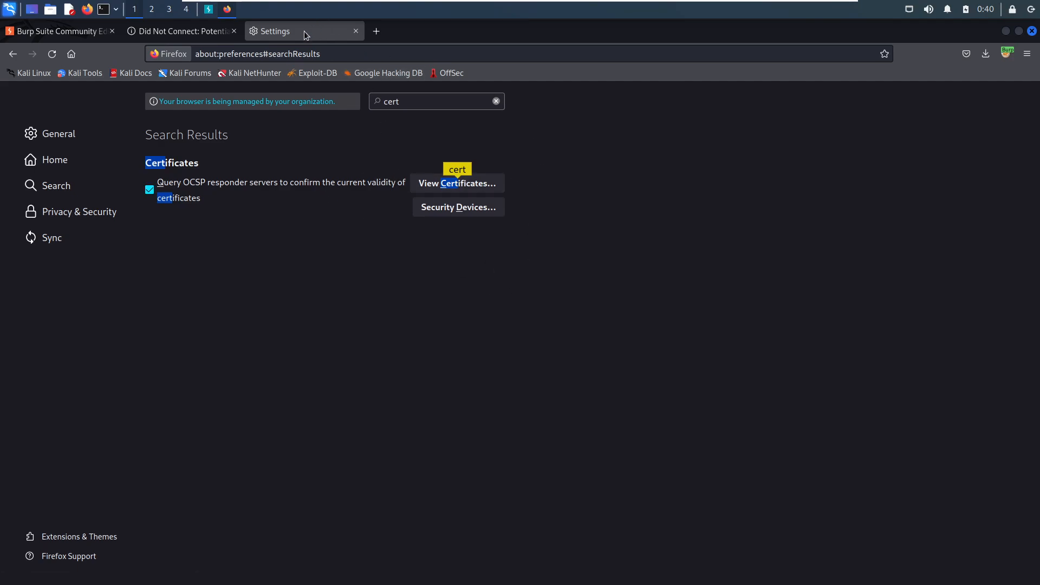
{"action": "left_click", "coordinate": [355, 31]}
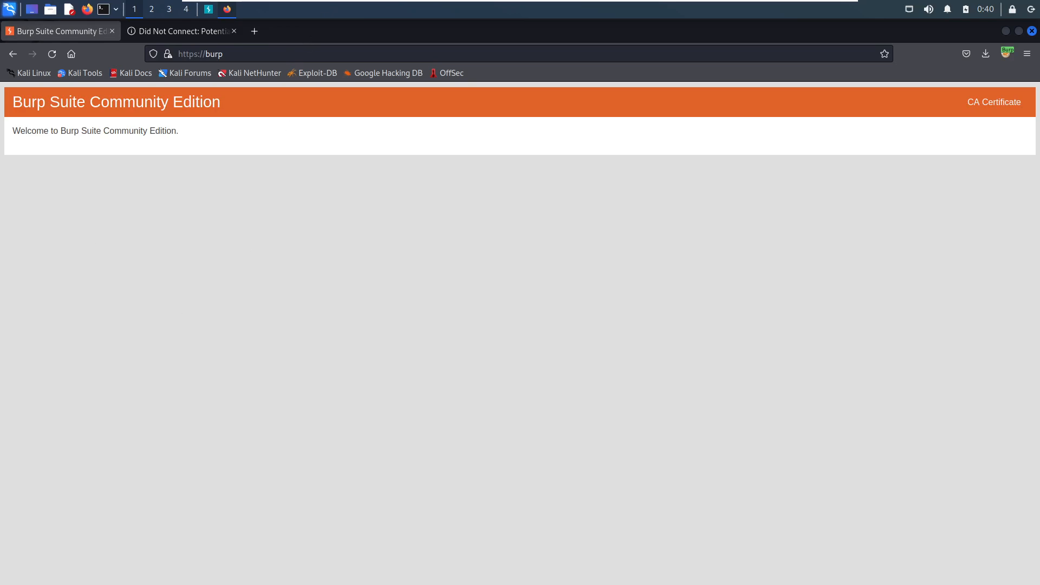
{"action": "mouse_move", "coordinate": [112, 31]}
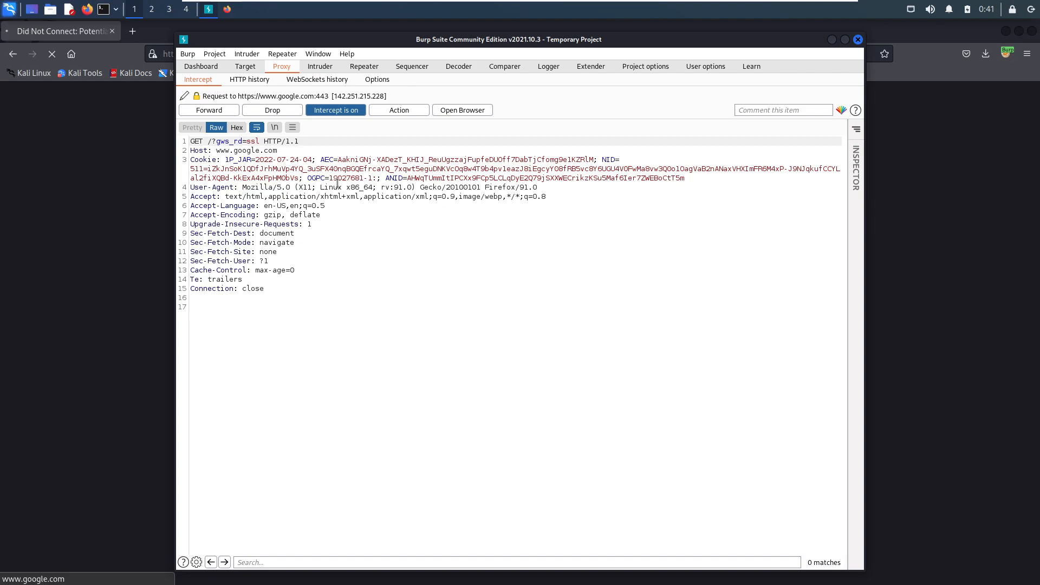
{"action": "mouse_move", "coordinate": [336, 110]}
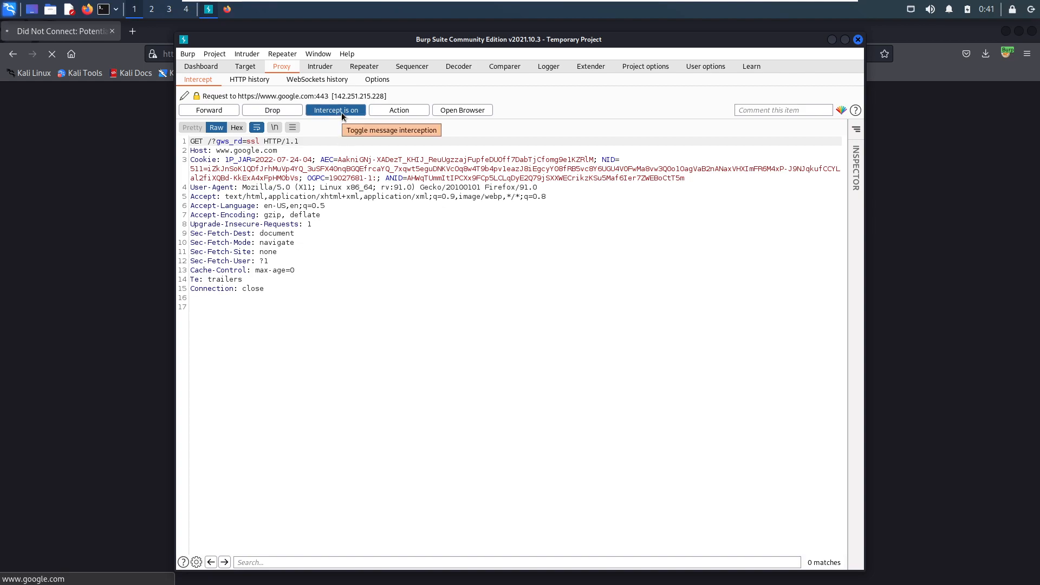
{"action": "mouse_move", "coordinate": [345, 249]}
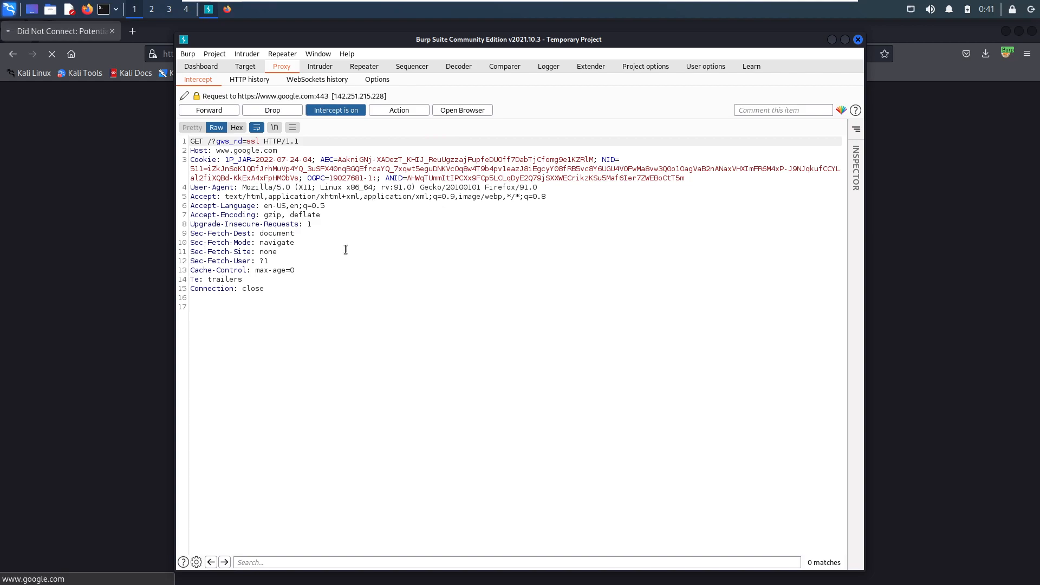
{"action": "mouse_move", "coordinate": [400, 253]}
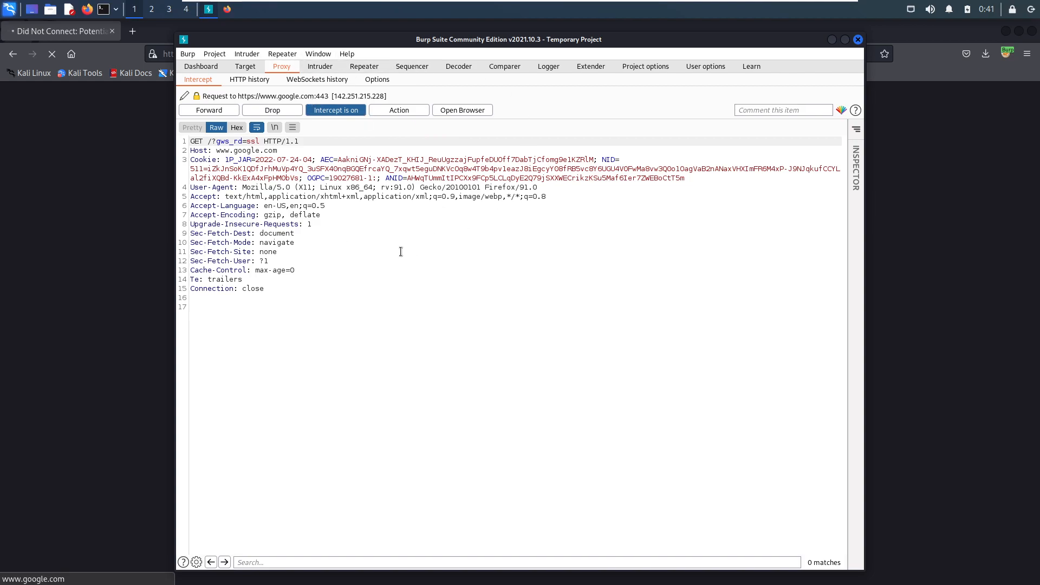
{"action": "mouse_move", "coordinate": [381, 268]}
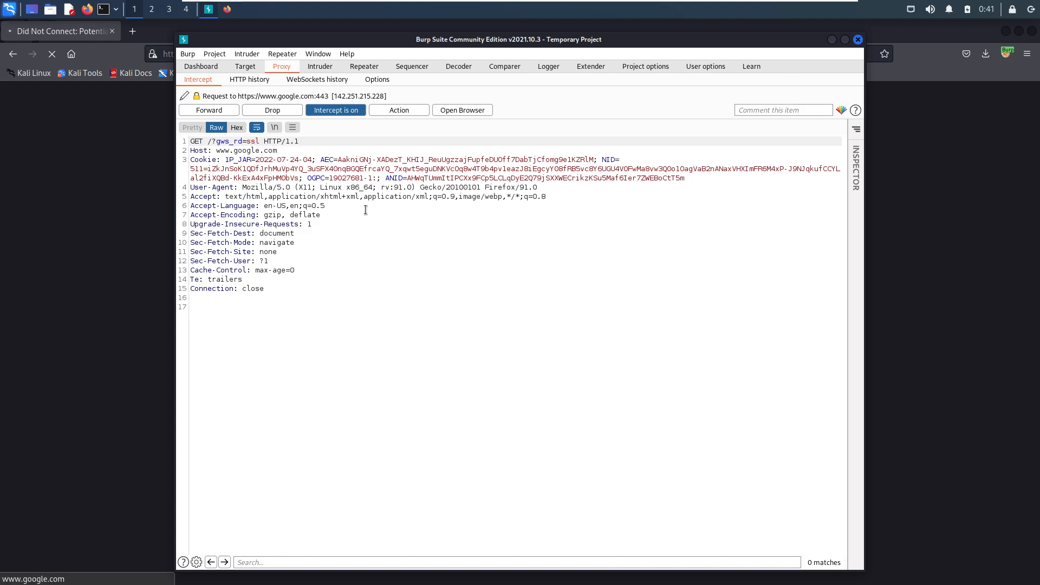
{"action": "mouse_move", "coordinate": [426, 56]}
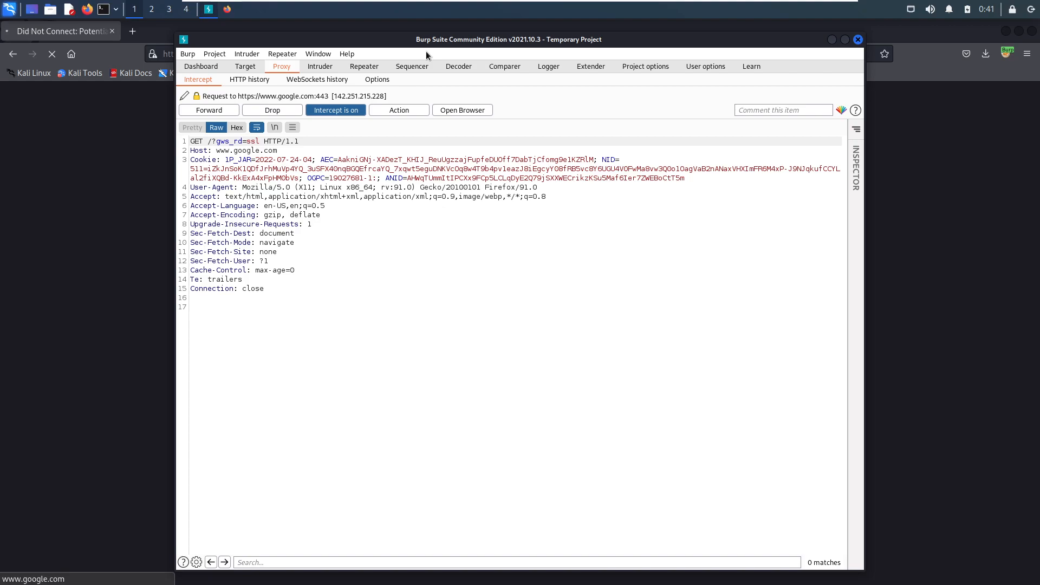
{"action": "mouse_move", "coordinate": [456, 43]}
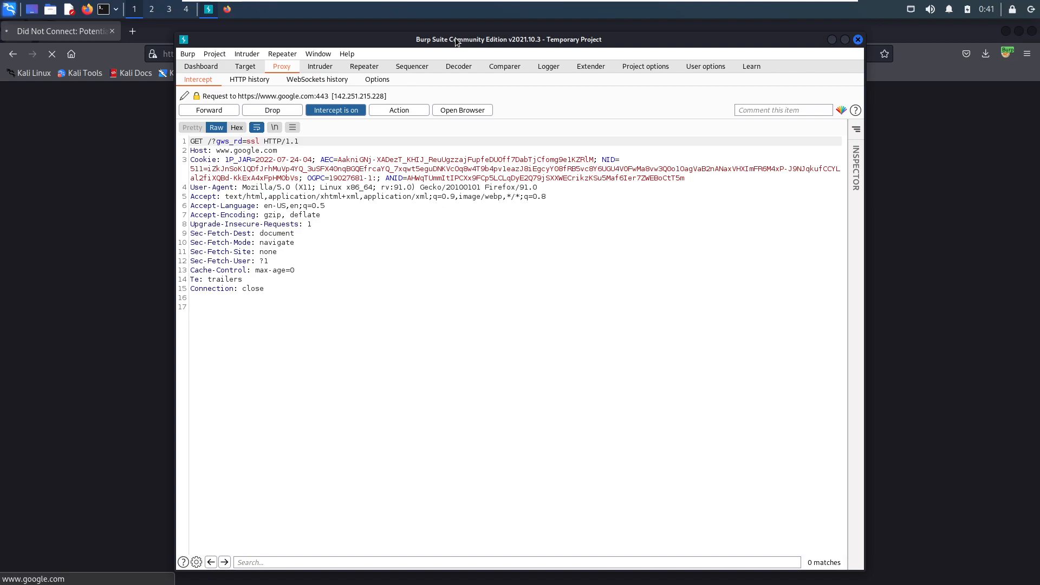
{"action": "mouse_move", "coordinate": [391, 52]}
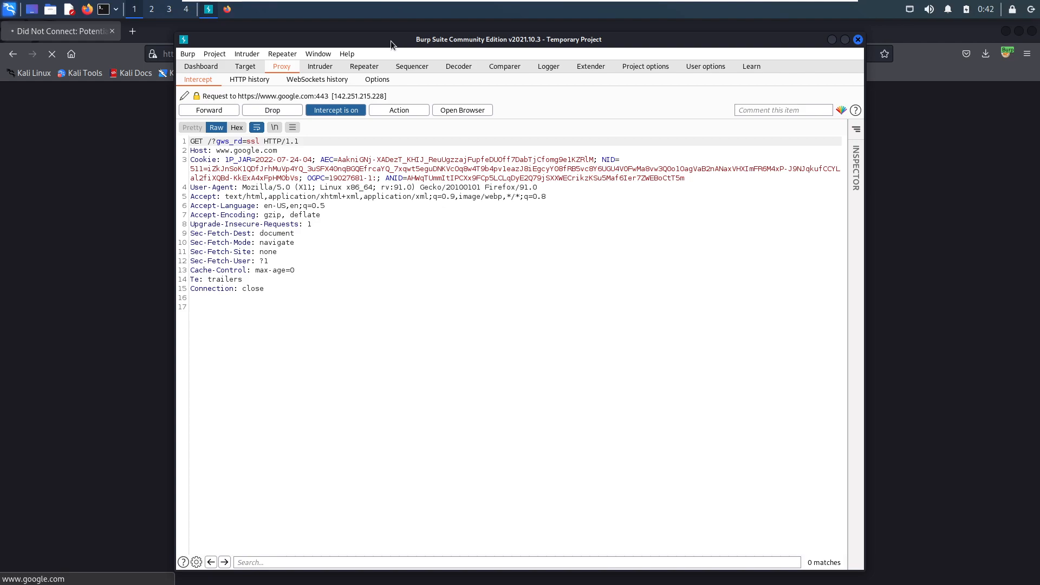
{"action": "mouse_move", "coordinate": [400, 35]}
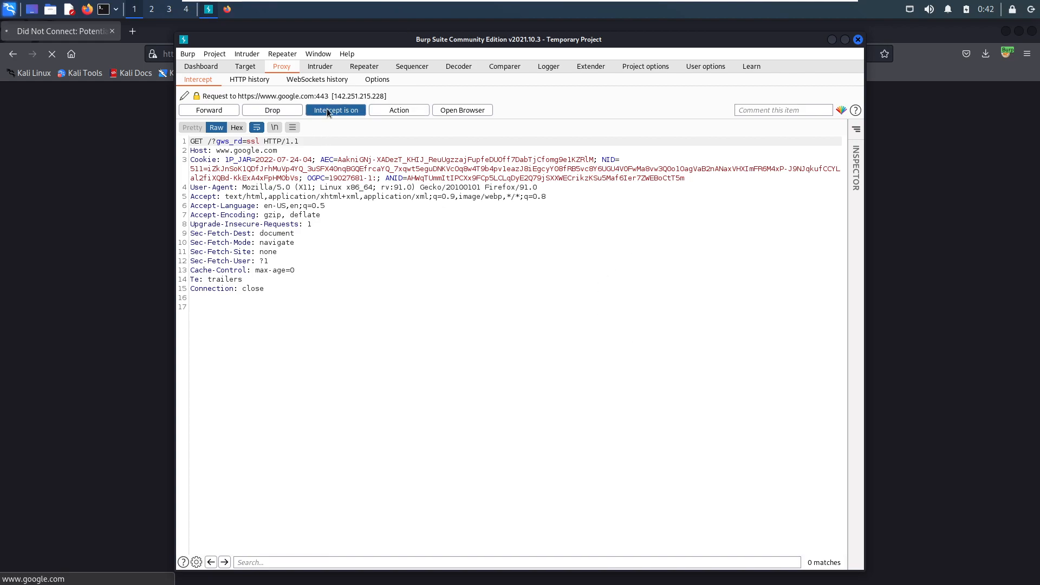
Turn off Burp's intercept so the held google.com request loads in Firefox
{"action": "left_click", "coordinate": [334, 110]}
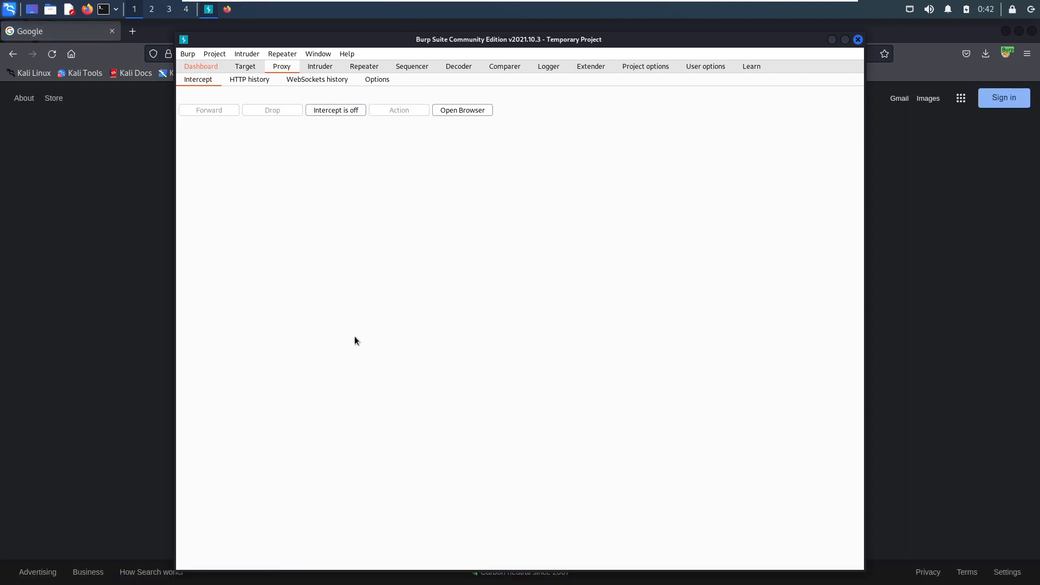
{"action": "mouse_move", "coordinate": [585, 442]}
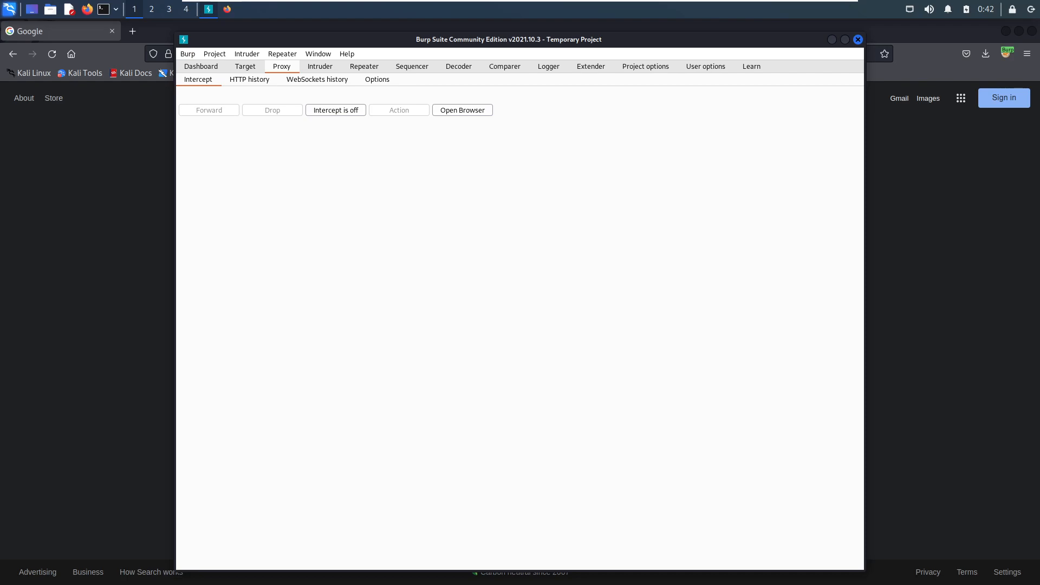
{"action": "mouse_move", "coordinate": [398, 133]}
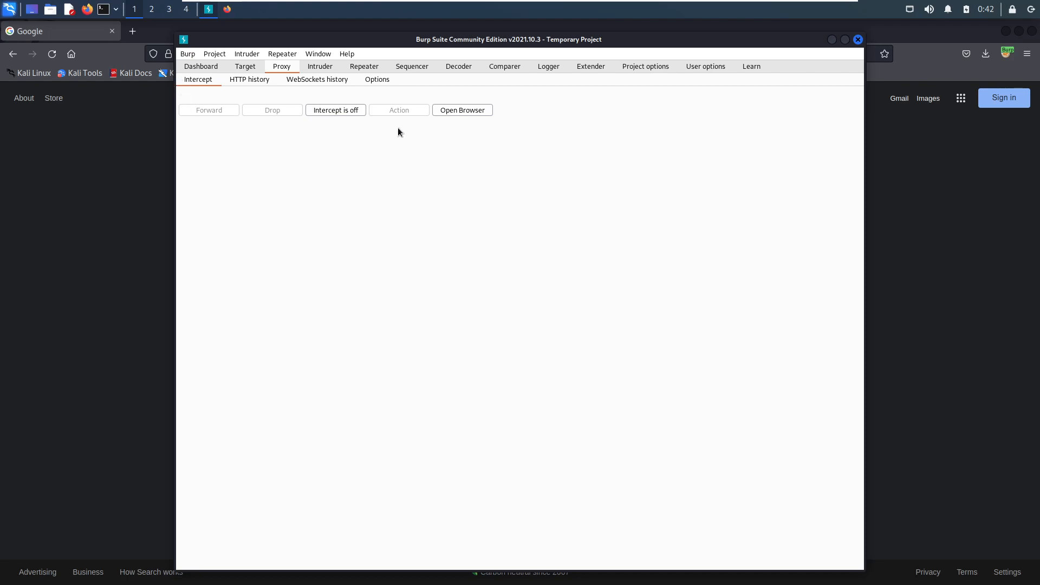
{"action": "mouse_move", "coordinate": [415, 139]}
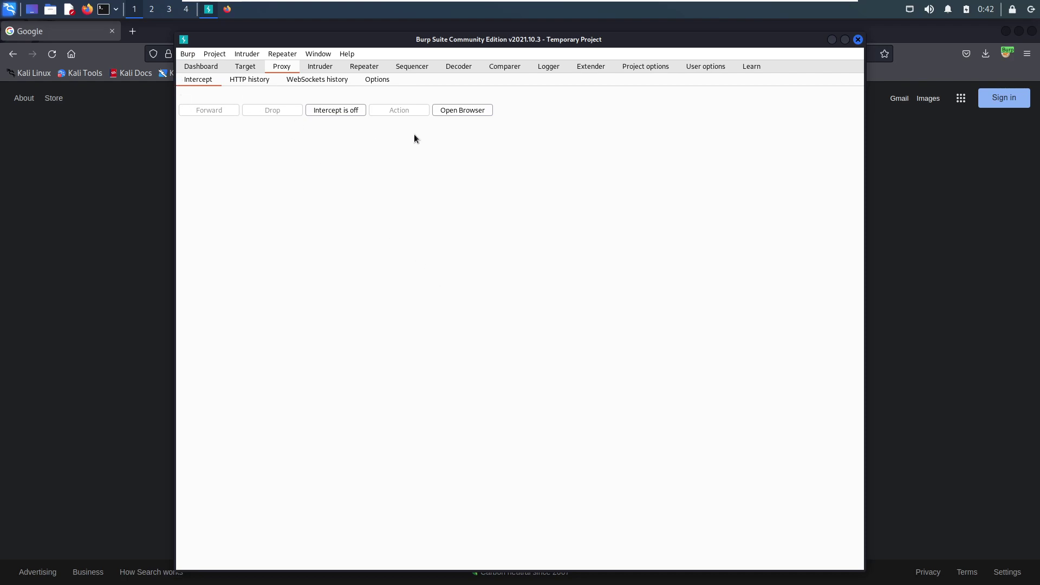
{"action": "mouse_move", "coordinate": [473, 346]}
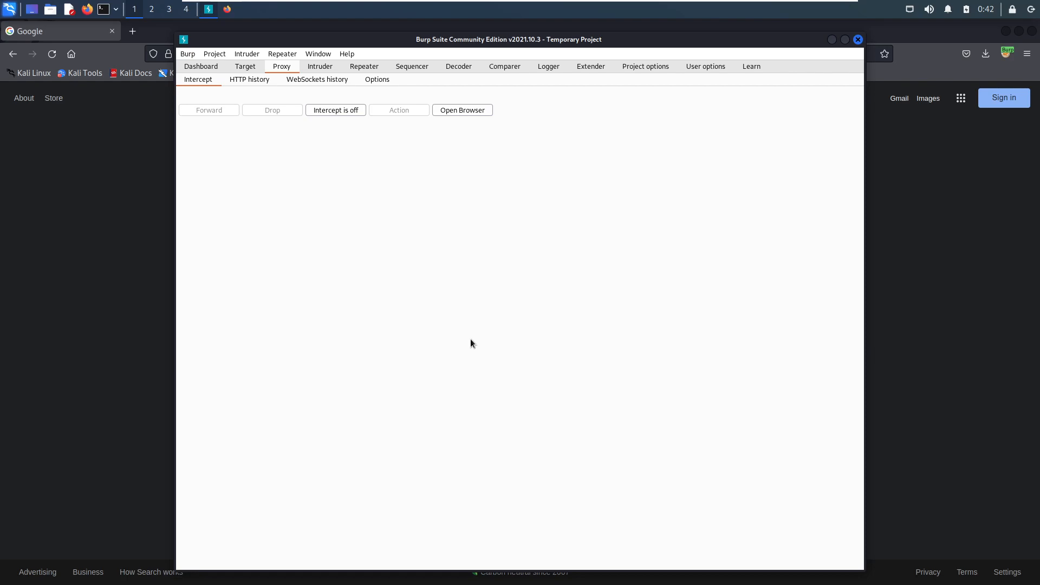
{"action": "mouse_move", "coordinate": [474, 339]}
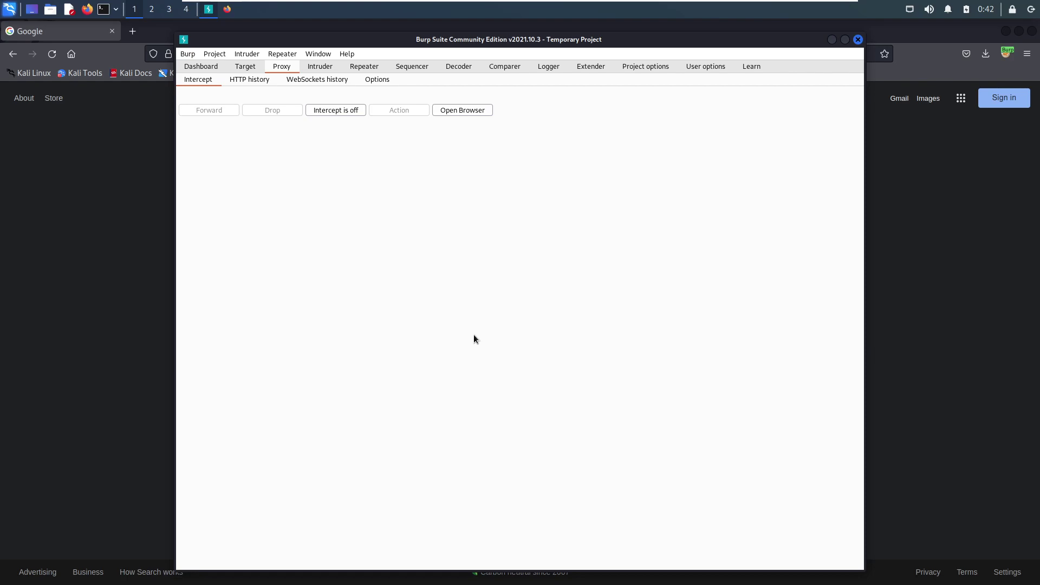
{"action": "mouse_move", "coordinate": [490, 105]}
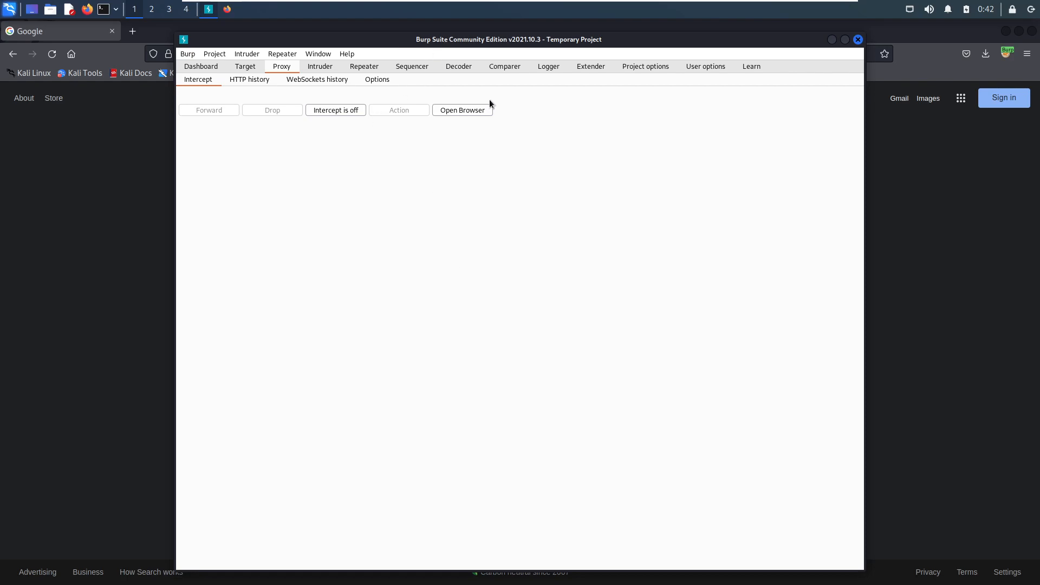
{"action": "mouse_move", "coordinate": [490, 105]}
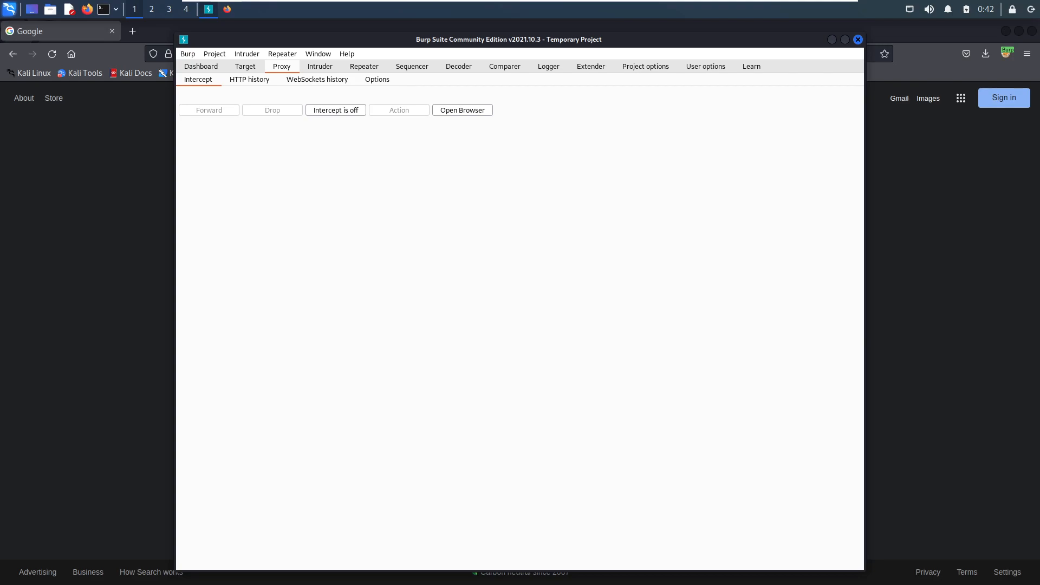